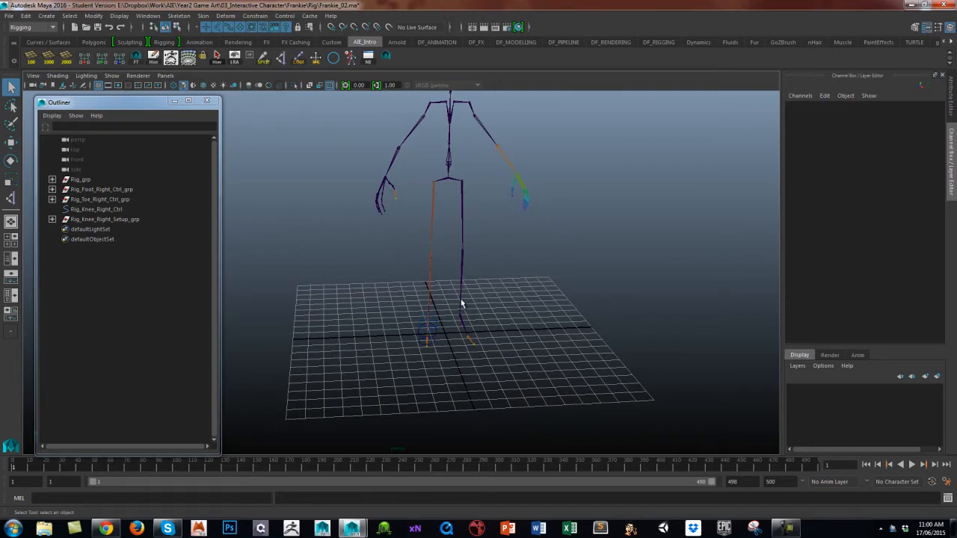
pyautogui.moveTo(470, 350)
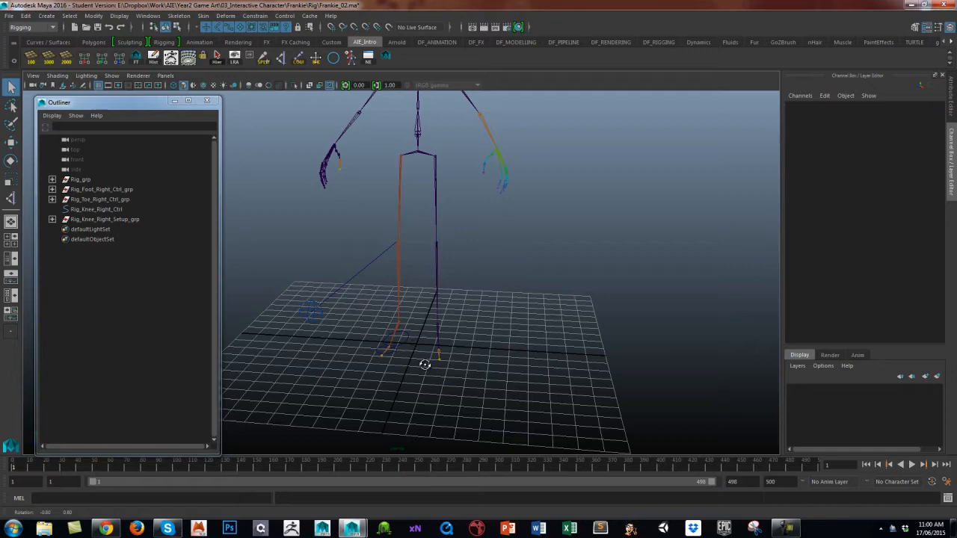
# Step: Select the right foot control Rig_Foot_Right_Ctrl with the legs in view
pyautogui.moveTo(425, 365); pyautogui.dragTo(448, 396)
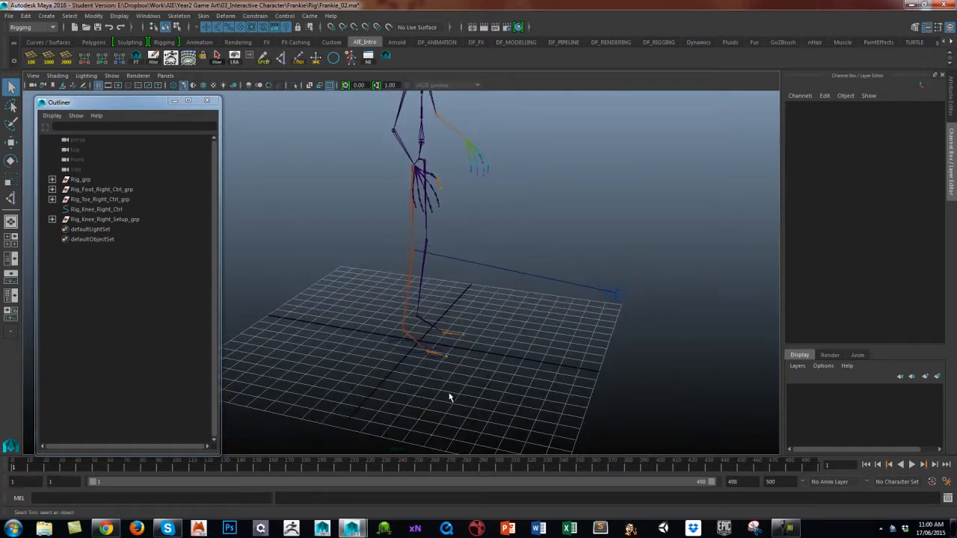
pyautogui.moveTo(449, 396); pyautogui.dragTo(426, 352)
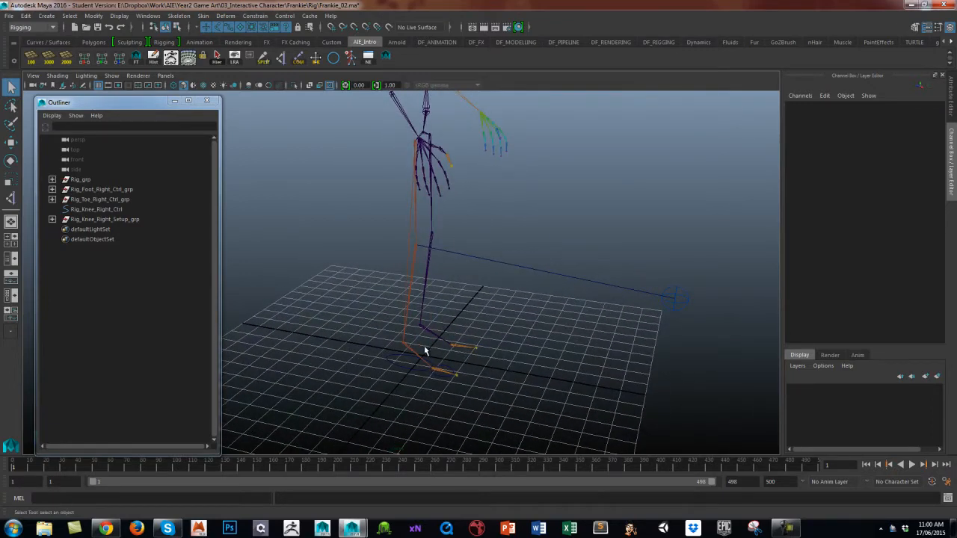
pyautogui.click(406, 374)
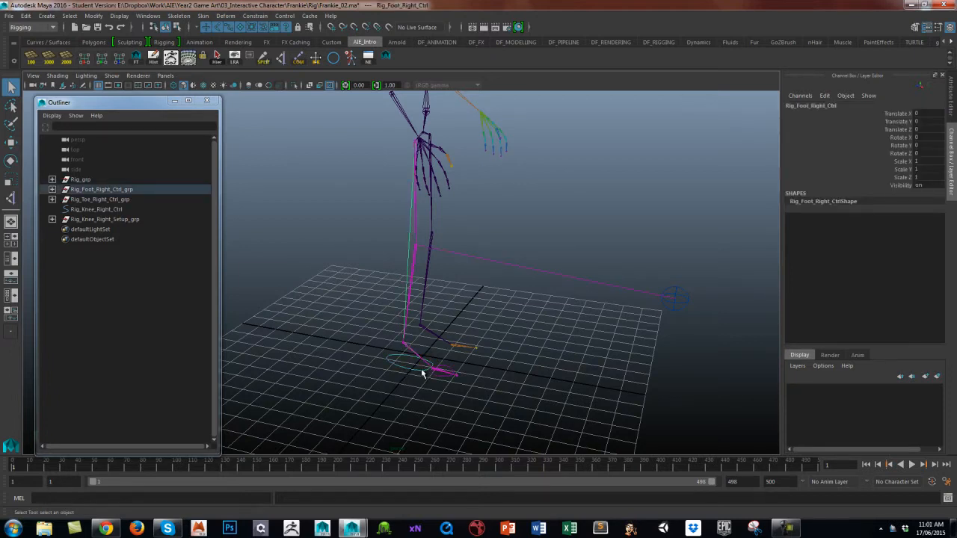
pyautogui.moveTo(418, 377)
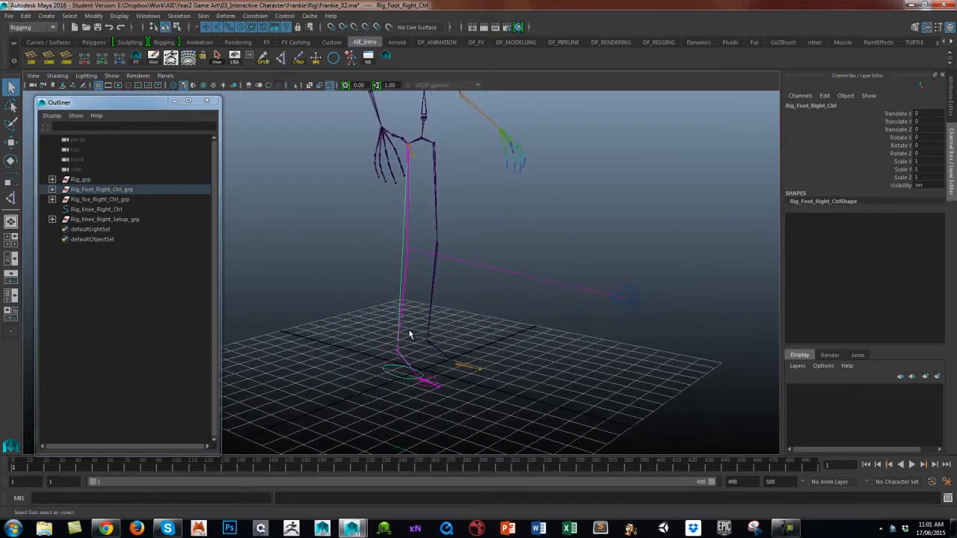
pyautogui.click(394, 353)
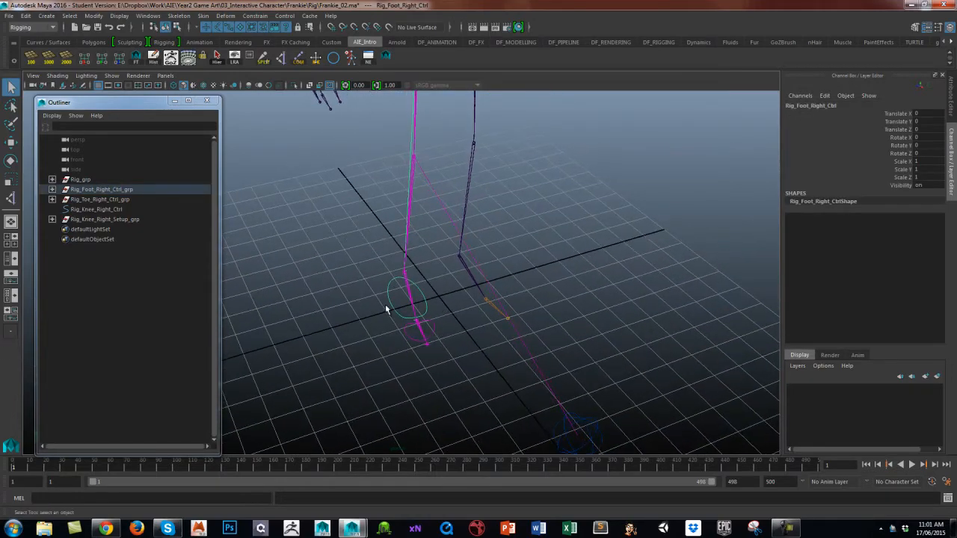
# Step: Raise and tilt the right foot control to check the leg follows it
pyautogui.moveTo(387, 311); pyautogui.dragTo(401, 342)
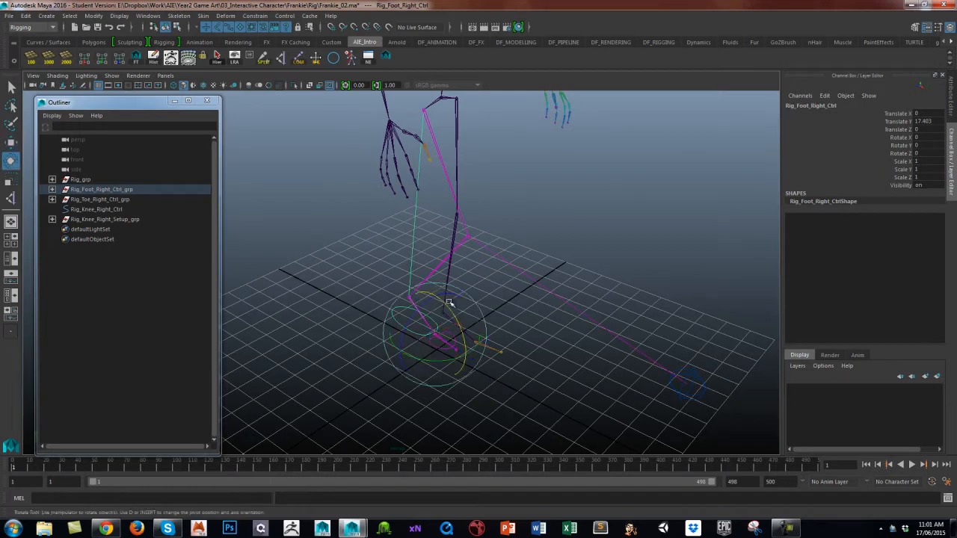
pyautogui.moveTo(449, 302); pyautogui.dragTo(436, 370)
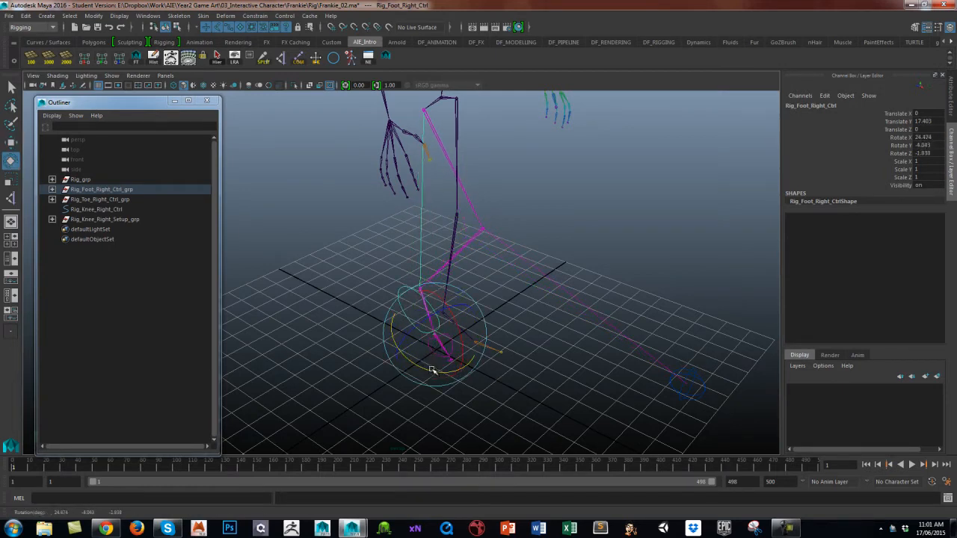
pyautogui.moveTo(433, 370); pyautogui.dragTo(426, 385)
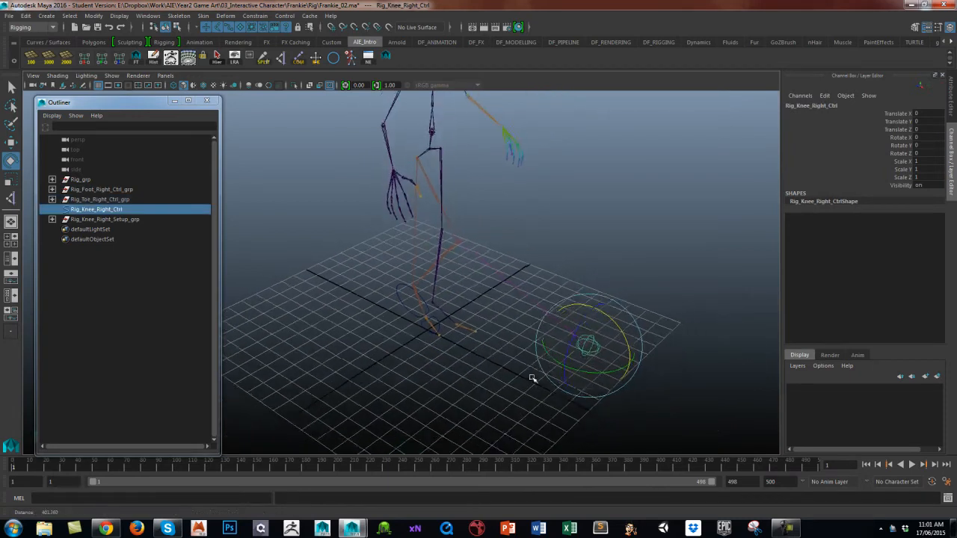
# Step: Move the right knee control across the ground and toward the leg to watch the knee aim
pyautogui.moveTo(587, 344); pyautogui.dragTo(505, 377)
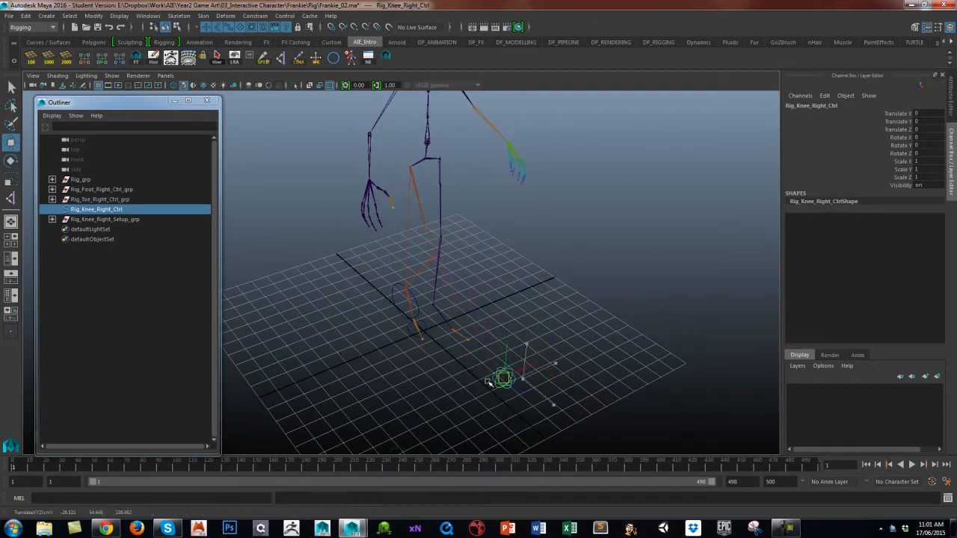
pyautogui.moveTo(504, 379); pyautogui.dragTo(446, 363)
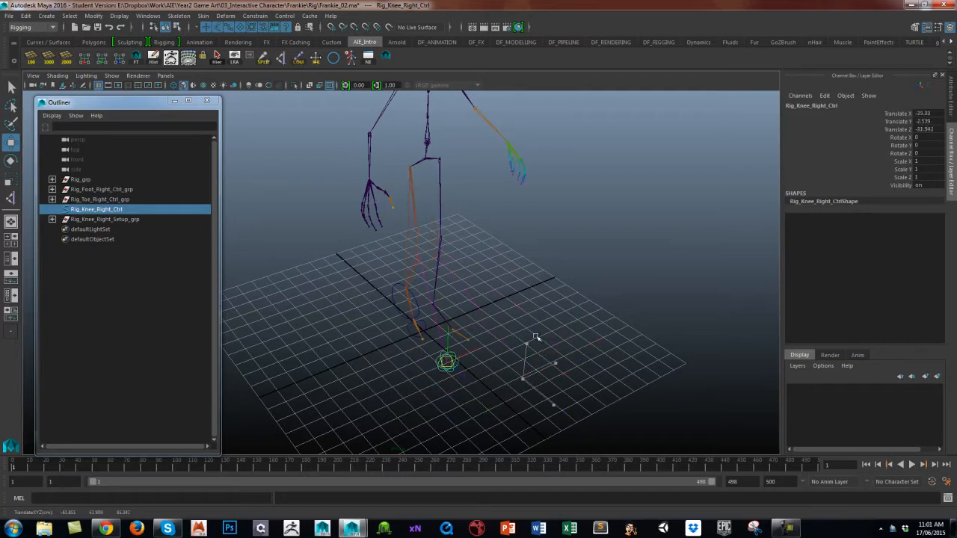
pyautogui.moveTo(447, 362); pyautogui.dragTo(564, 340)
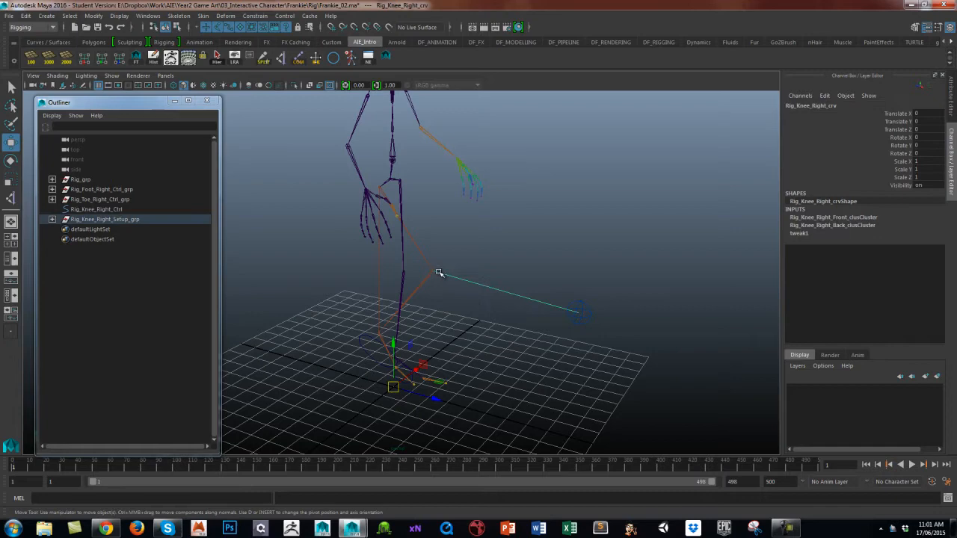
pyautogui.moveTo(441, 261)
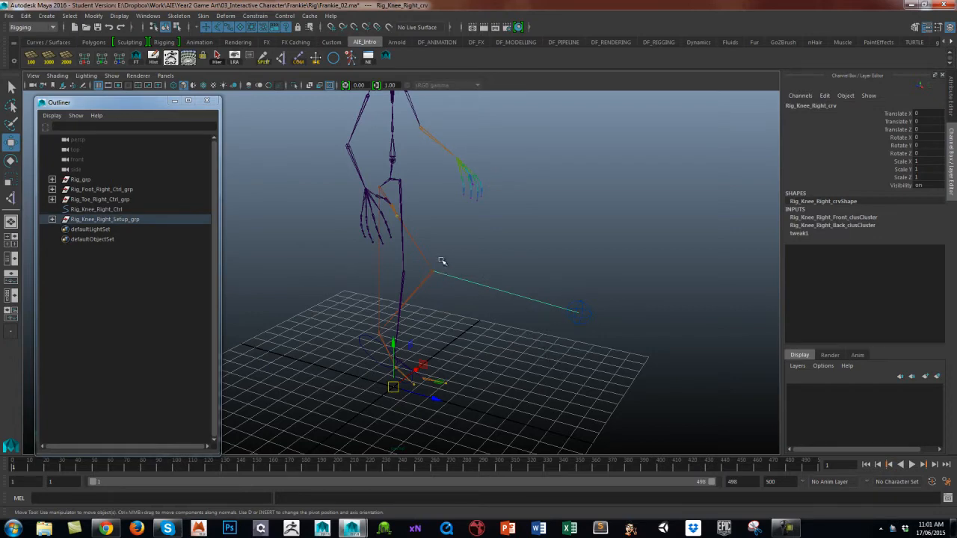
pyautogui.moveTo(442, 261); pyautogui.dragTo(467, 322)
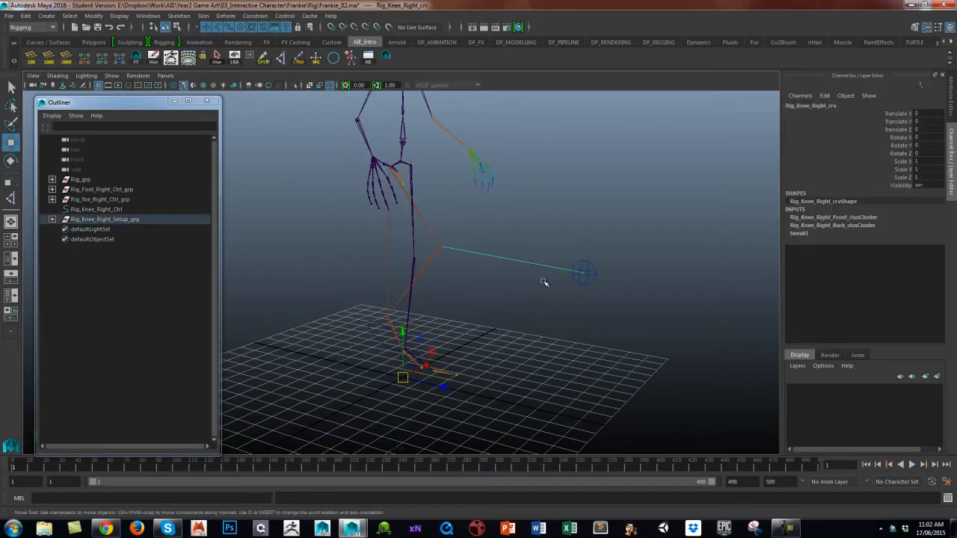
pyautogui.moveTo(438, 250)
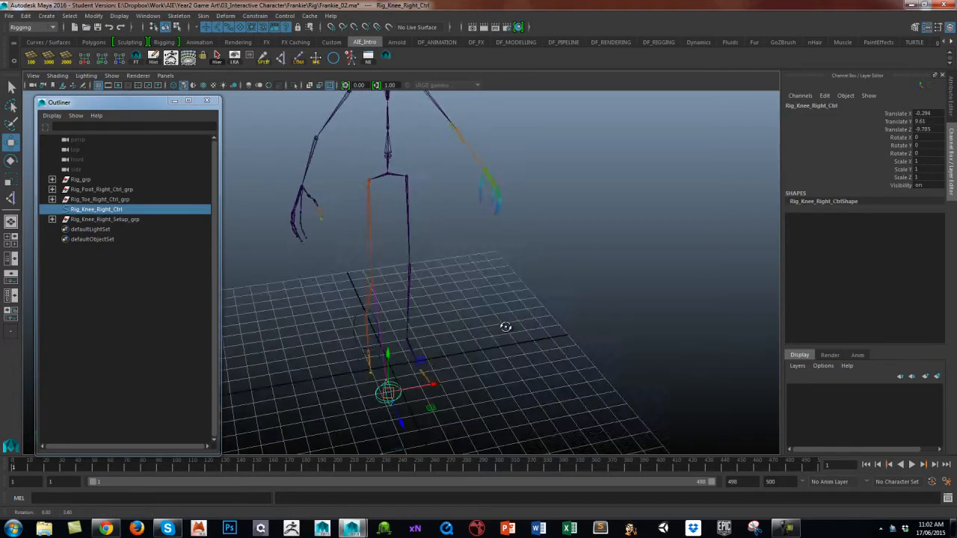
# Step: Pull the knee control out to the side, then in front of the knee, and fine-tune its position
pyautogui.moveTo(389, 389); pyautogui.dragTo(497, 366)
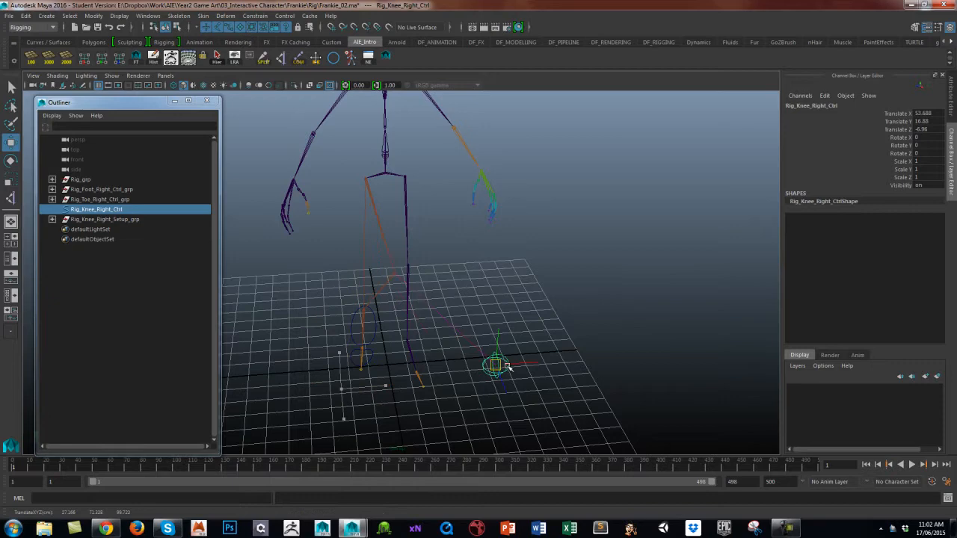
pyautogui.moveTo(497, 364); pyautogui.dragTo(359, 366)
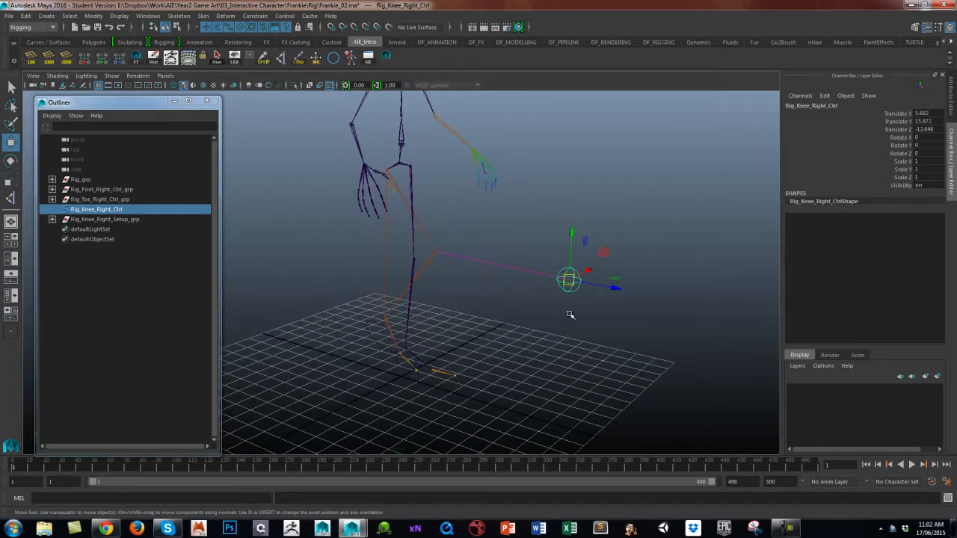
pyautogui.moveTo(571, 314); pyautogui.dragTo(542, 309)
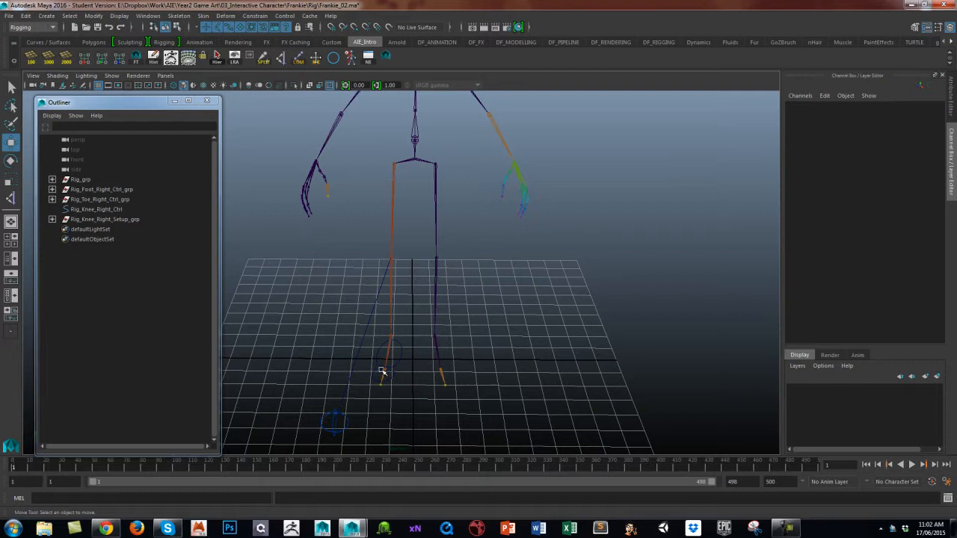
pyautogui.moveTo(398, 337)
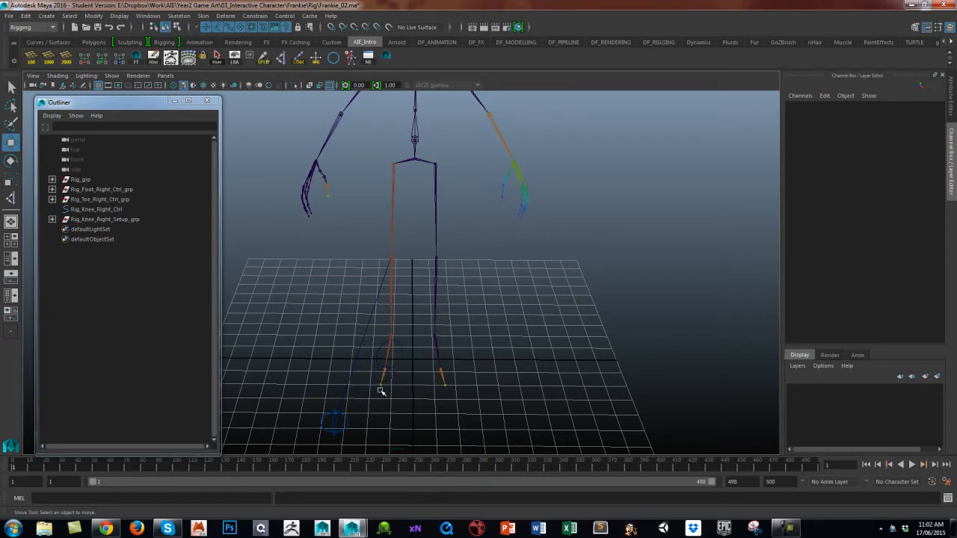
pyautogui.moveTo(381, 392); pyautogui.dragTo(535, 265)
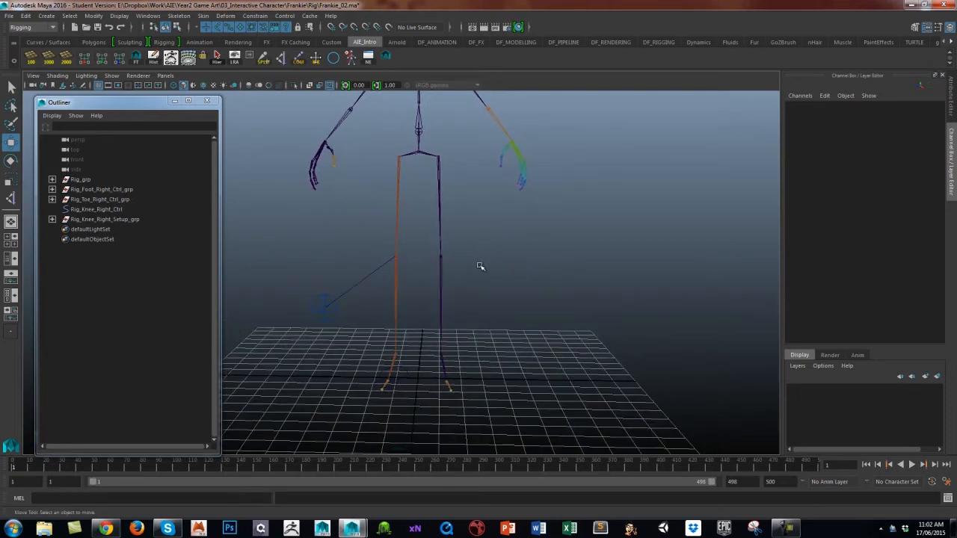
pyautogui.moveTo(329, 313)
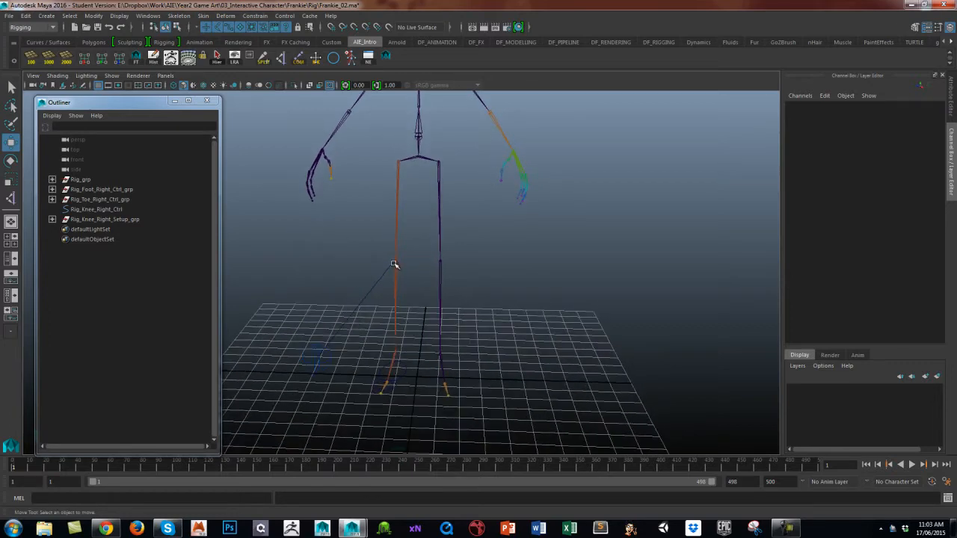
pyautogui.moveTo(394, 230)
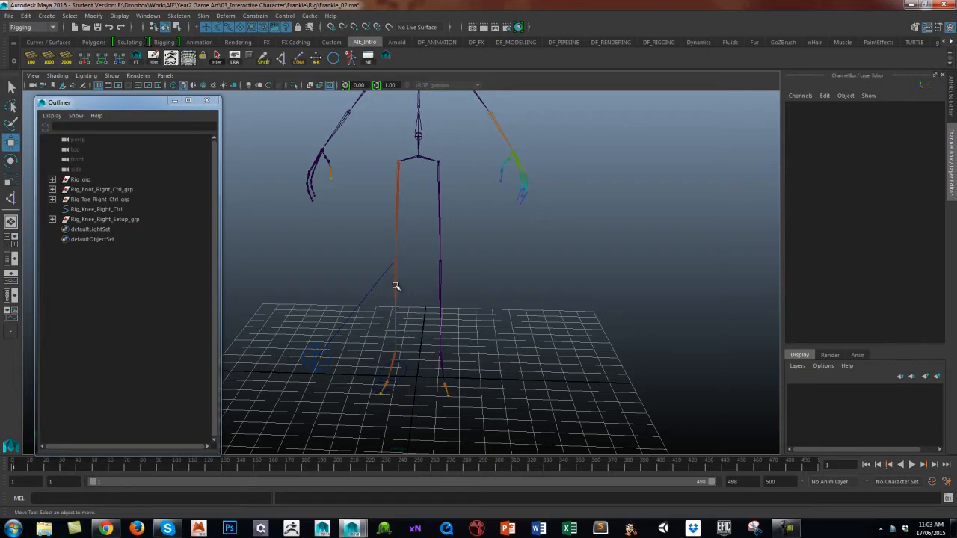
pyautogui.moveTo(396, 287); pyautogui.dragTo(541, 312)
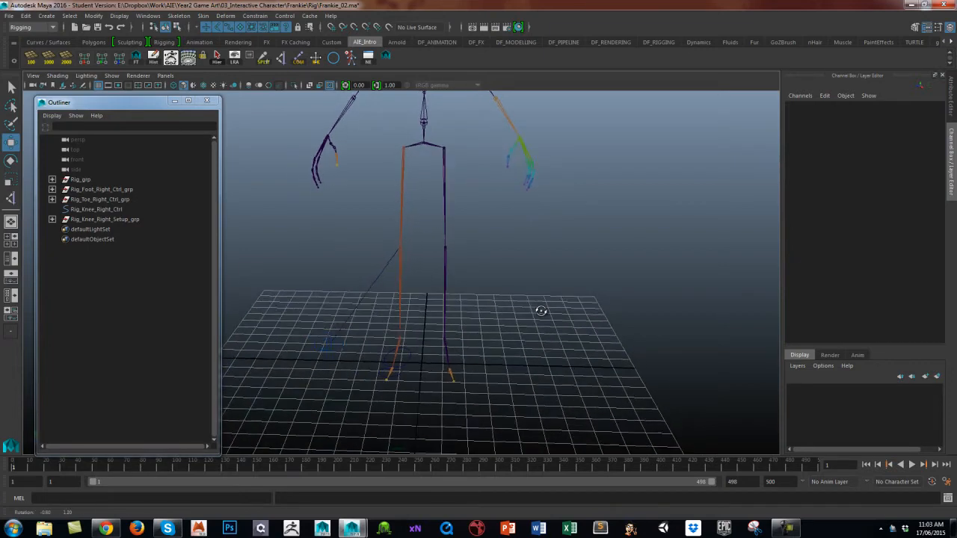
pyautogui.click(102, 189)
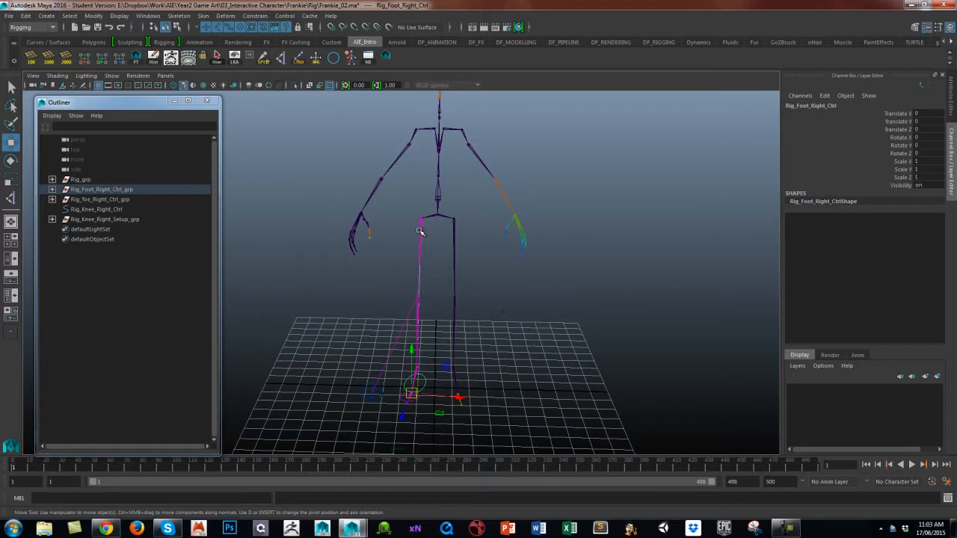
pyautogui.moveTo(503, 197)
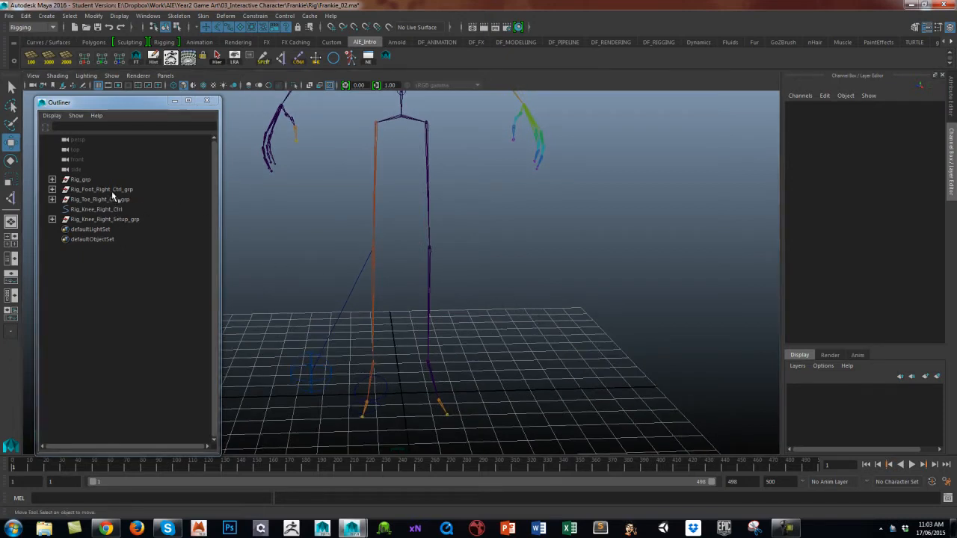
# Step: Rename group1 holding the right leg's IK handle to the Right_IK_Leg name
pyautogui.click(101, 189)
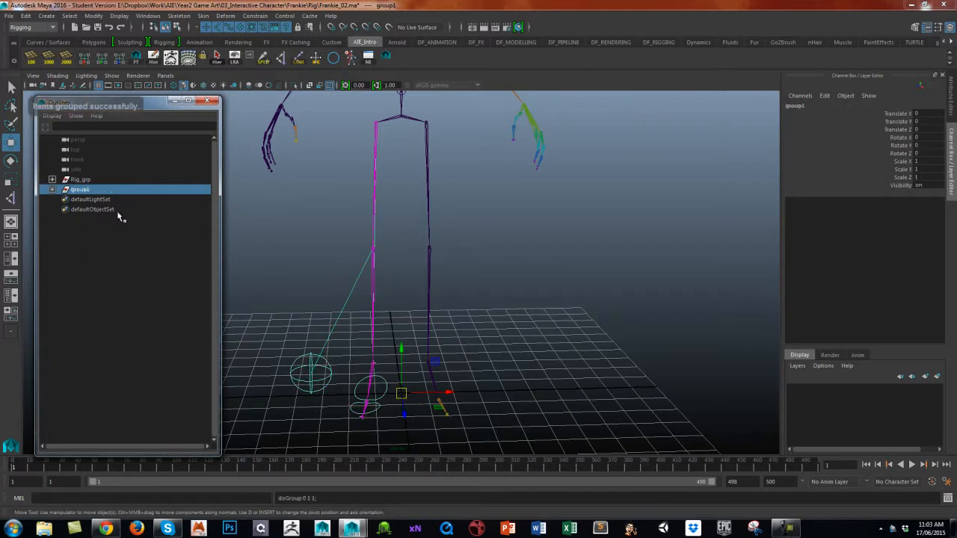
pyautogui.doubleClick(78, 189)
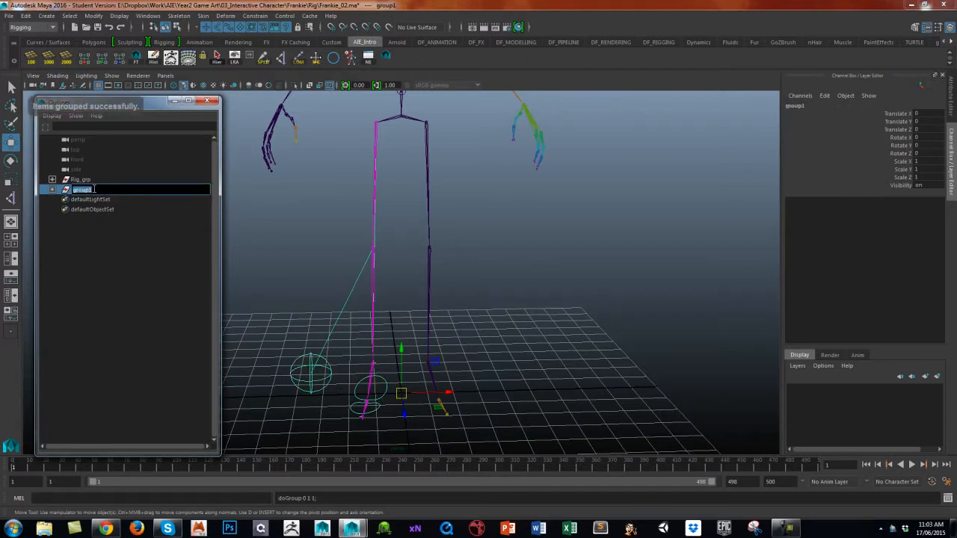
pyautogui.write('Right_R_Leg')
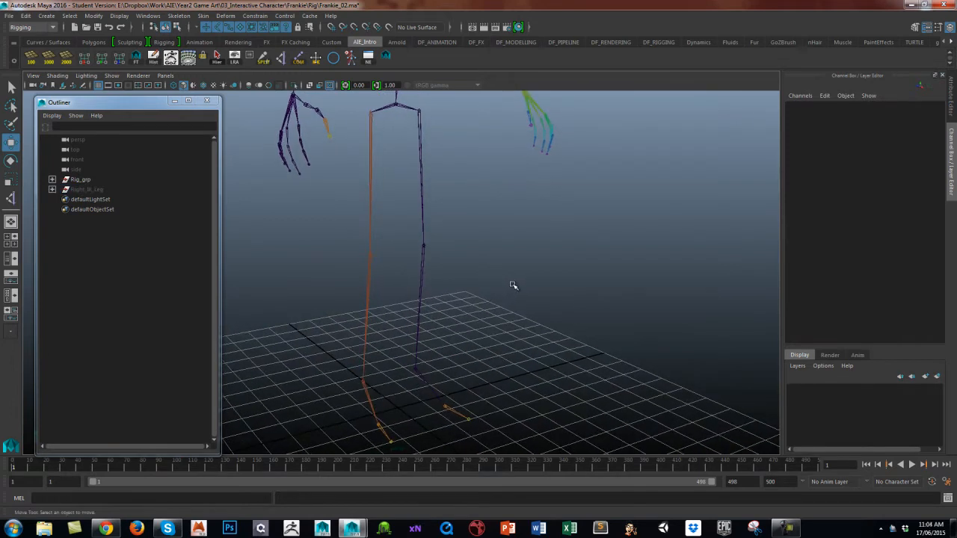
pyautogui.moveTo(419, 111)
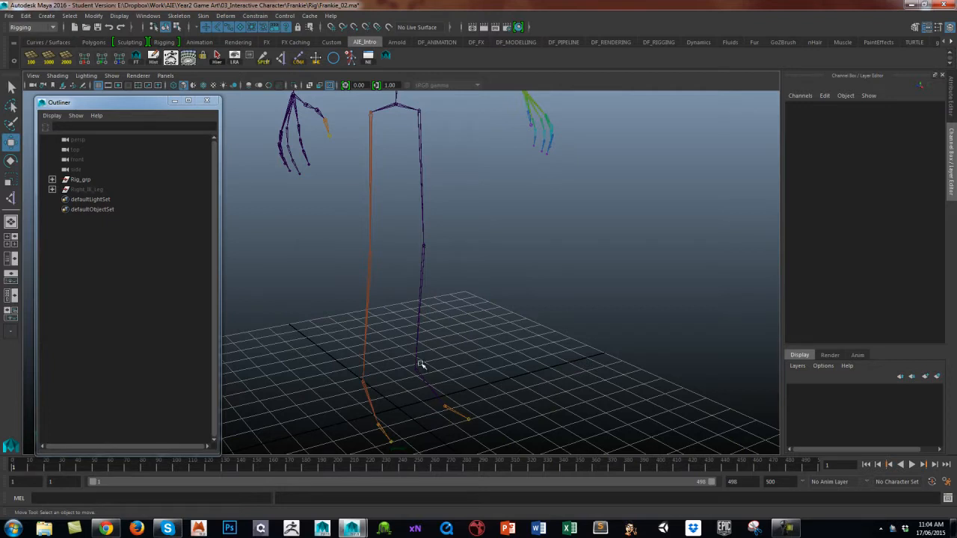
pyautogui.moveTo(418, 367)
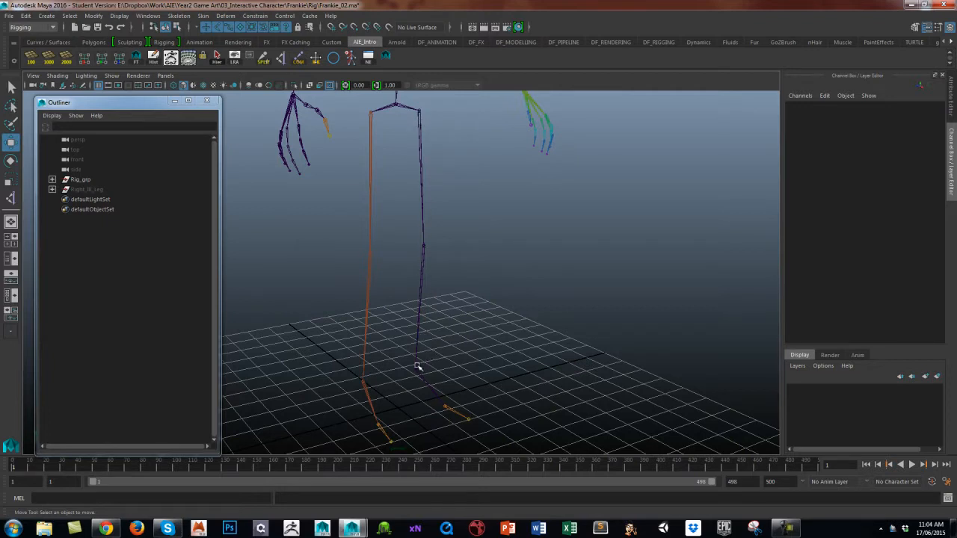
pyautogui.moveTo(435, 373)
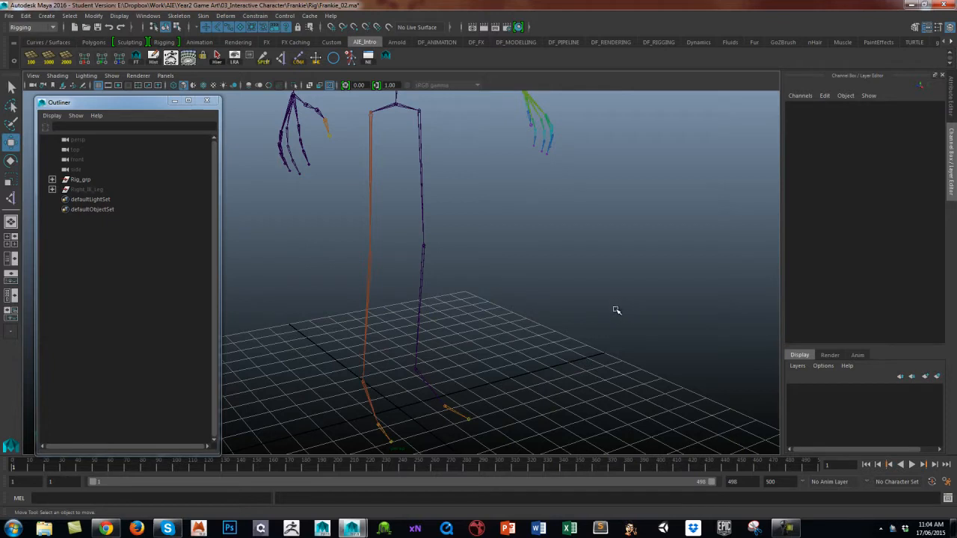
pyautogui.moveTo(202, 121)
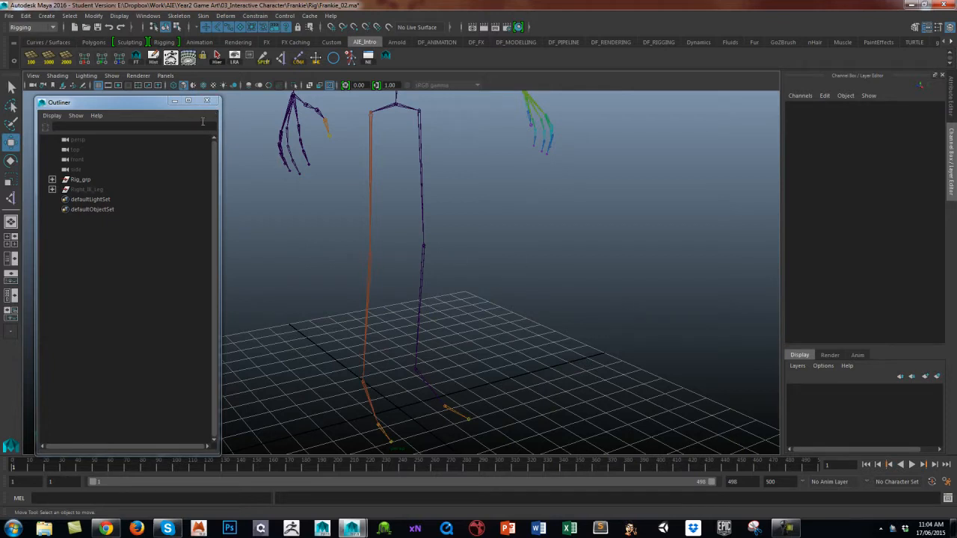
pyautogui.moveTo(582, 307)
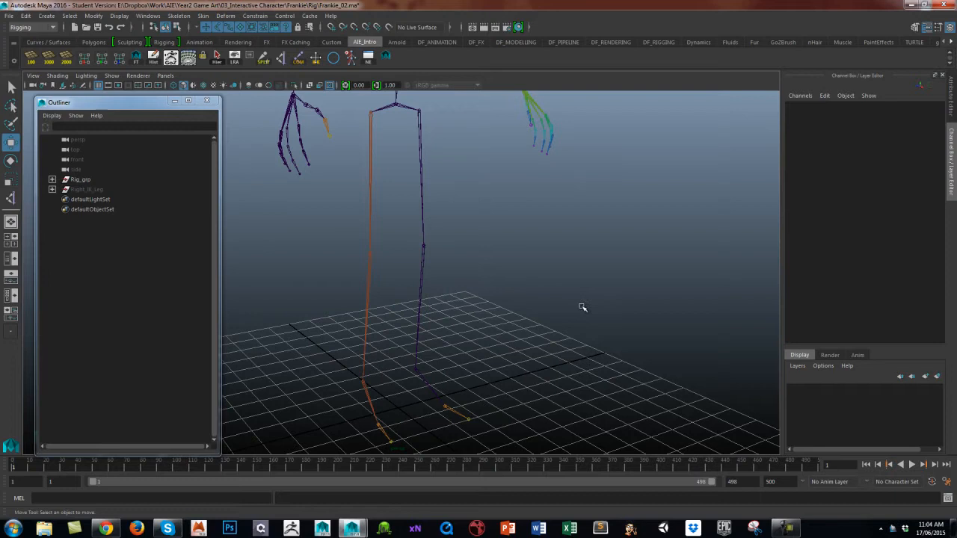
pyautogui.moveTo(497, 279)
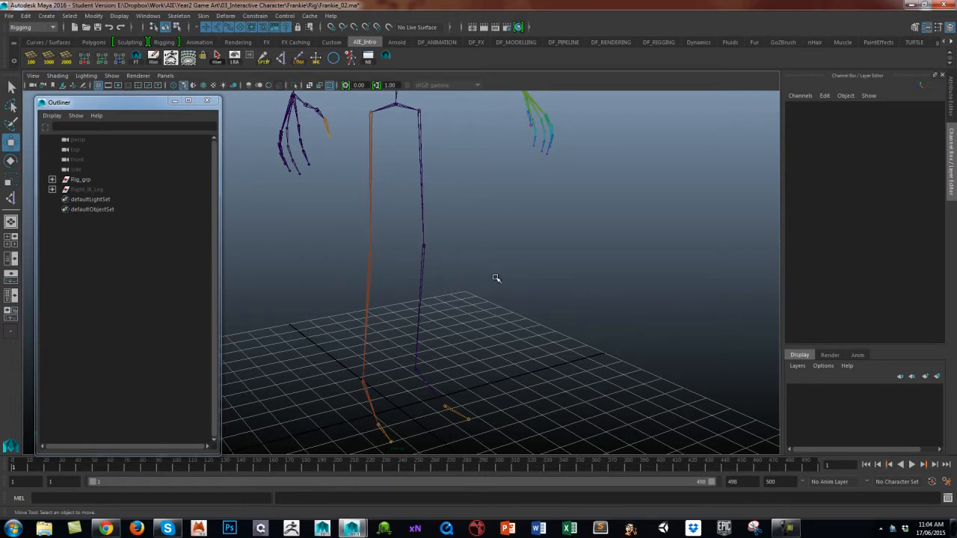
pyautogui.moveTo(430, 267)
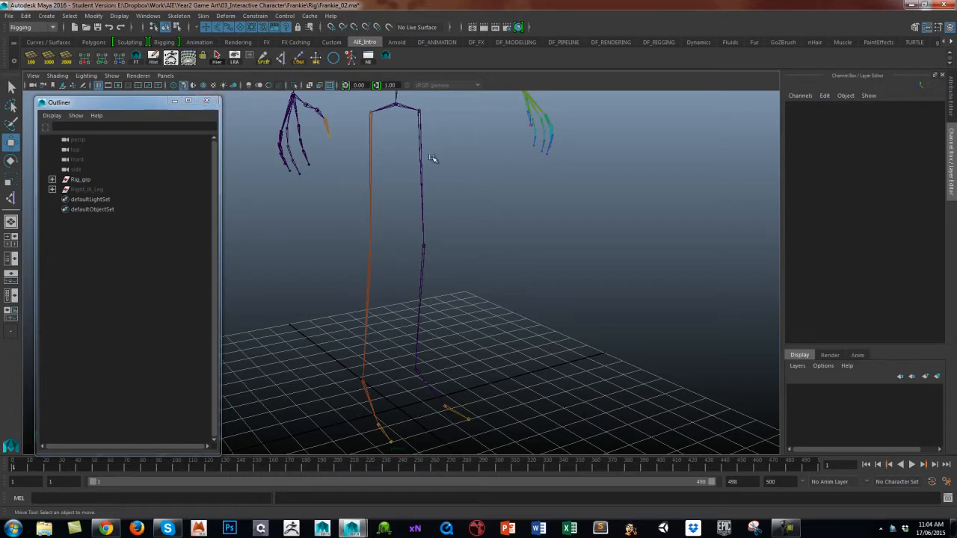
pyautogui.moveTo(241, 111)
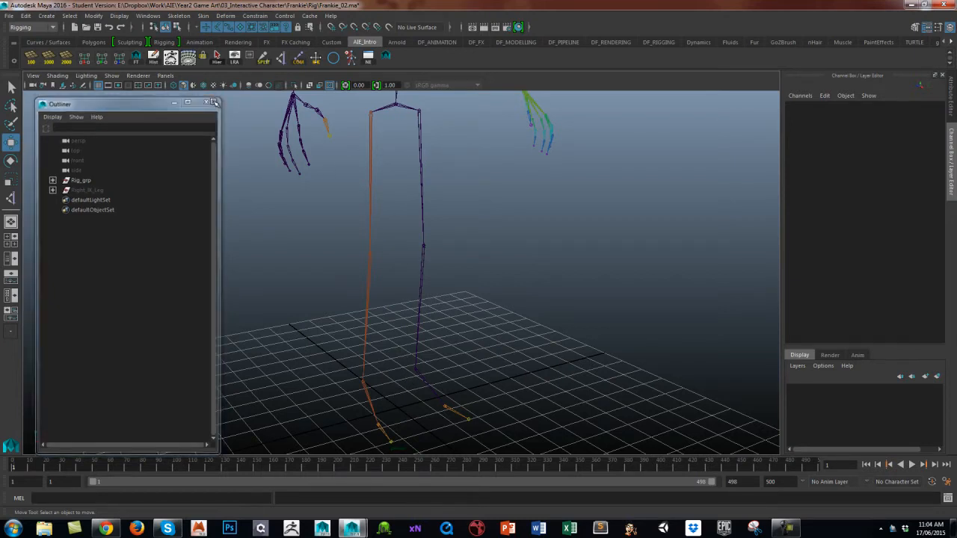
# Step: Set the IK Handle tool to the Rotate-Plane Solver after closing the Outliner
pyautogui.click(206, 102)
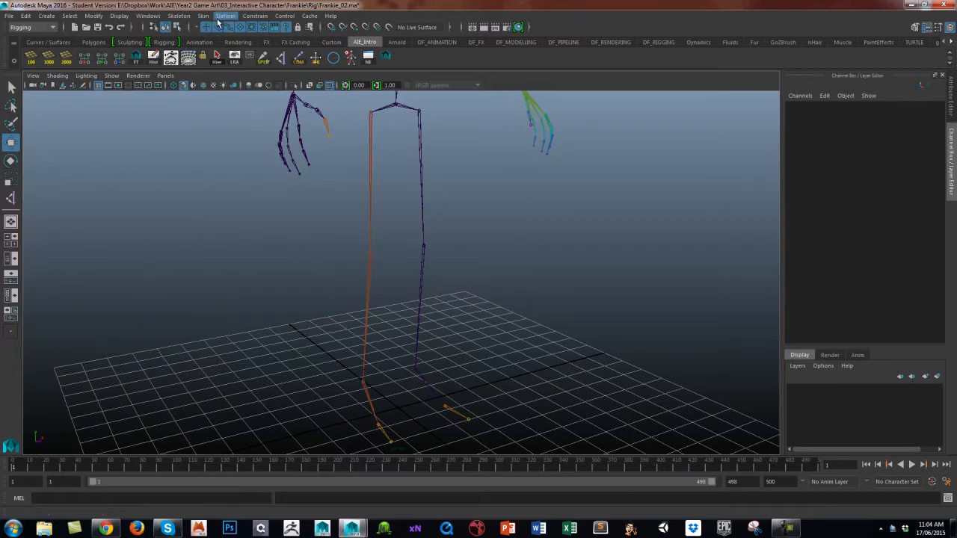
pyautogui.click(177, 17)
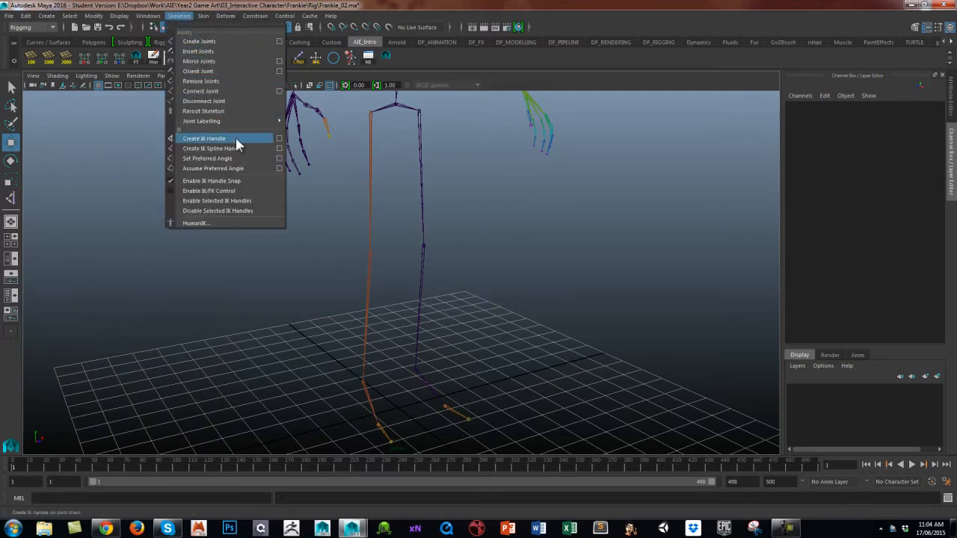
pyautogui.click(203, 137)
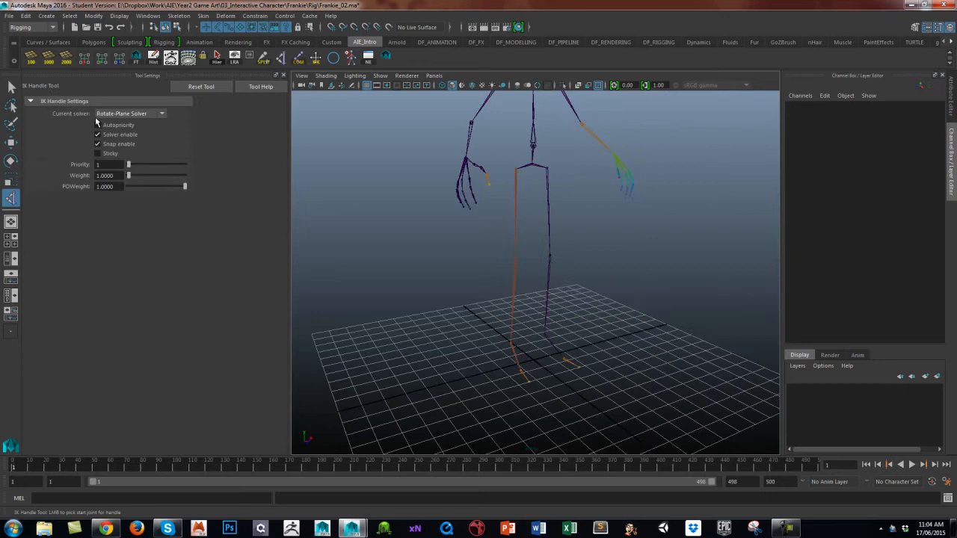
pyautogui.click(97, 124)
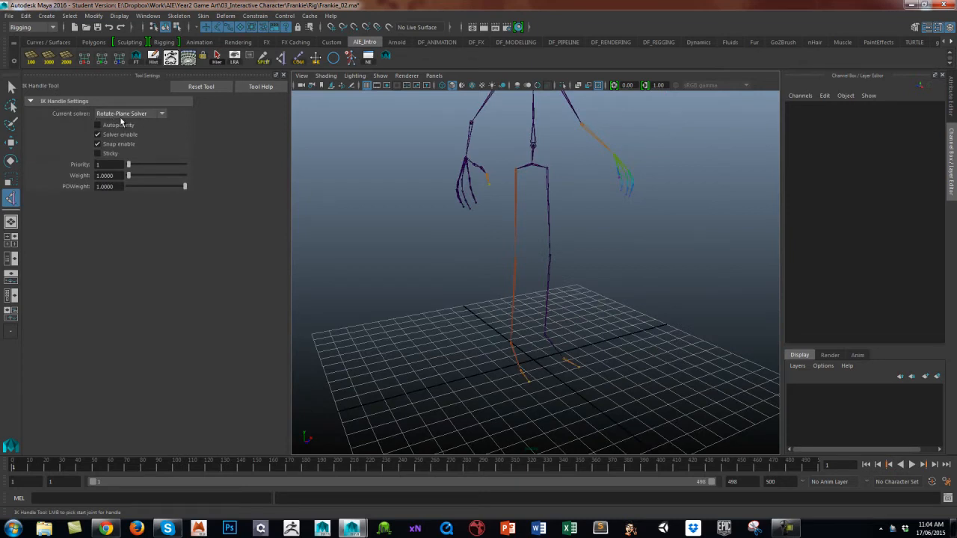
pyautogui.click(162, 113)
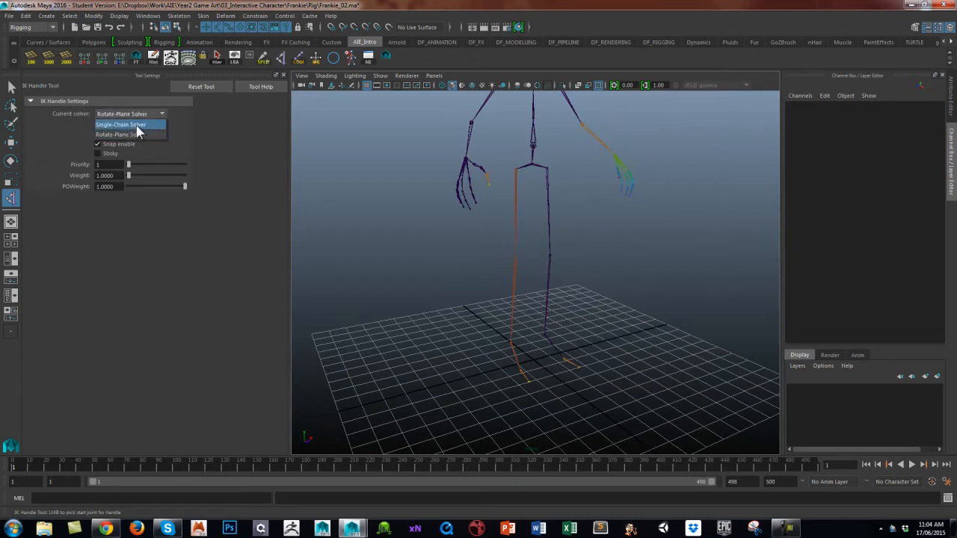
pyautogui.click(135, 133)
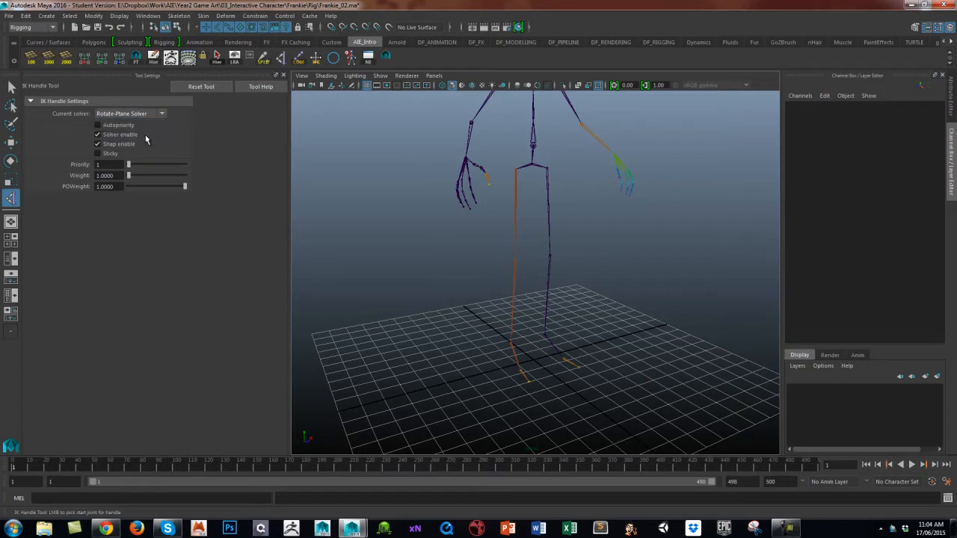
pyautogui.moveTo(145, 121)
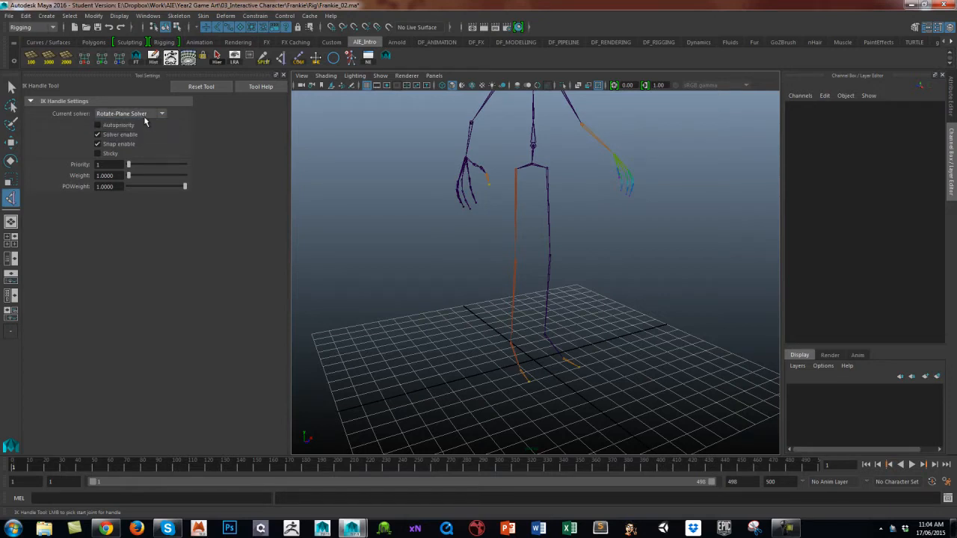
pyautogui.moveTo(150, 120)
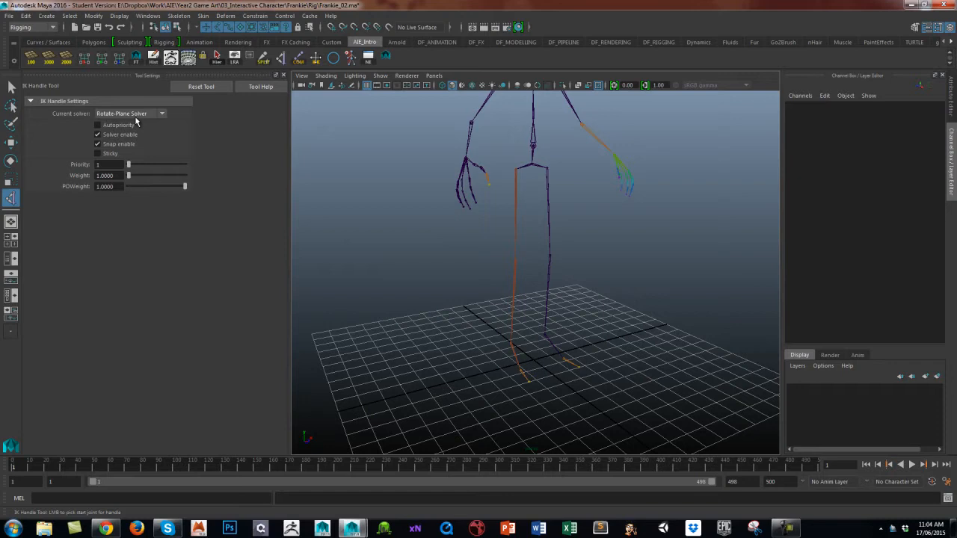
pyautogui.moveTo(151, 122)
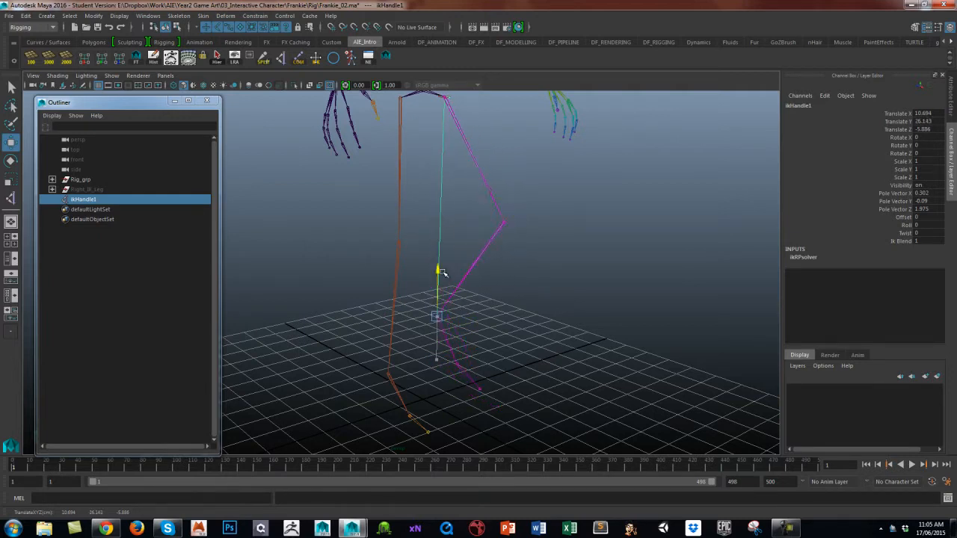
# Step: Lift the left foot's new hip-to-ankle IK handle to test the knee bend
pyautogui.moveTo(438, 314); pyautogui.dragTo(437, 276)
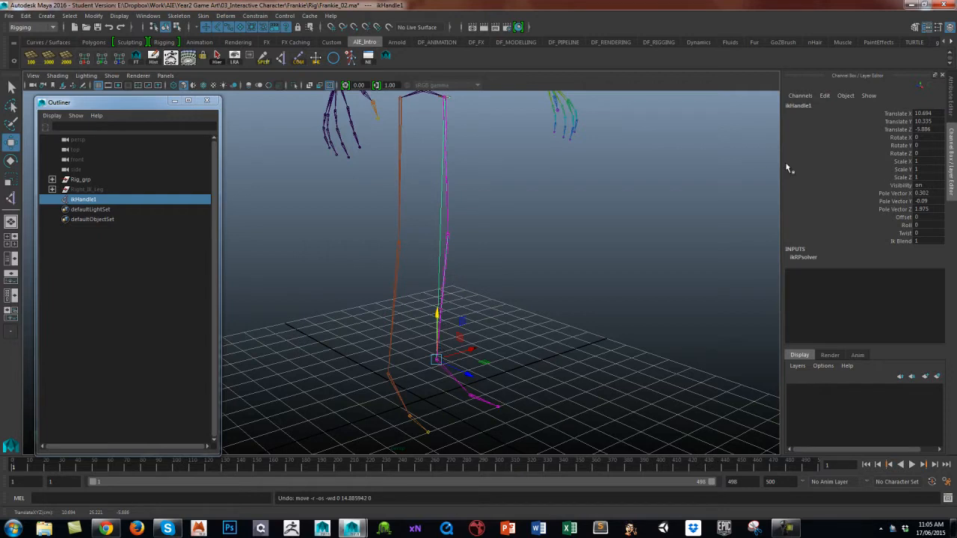
pyautogui.moveTo(880, 144)
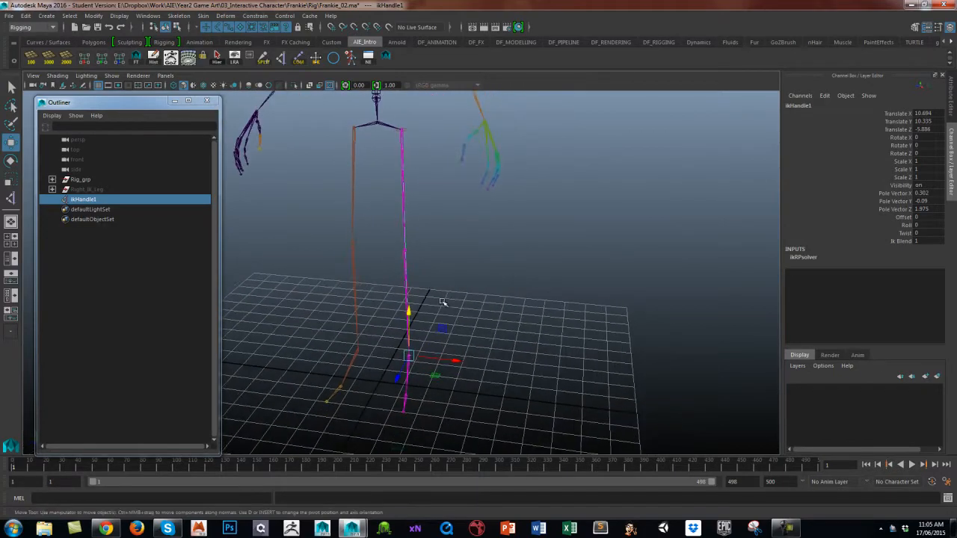
pyautogui.moveTo(443, 303); pyautogui.dragTo(528, 270)
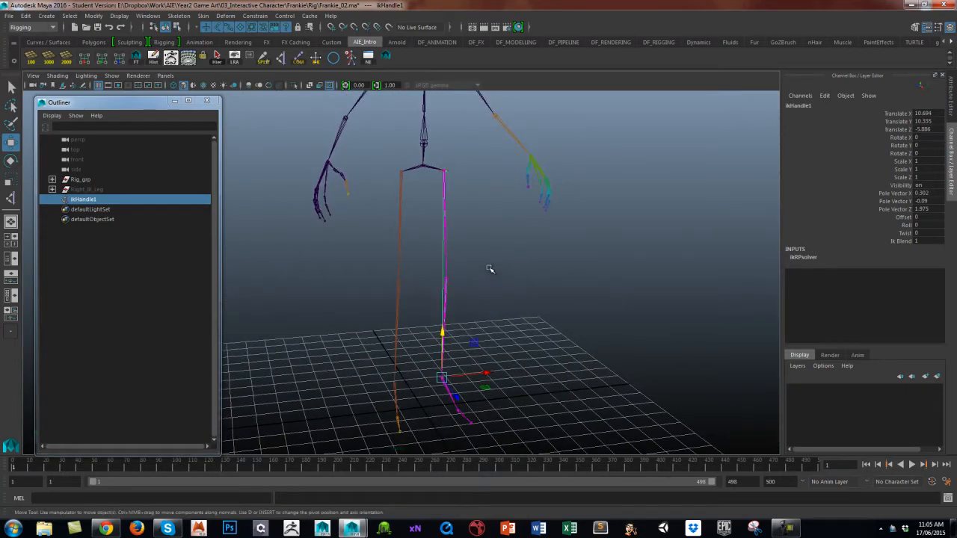
# Step: Rename ikHandle1 on the left leg to Rig_Ankle_Left_ikh
pyautogui.doubleClick(83, 199)
pyautogui.write('Rig_Ankle_Left_ikh')
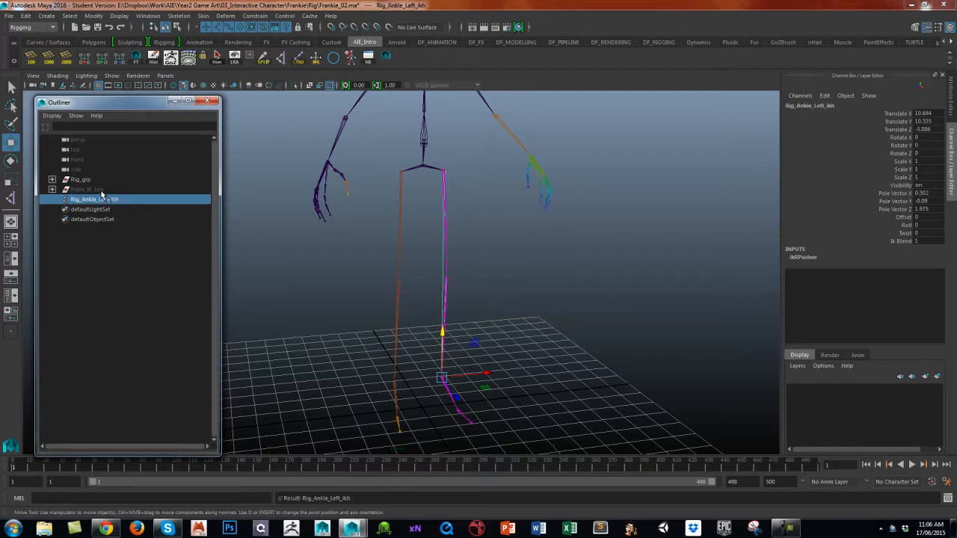
pyautogui.moveTo(117, 211)
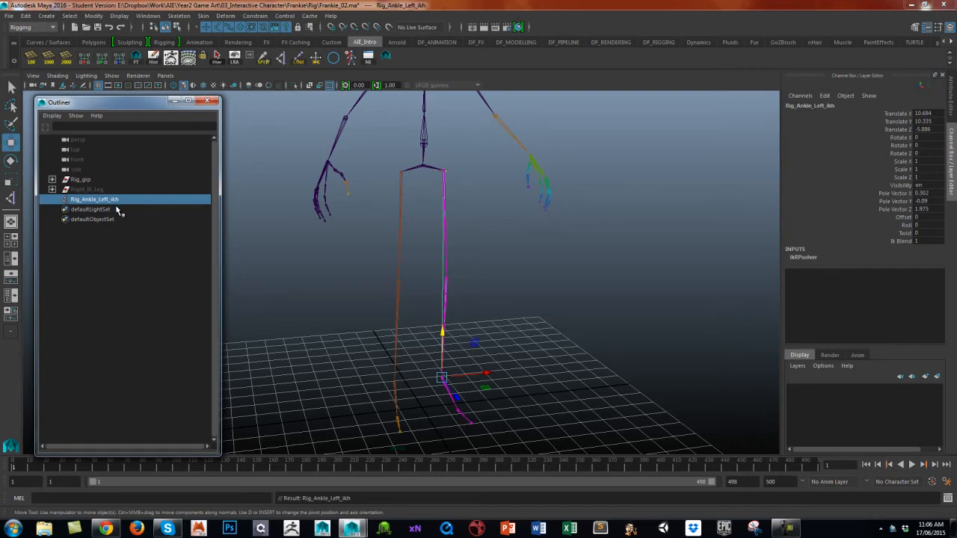
pyautogui.moveTo(137, 210)
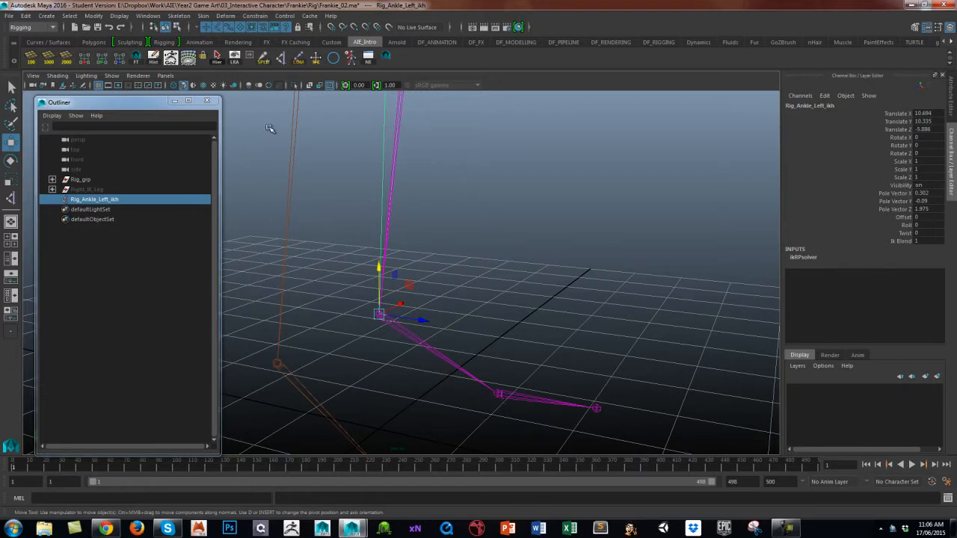
# Step: Switch the IK Handle tool to the single-chain solver for the ankle-to-toe handle
pyautogui.click(179, 15)
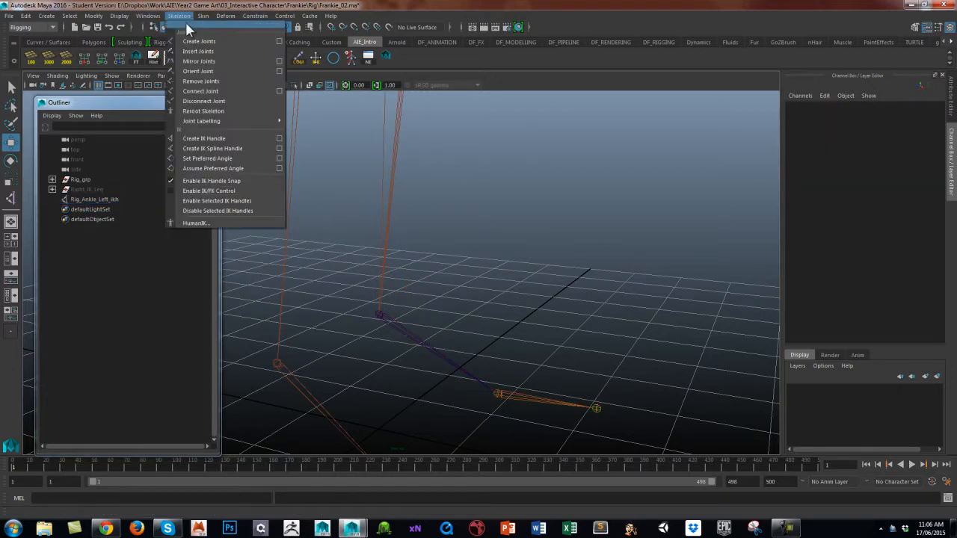
pyautogui.click(204, 137)
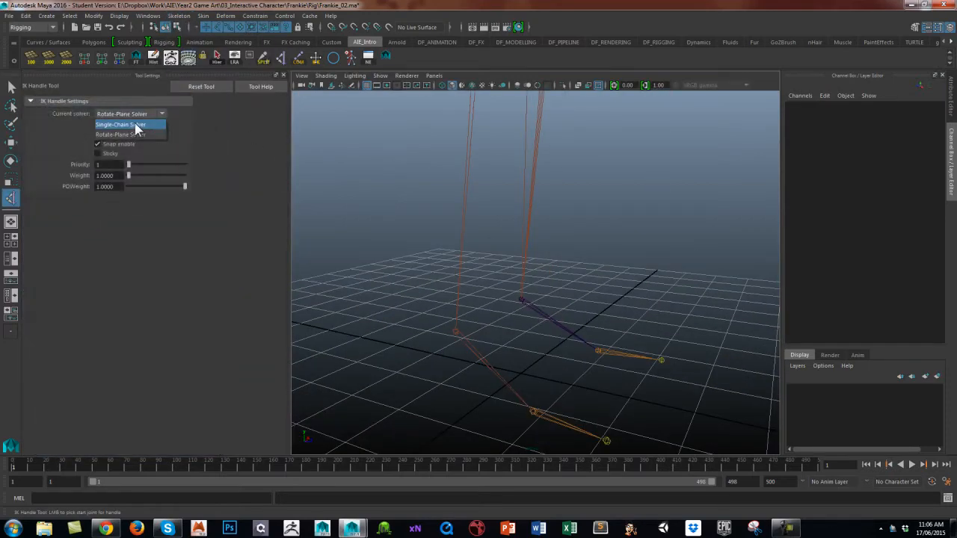
pyautogui.click(127, 124)
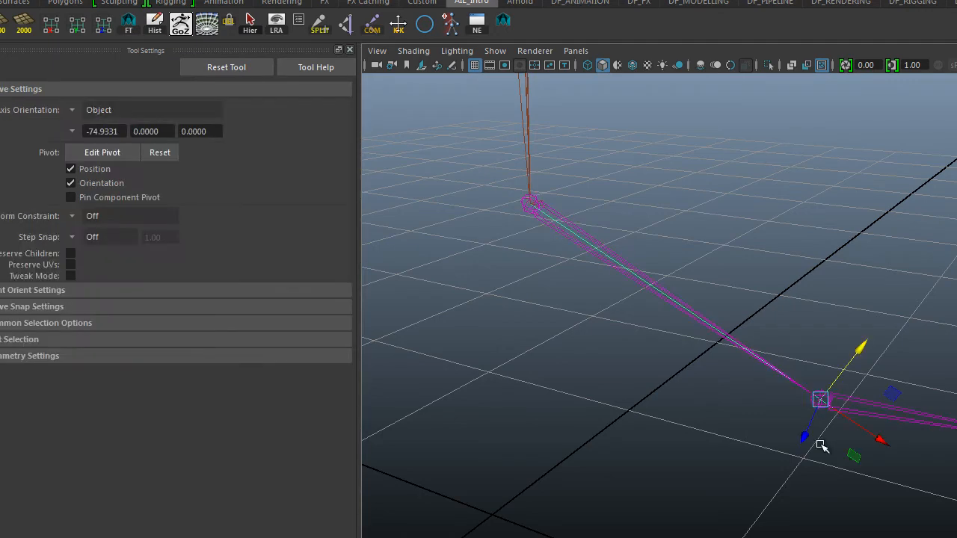
pyautogui.moveTo(351, 60)
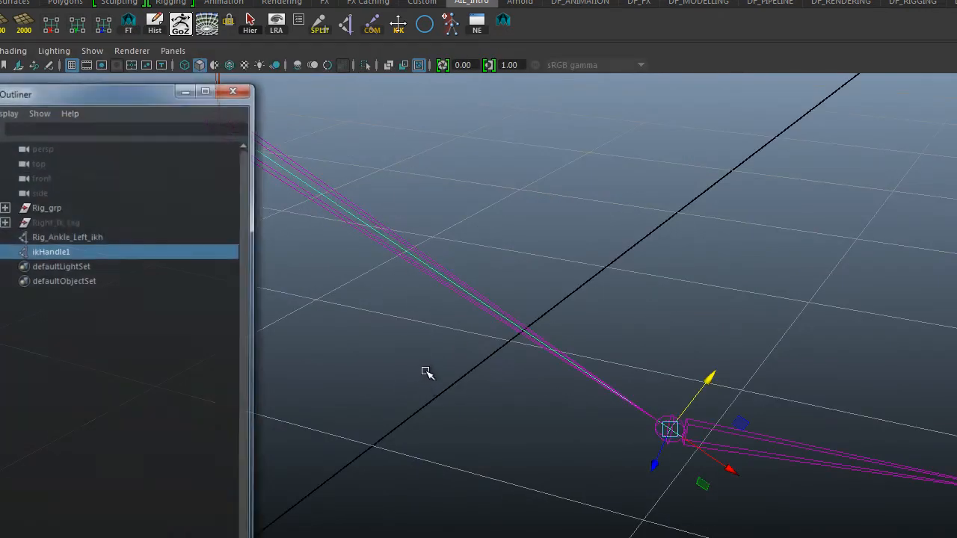
# Step: Rename the new ankle-to-toe IK handle to Rig_Toe_Left_ikh
pyautogui.doubleClick(51, 251)
pyautogui.write('Rig_Toe_Left_ikh')
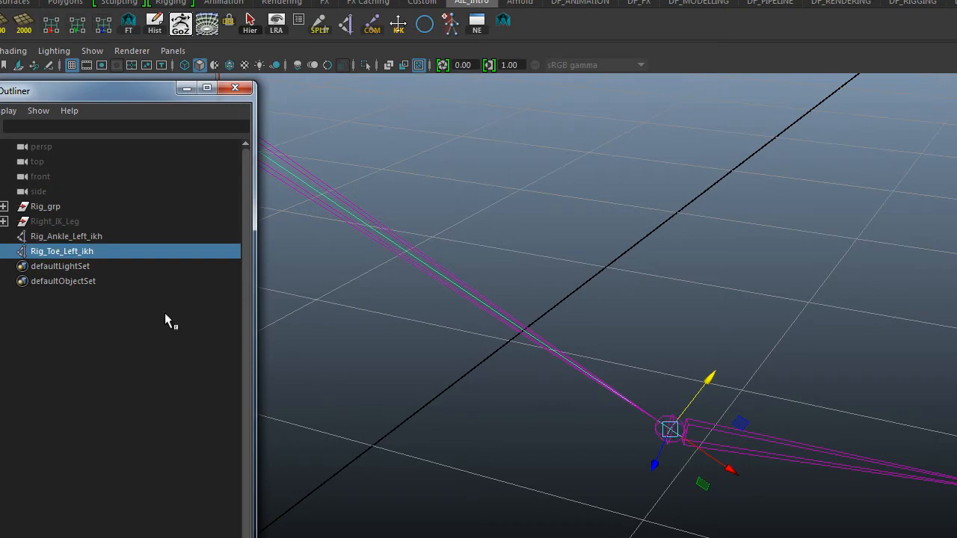
pyautogui.click(66, 237)
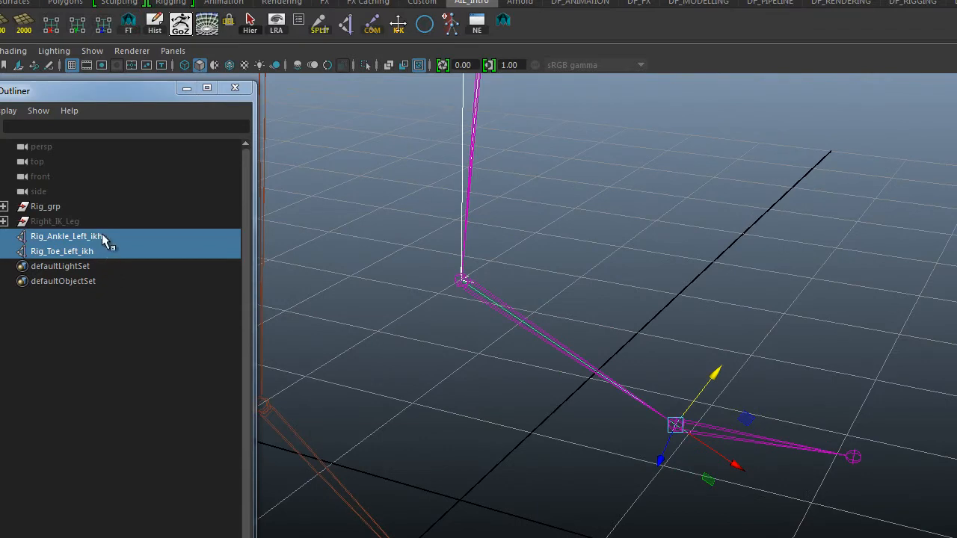
pyautogui.moveTo(117, 291)
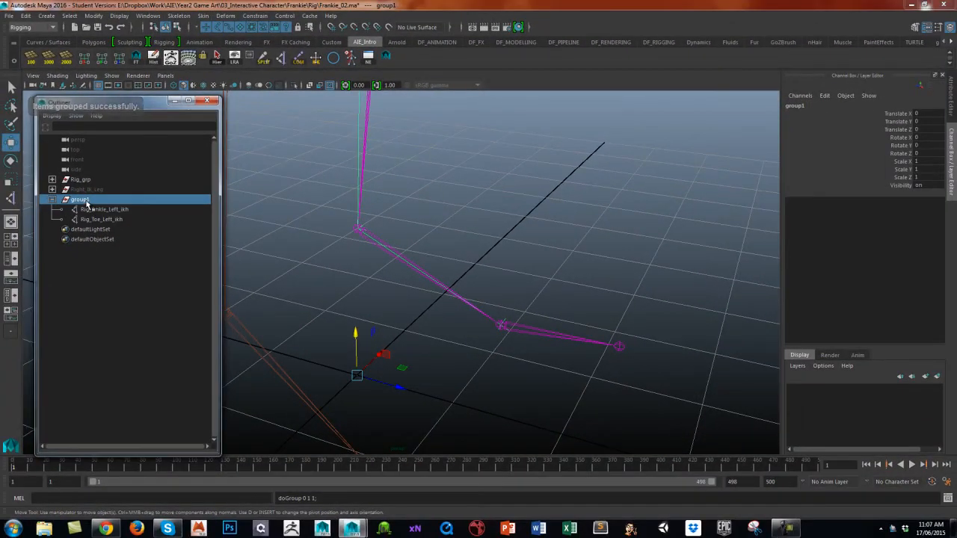
# Step: Rename the group of both left-leg IK handles to Rig_Foot_Left_ikh_grp and select it
pyautogui.doubleClick(81, 199)
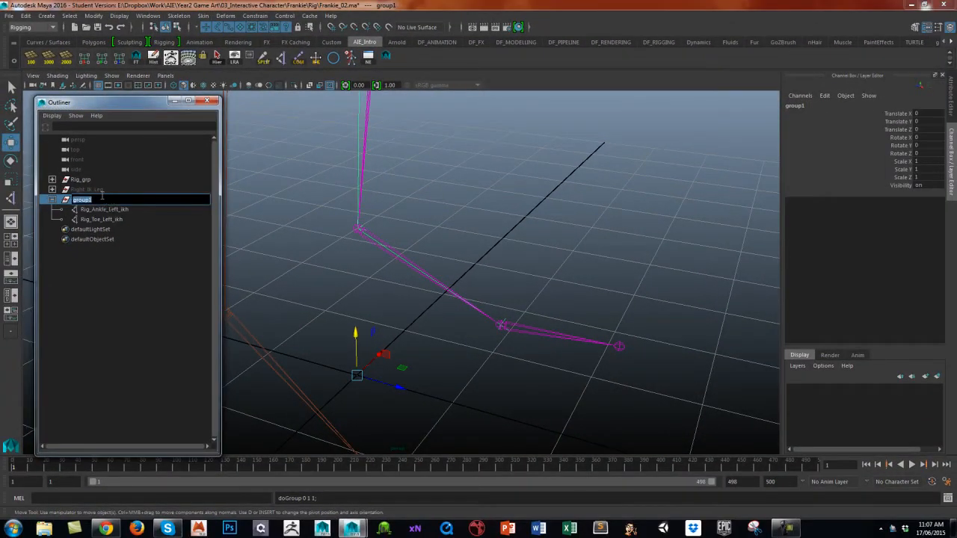
pyautogui.write('Rig_Foot_Left_ikh_')
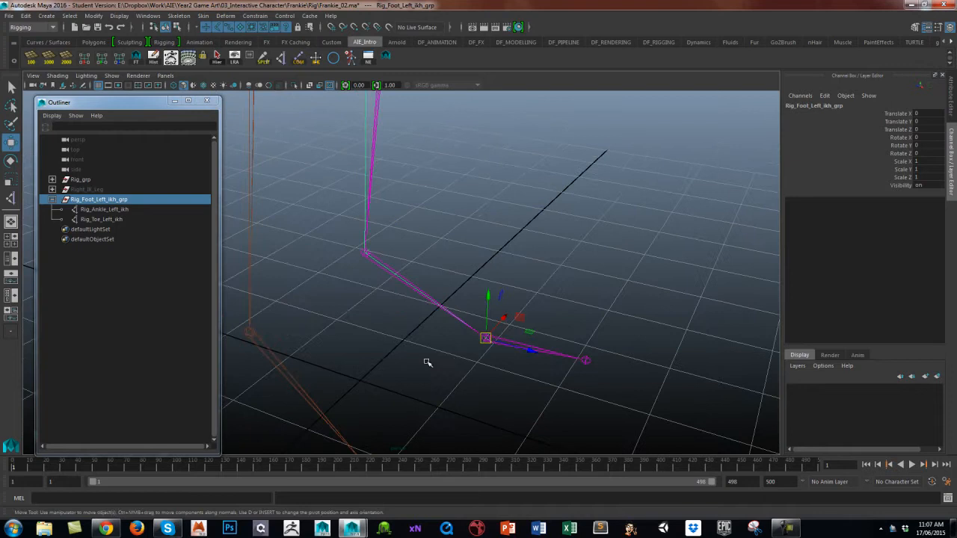
pyautogui.moveTo(461, 351)
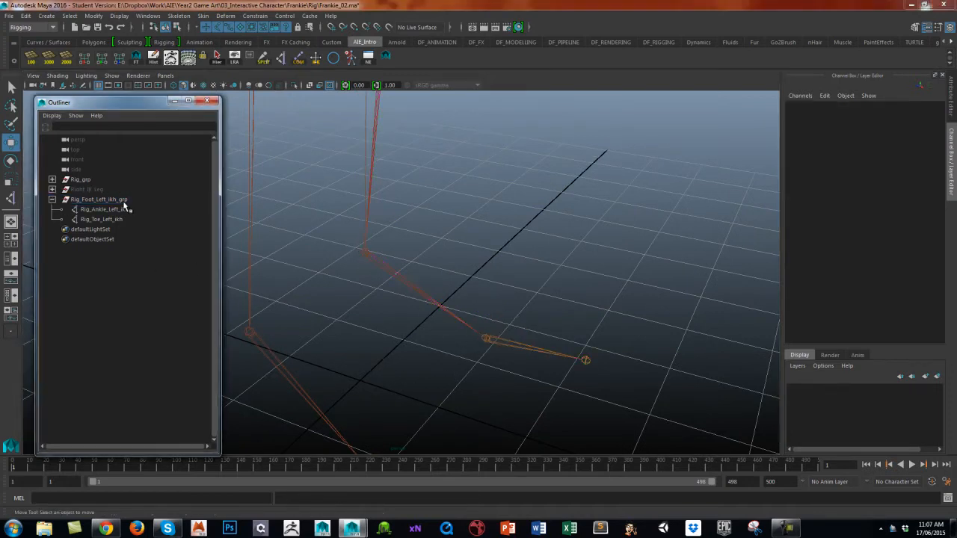
pyautogui.click(96, 199)
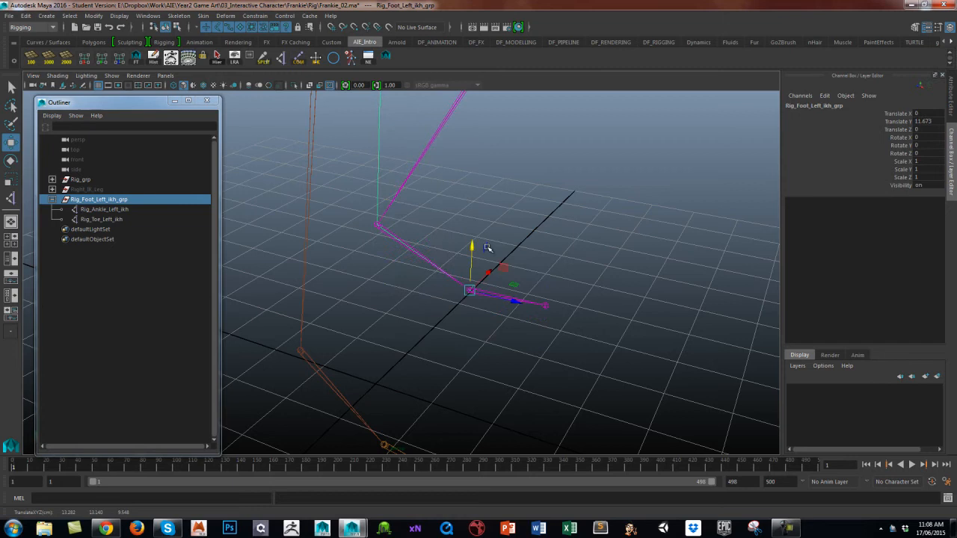
pyautogui.press('e')
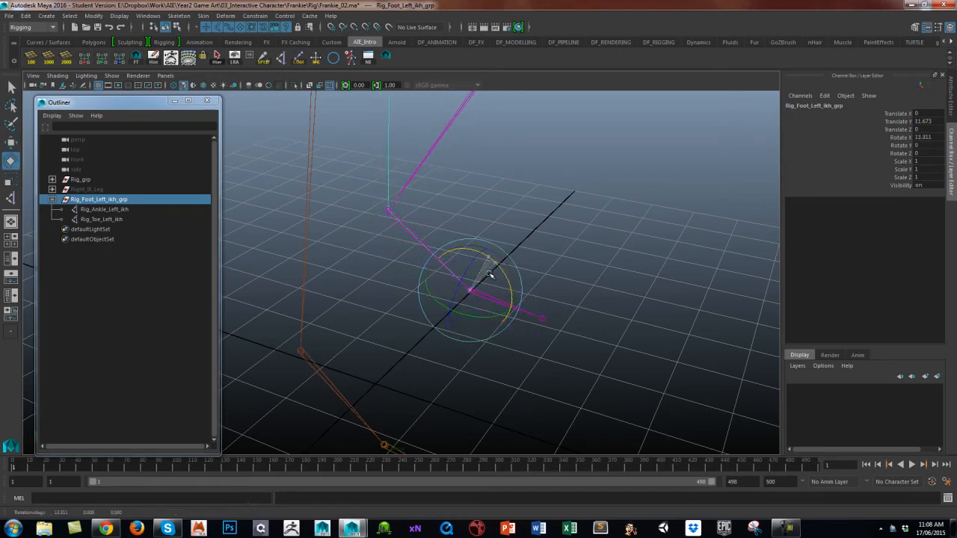
pyautogui.moveTo(490, 273); pyautogui.dragTo(490, 283)
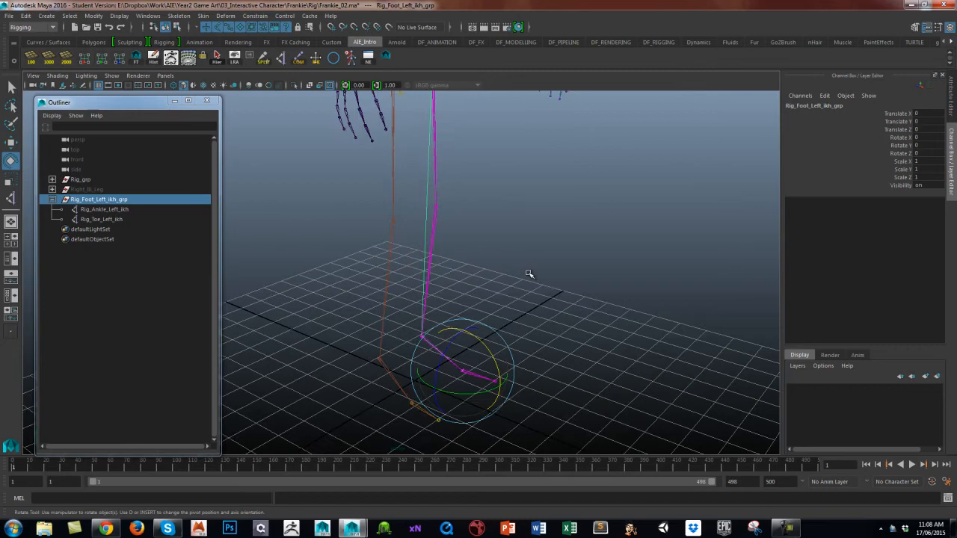
pyautogui.moveTo(527, 287)
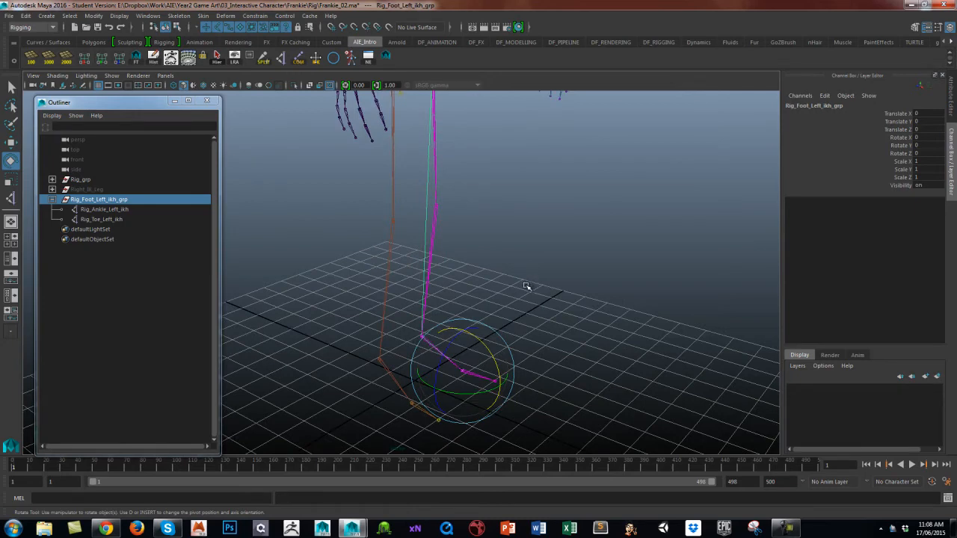
pyautogui.moveTo(527, 273)
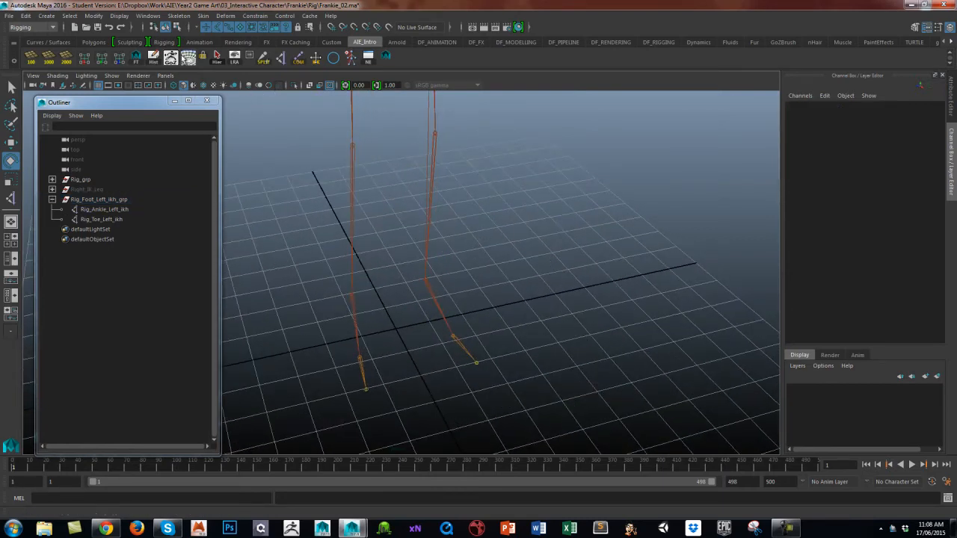
# Step: Create a NURBS circle at the scene origin via Create > NURBS Primitives > Circle
pyautogui.click(48, 16)
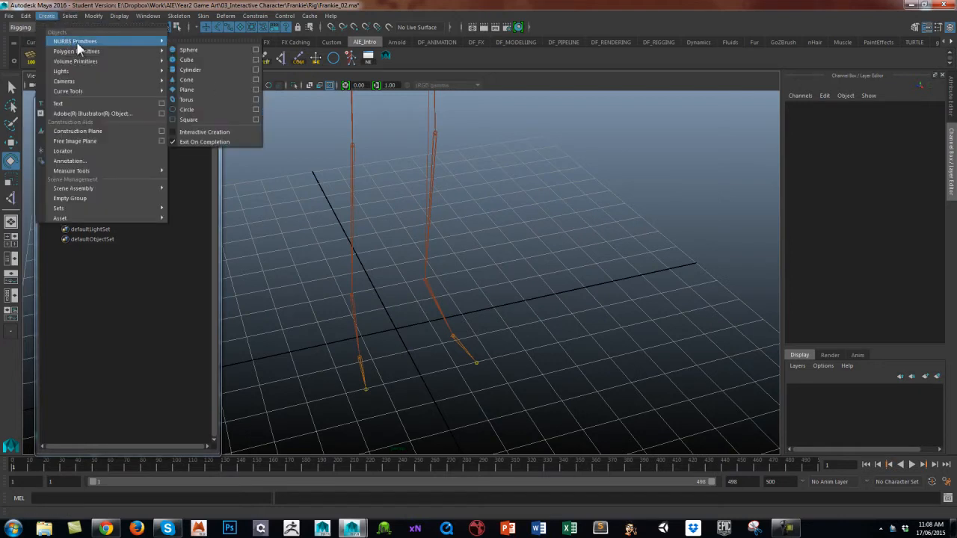
pyautogui.moveTo(193, 110)
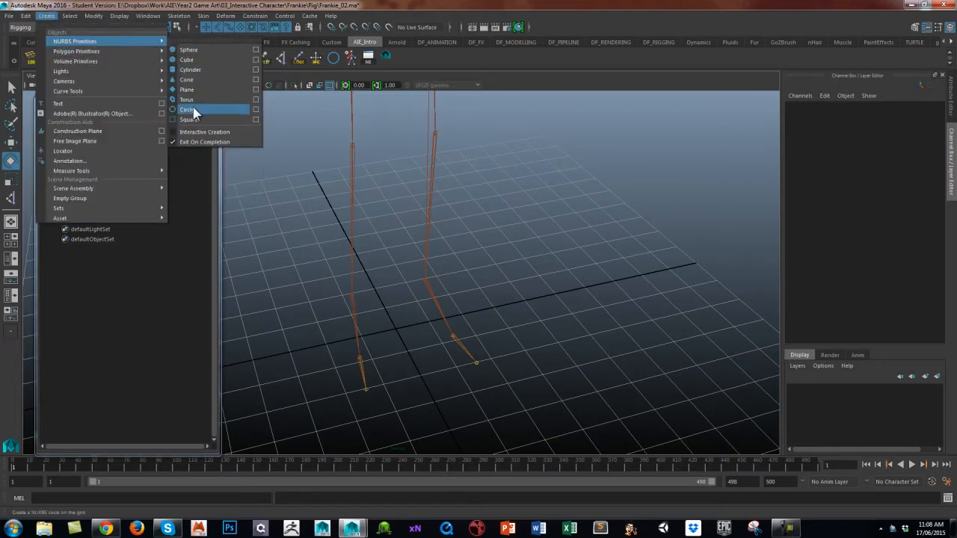
pyautogui.click(187, 110)
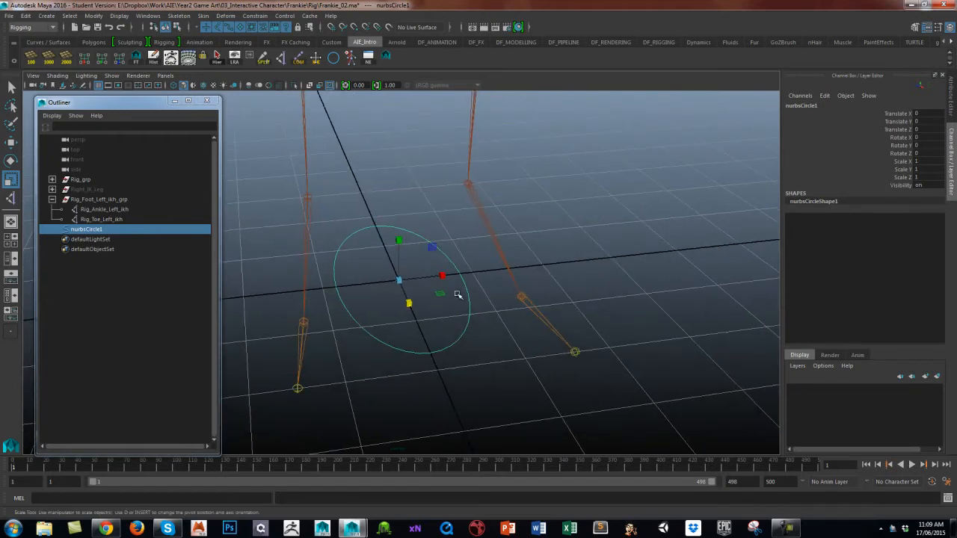
pyautogui.moveTo(466, 310)
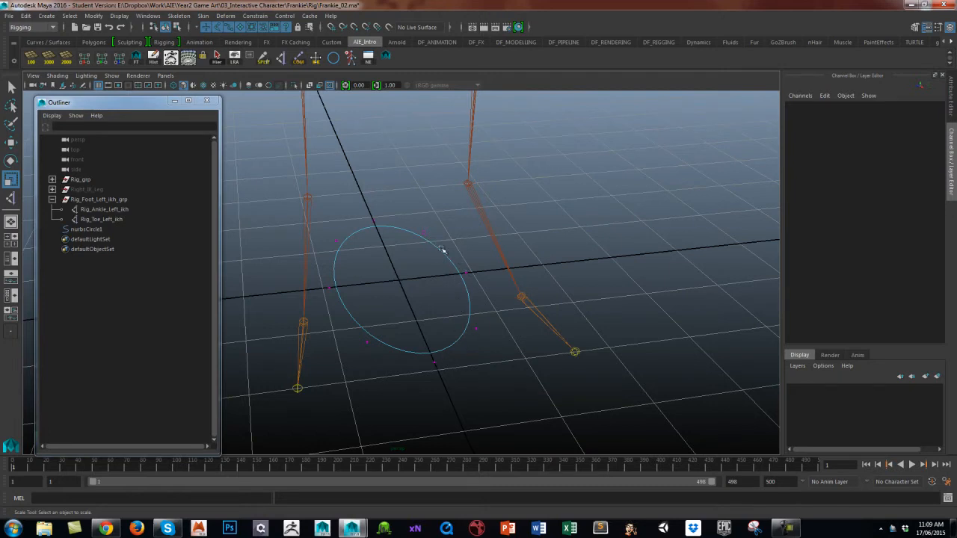
pyautogui.moveTo(468, 311)
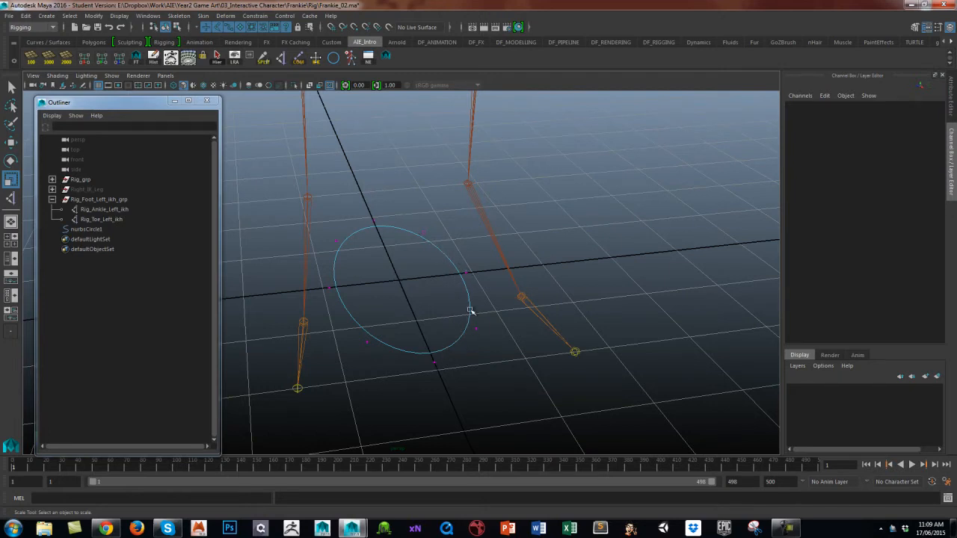
# Step: Pull nurbsCircle1's control vertices forward and stretch them into an elongated foot outline, returning to object mode
pyautogui.rightClick(469, 310)
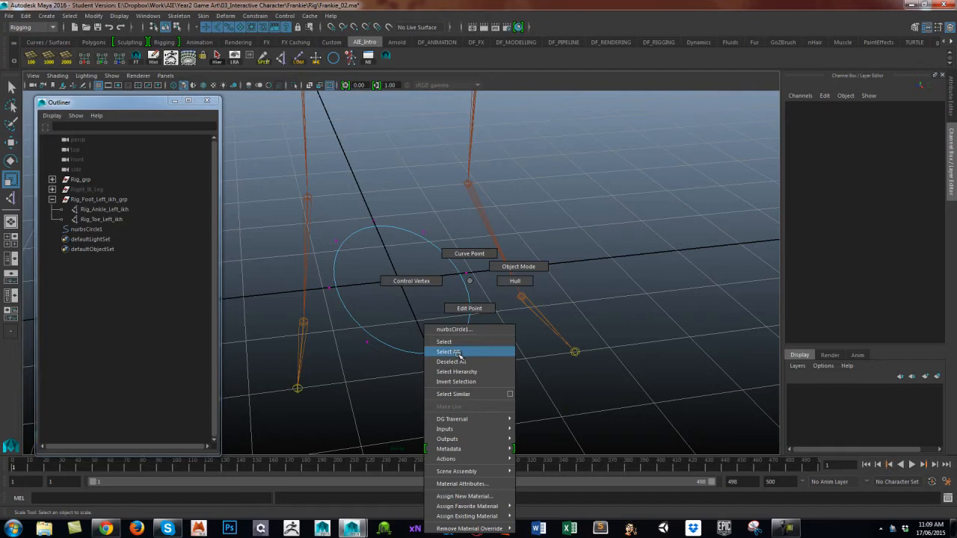
pyautogui.click(450, 352)
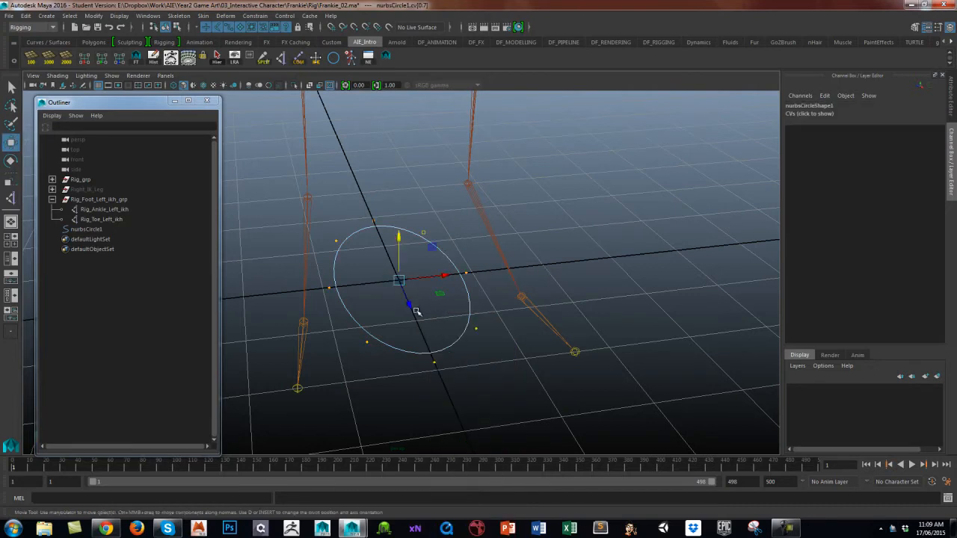
pyautogui.moveTo(400, 303); pyautogui.dragTo(381, 243)
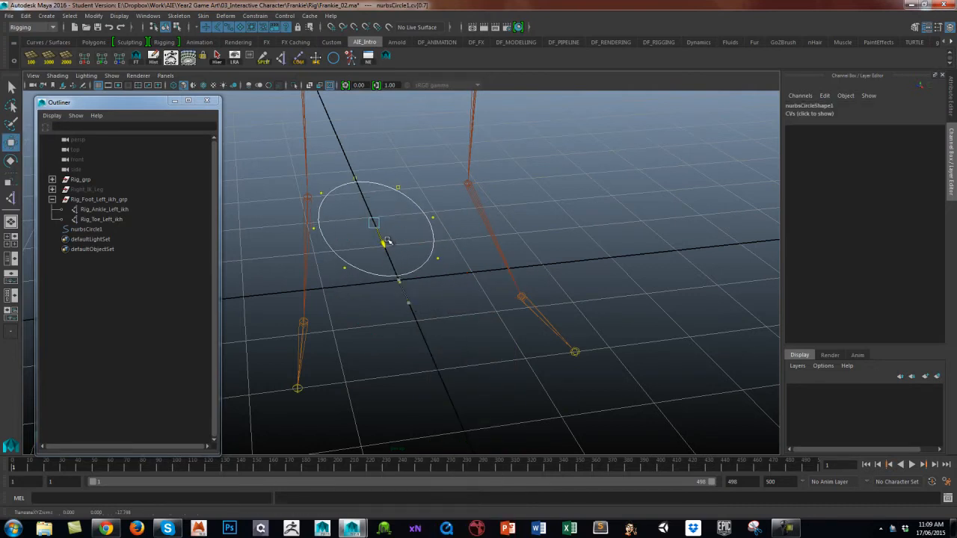
pyautogui.click(378, 224)
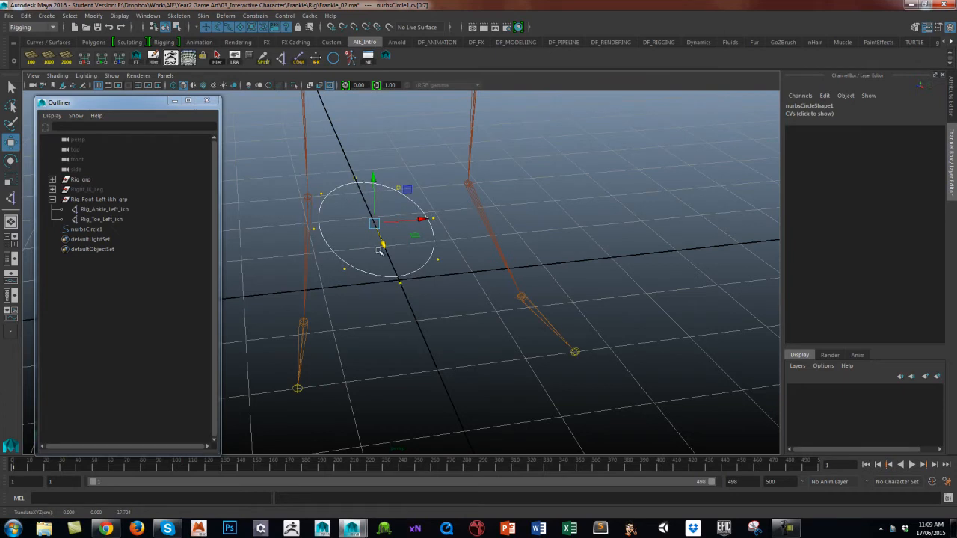
pyautogui.moveTo(408, 308)
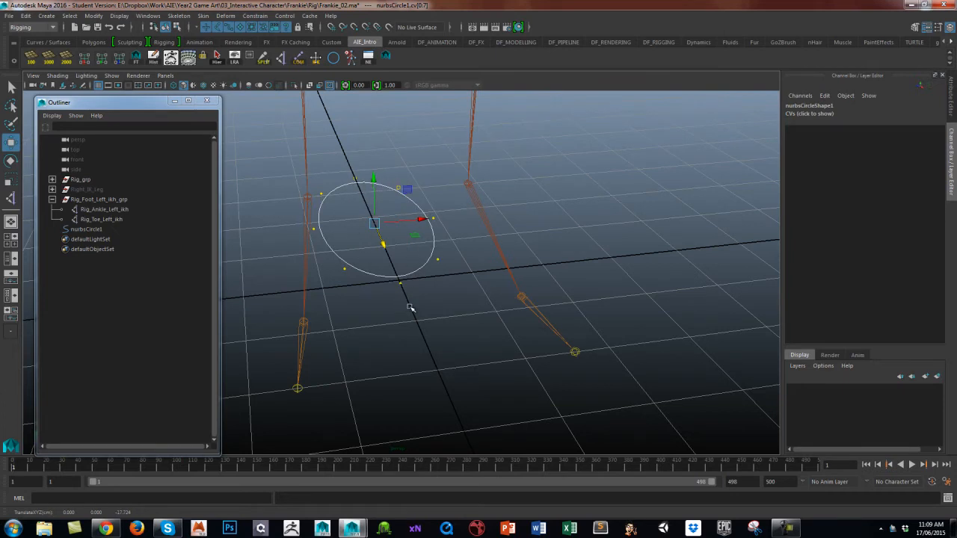
pyautogui.moveTo(402, 290)
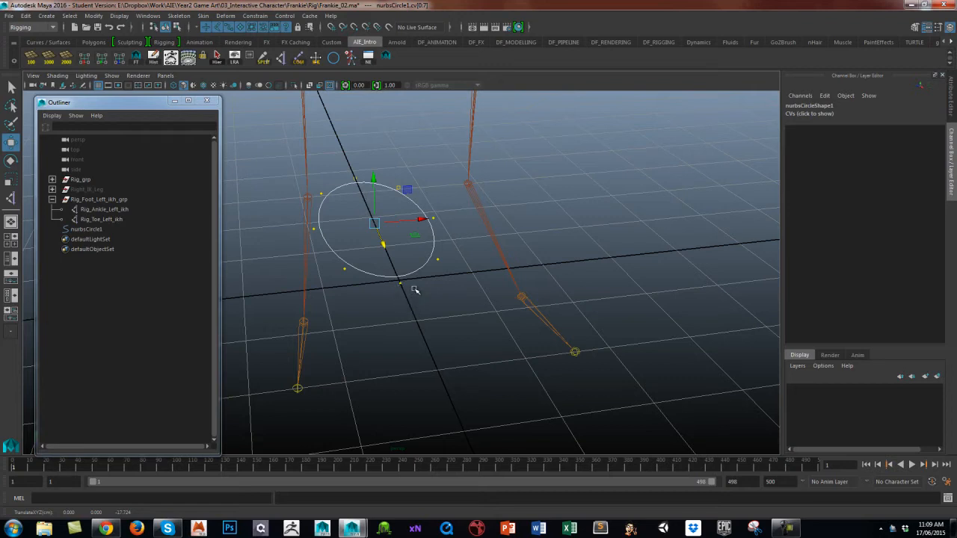
pyautogui.moveTo(397, 280)
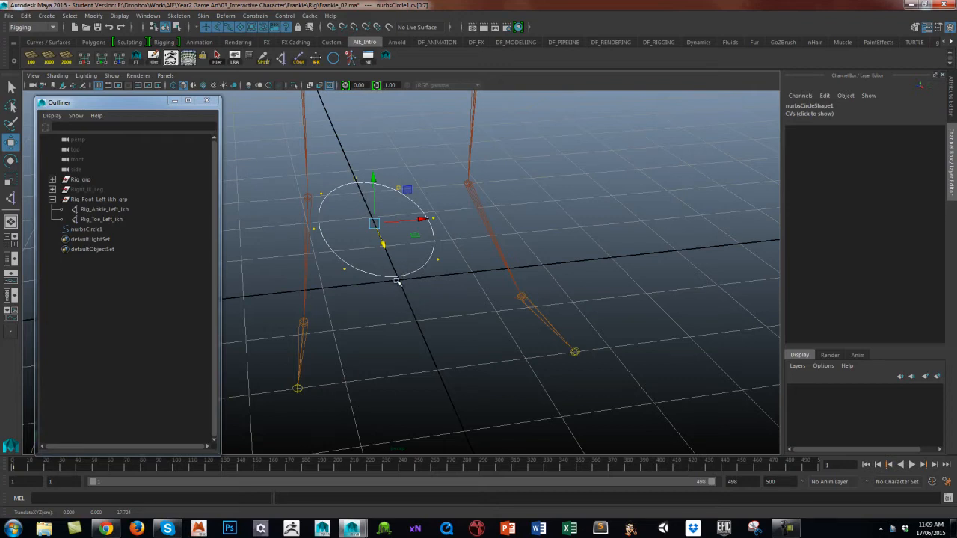
pyautogui.moveTo(374, 221); pyautogui.dragTo(391, 262)
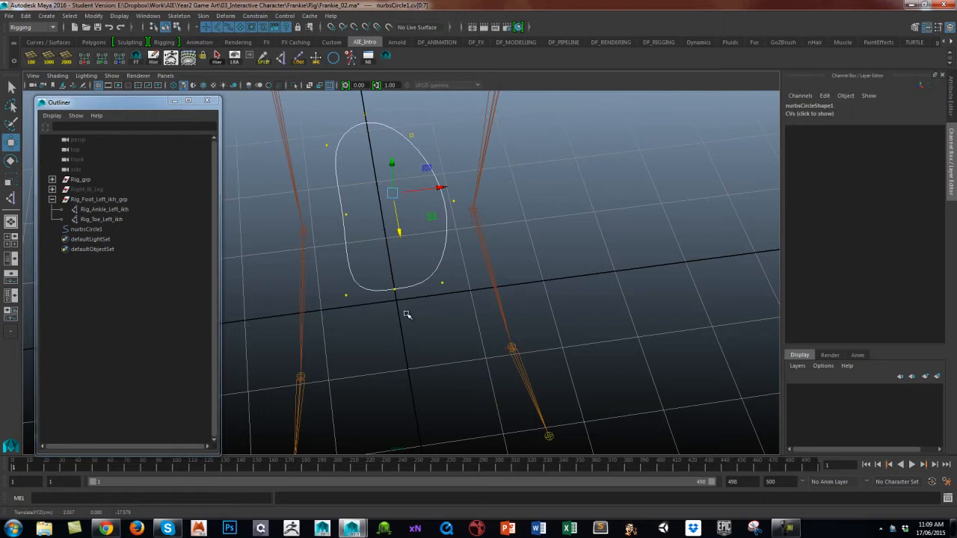
pyautogui.rightClick(417, 281)
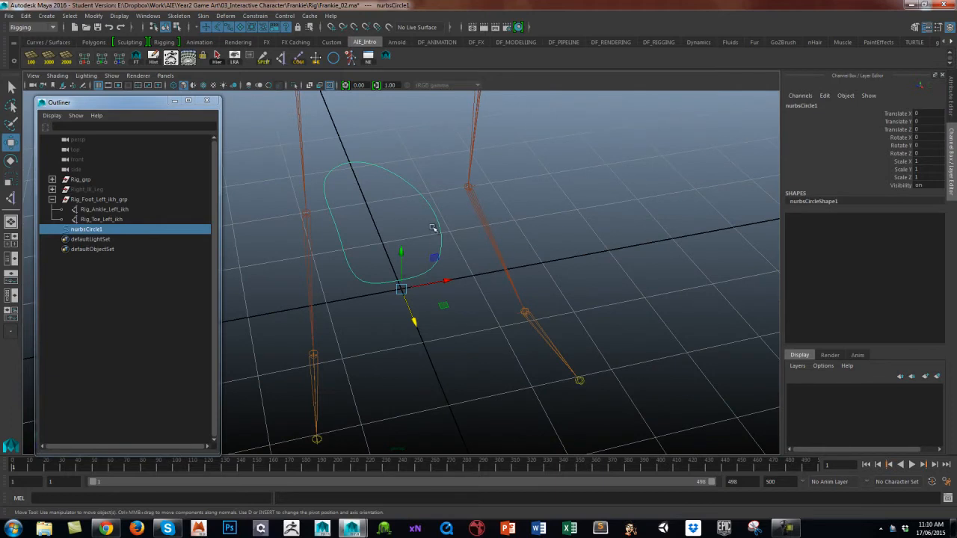
pyautogui.moveTo(433, 212)
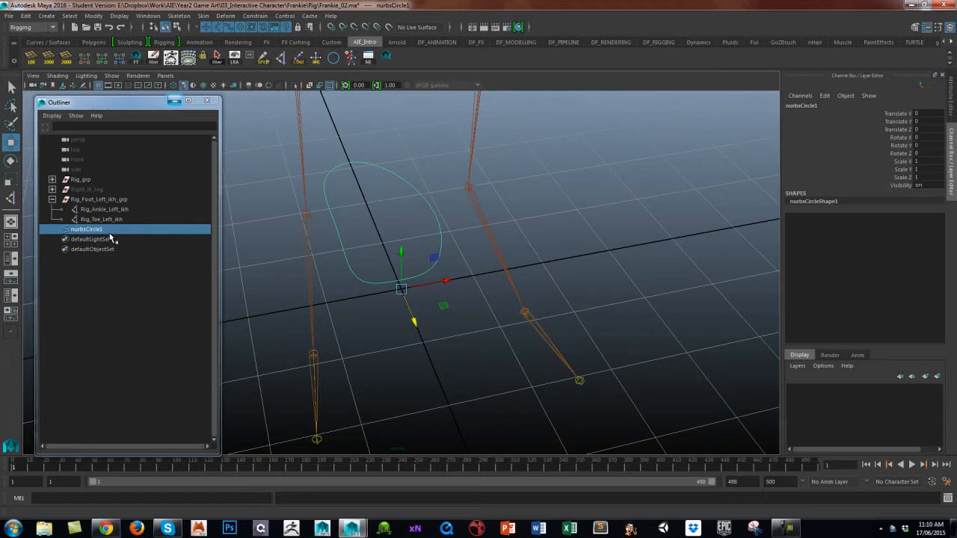
# Step: Rename nurbsCircle1 to Rig_Foot_Left_Ctrl
pyautogui.doubleClick(84, 229)
pyautogui.write('Rig_Foot')
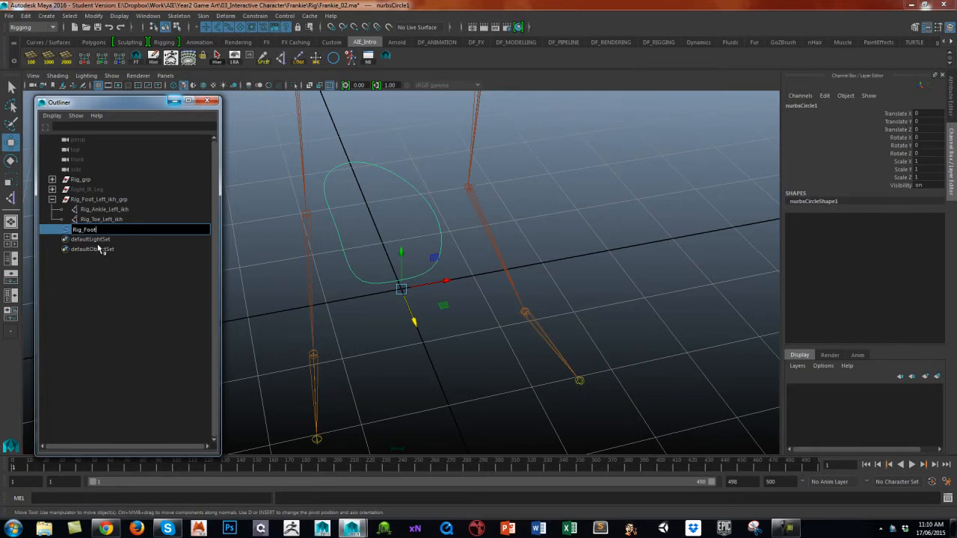
pyautogui.write('_Left_Ctrl')
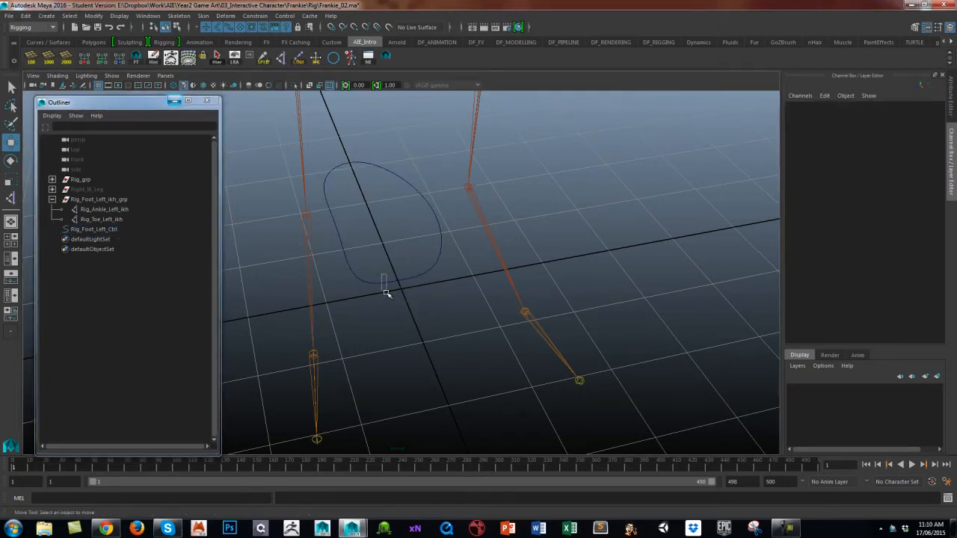
pyautogui.click(384, 289)
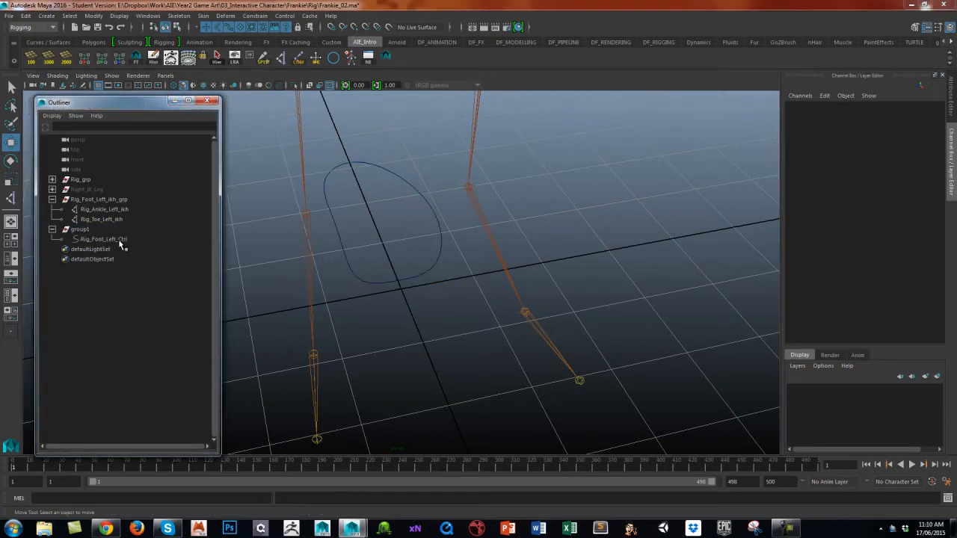
# Step: Group the curve and rename group1 to Rig_Foot_Left_Ctrl_grp, showing the control inside it
pyautogui.click(101, 238)
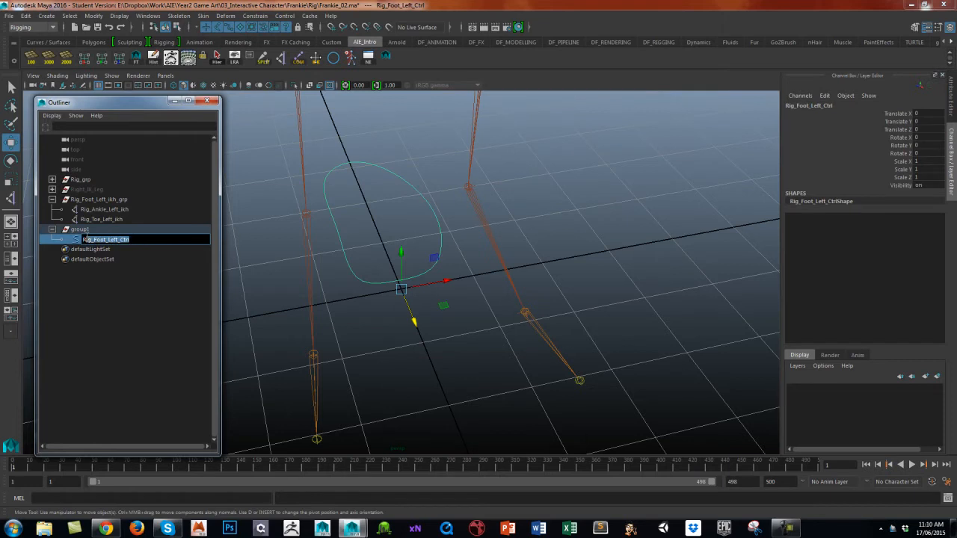
pyautogui.click(80, 228)
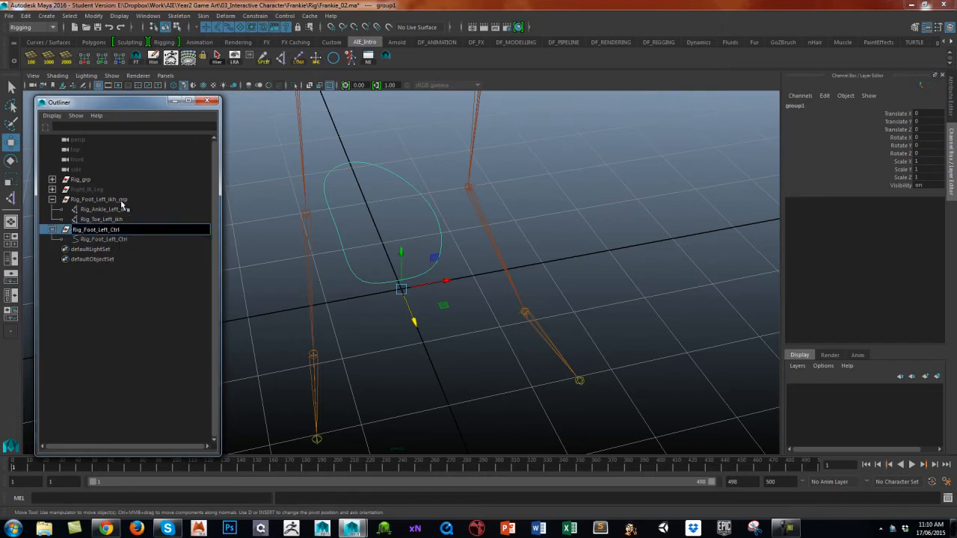
pyautogui.click(100, 229)
pyautogui.write('_grp')
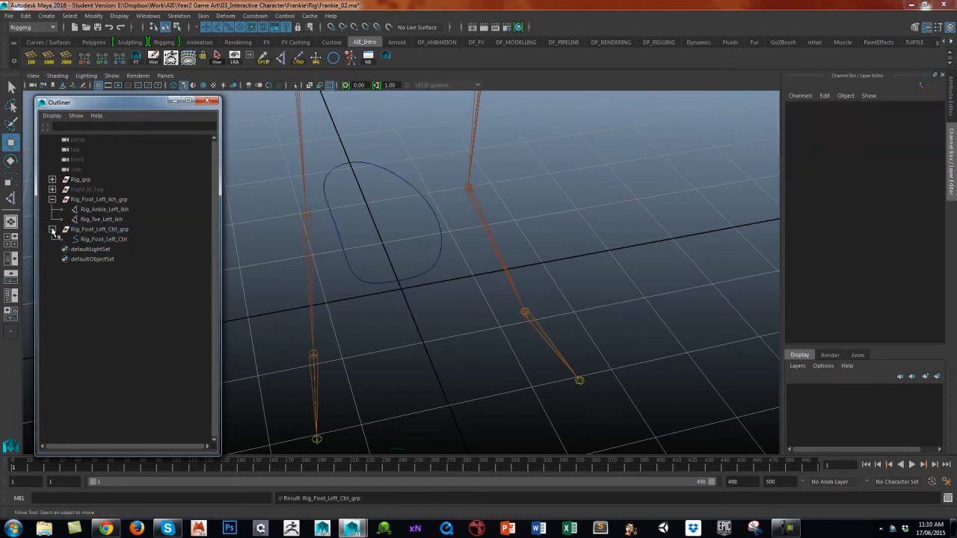
pyautogui.click(99, 229)
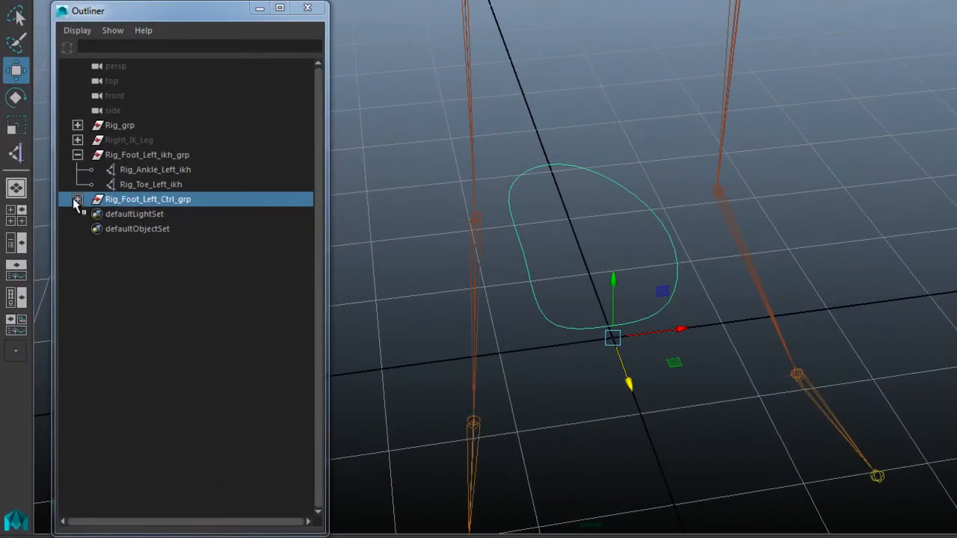
pyautogui.click(76, 198)
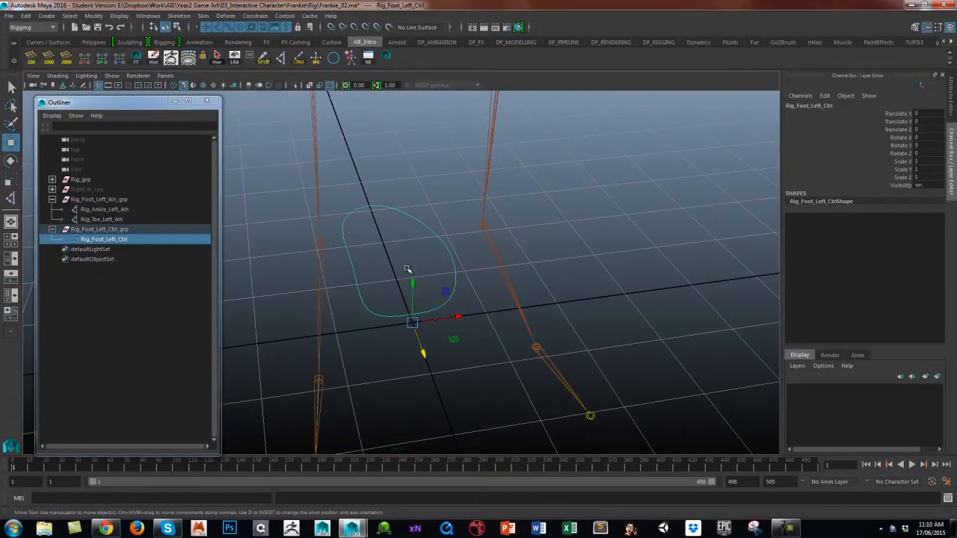
pyautogui.moveTo(124, 239)
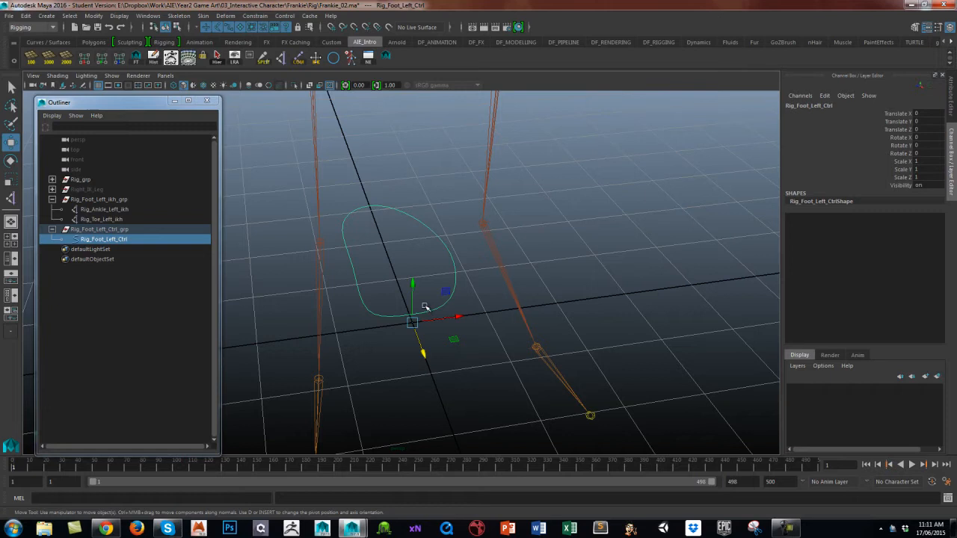
pyautogui.moveTo(430, 312)
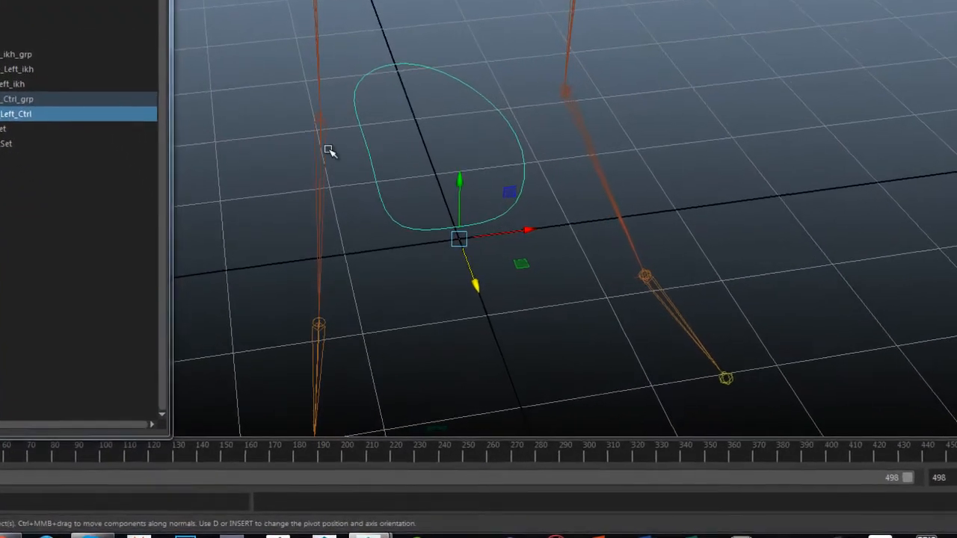
# Step: Snap Rig_Foot_Left_Ctrl_grp onto the left ankle joint and select the foot control curve inside it
pyautogui.click(22, 100)
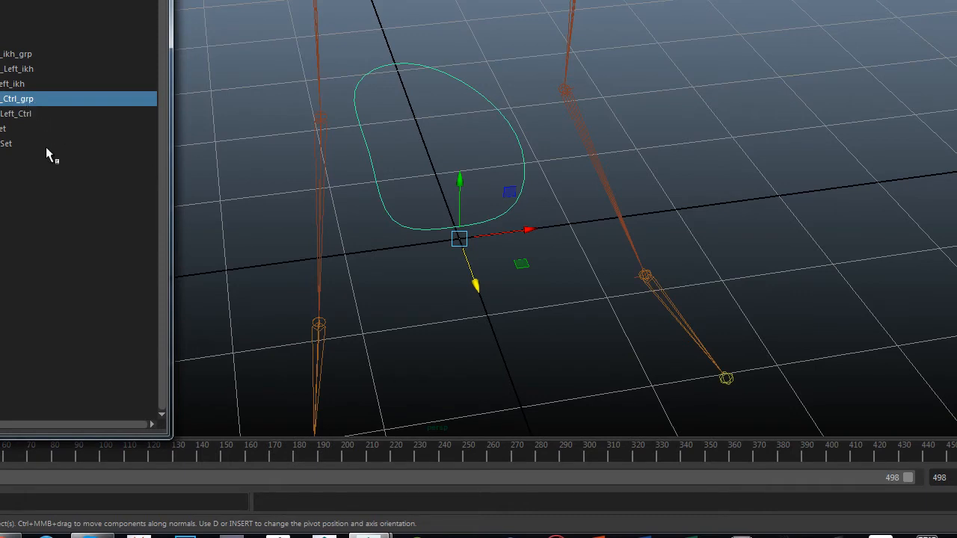
pyautogui.moveTo(472, 217)
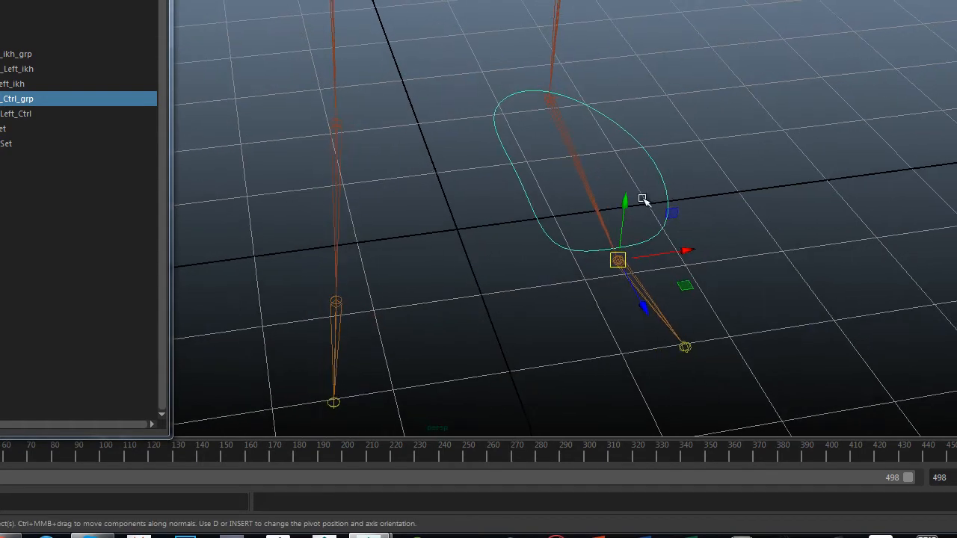
pyautogui.moveTo(644, 200); pyautogui.dragTo(574, 314)
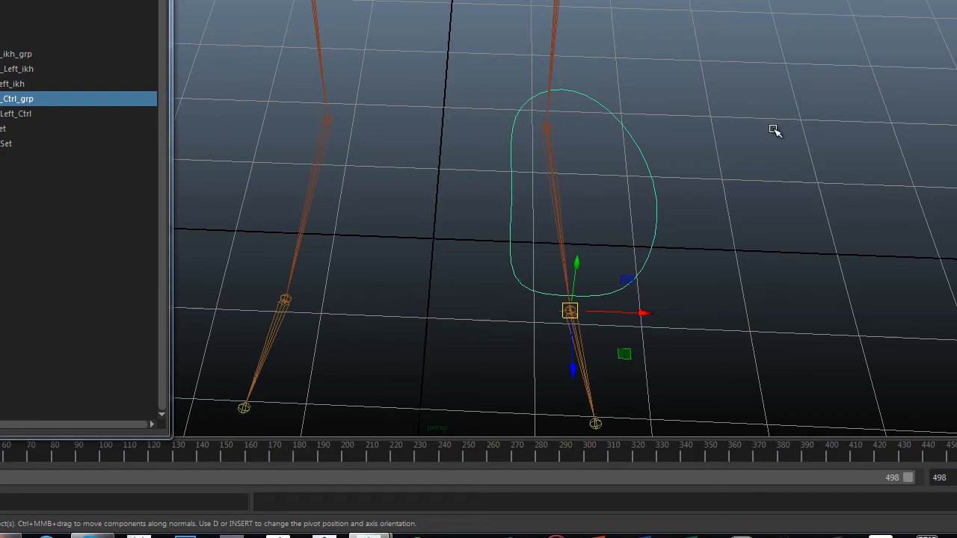
pyautogui.click(22, 113)
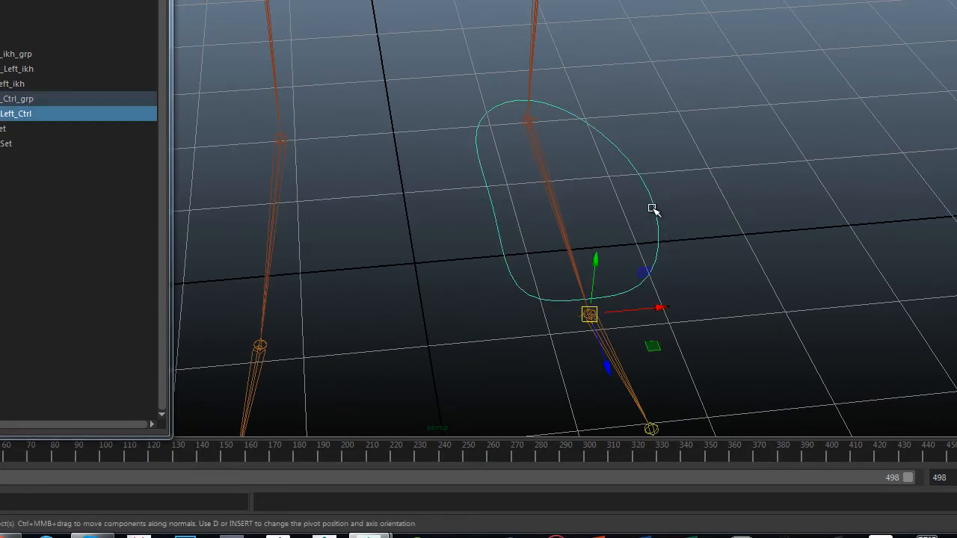
pyautogui.moveTo(582, 184)
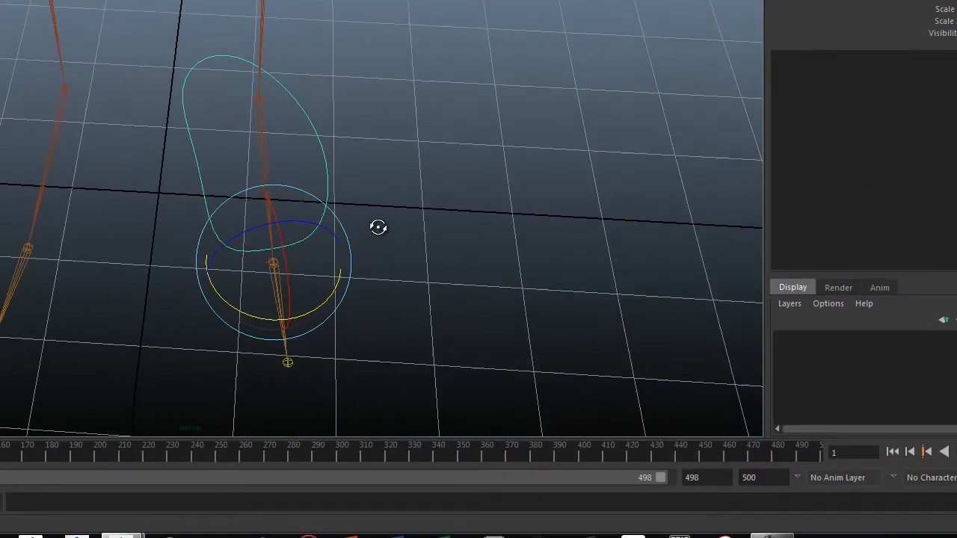
# Step: Rotate Rig_Foot_Left_Ctrl around Y so its outline follows the left leg's direction
pyautogui.moveTo(378, 228); pyautogui.dragTo(288, 272)
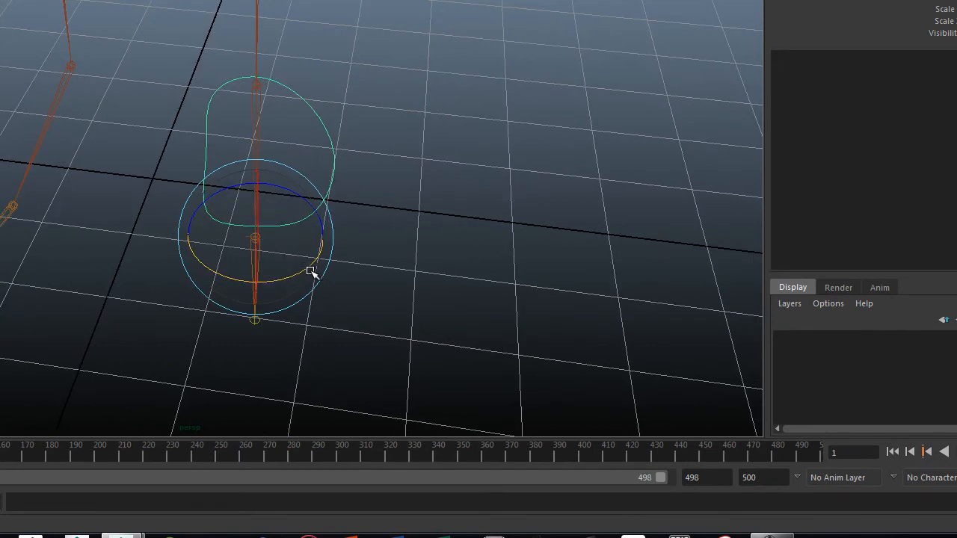
pyautogui.click(257, 210)
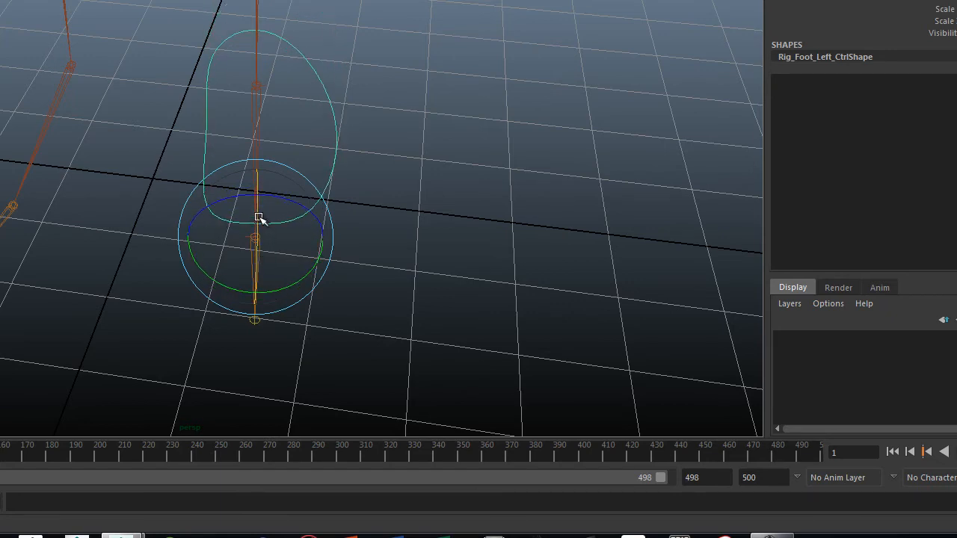
pyautogui.moveTo(259, 216); pyautogui.dragTo(255, 251)
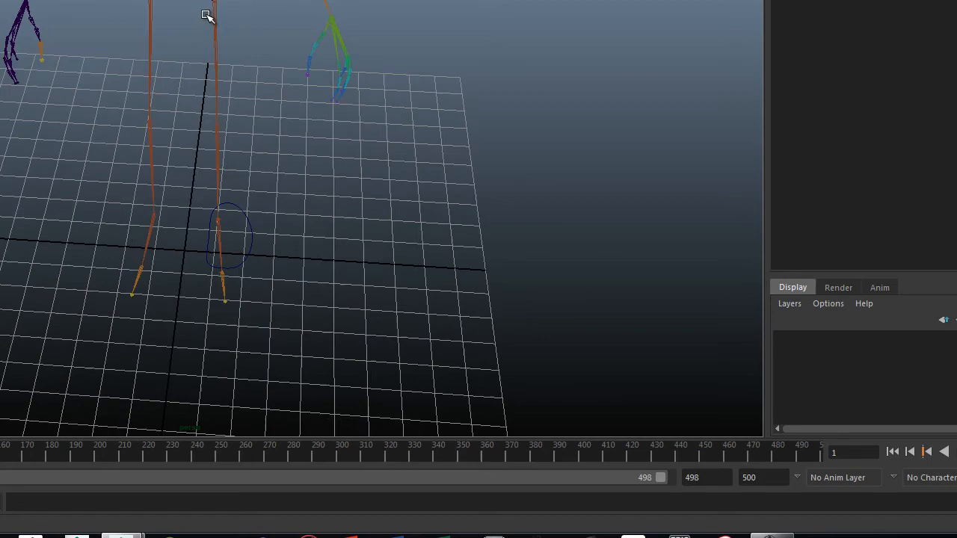
pyautogui.moveTo(205, 345)
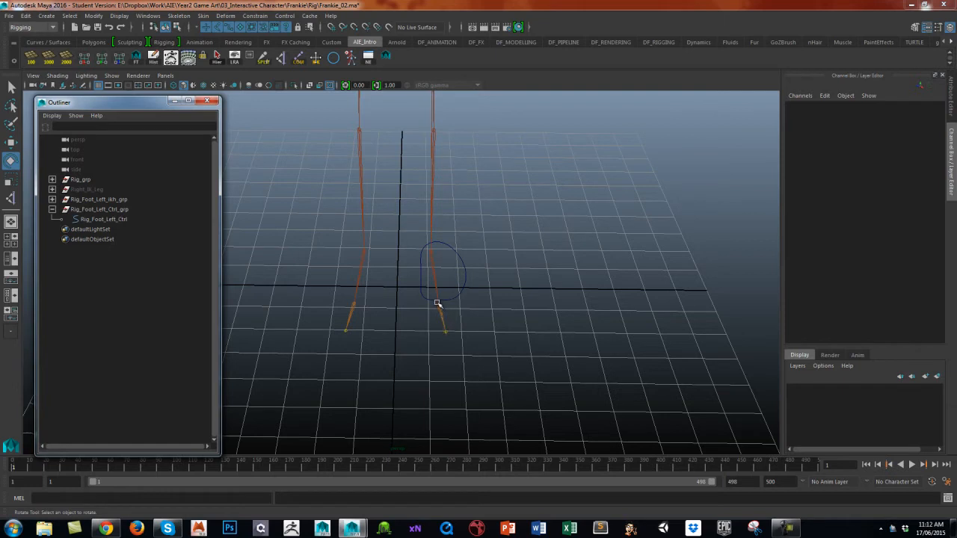
pyautogui.moveTo(444, 320)
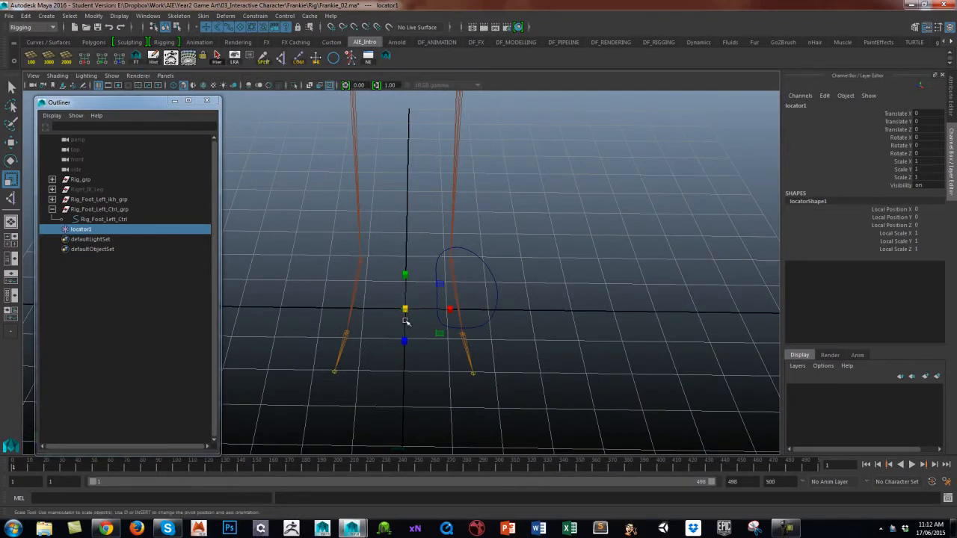
pyautogui.moveTo(843, 197)
pyautogui.write('5')
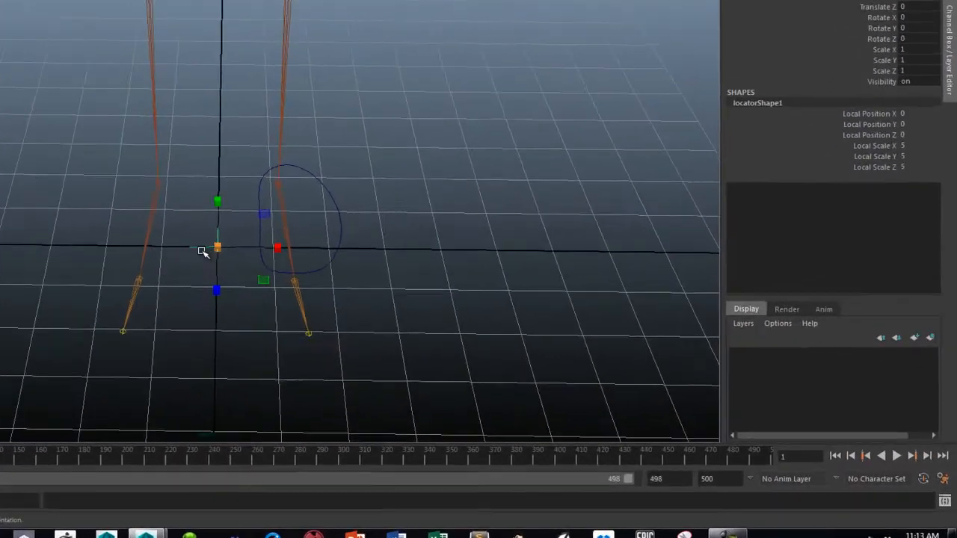
# Step: Move locator1, enlarged to local scale 5, from the origin onto the left ankle
pyautogui.moveTo(201, 254); pyautogui.dragTo(127, 255)
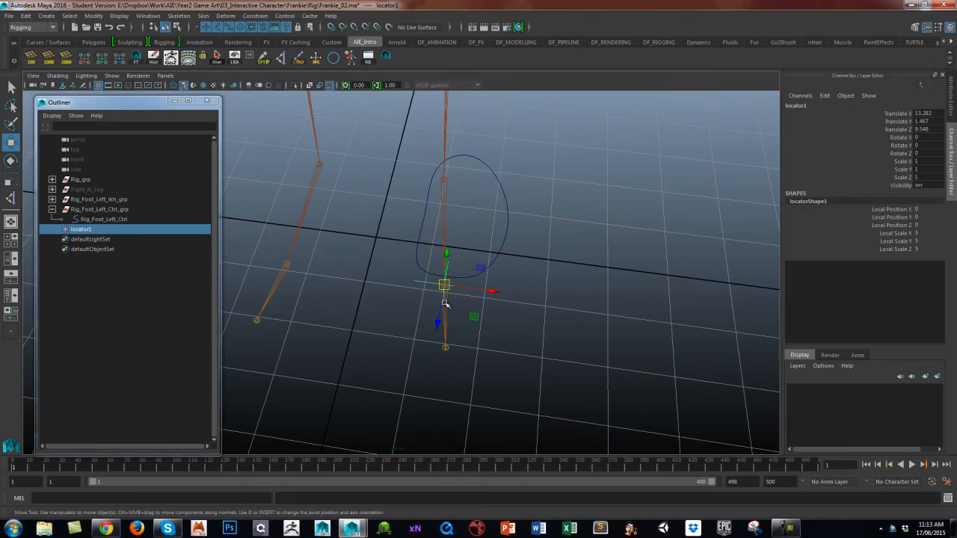
pyautogui.moveTo(449, 349)
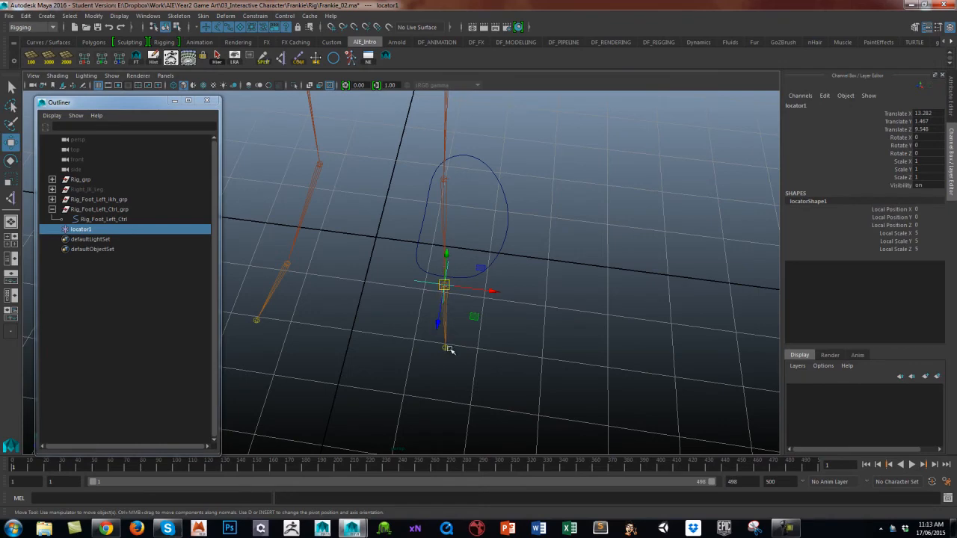
pyautogui.moveTo(471, 353)
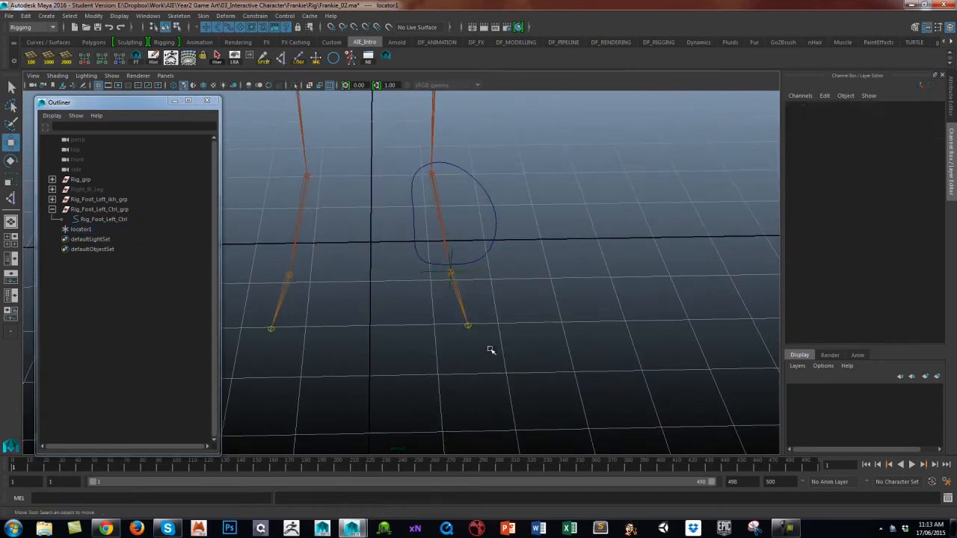
# Step: Reset locator1's rotation, then select Rig_Toe_Left_end followed by locator1 for aiming
pyautogui.click(81, 229)
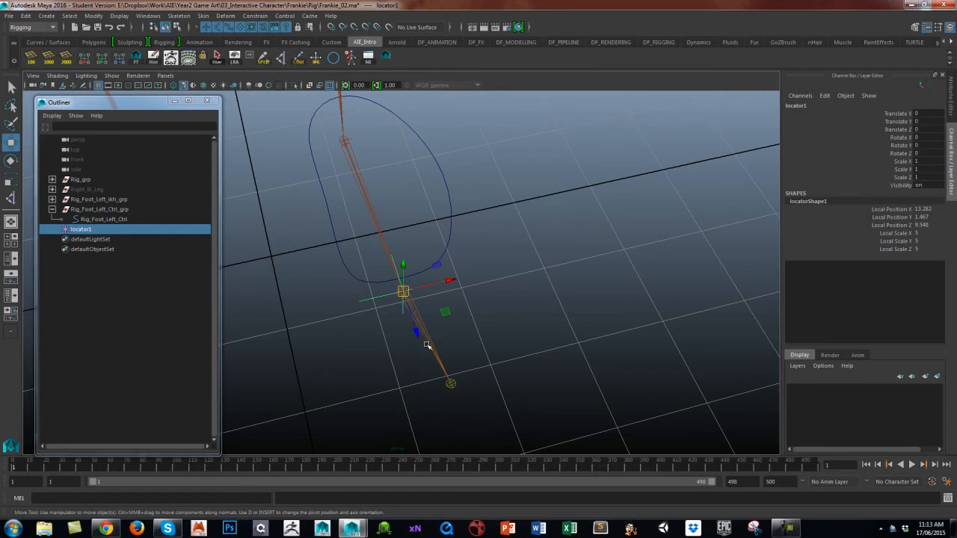
pyautogui.moveTo(453, 383)
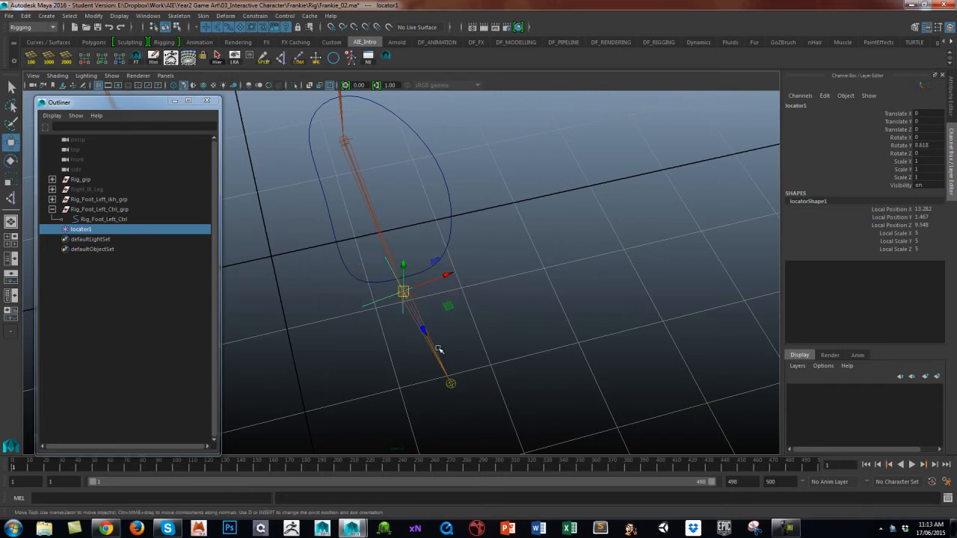
pyautogui.click(924, 145)
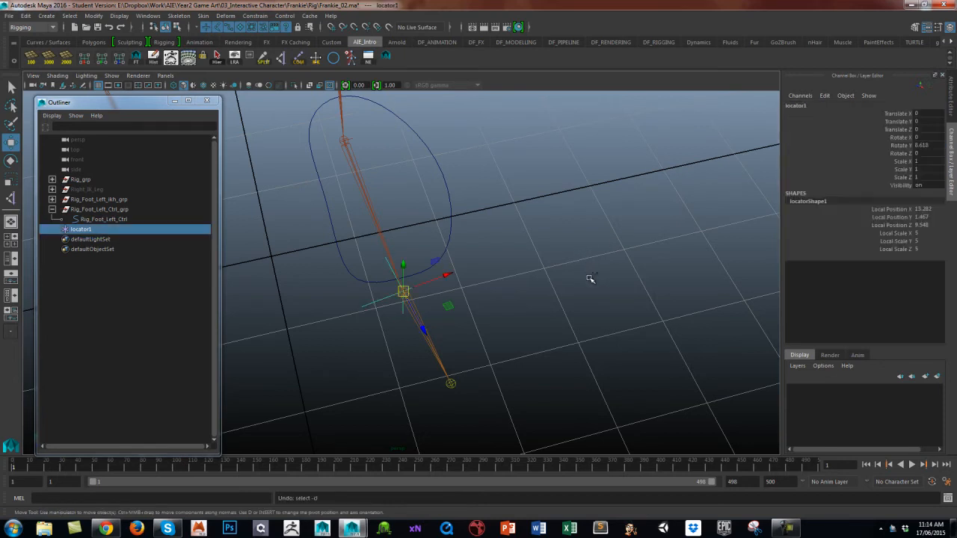
pyautogui.moveTo(591, 279); pyautogui.dragTo(565, 272)
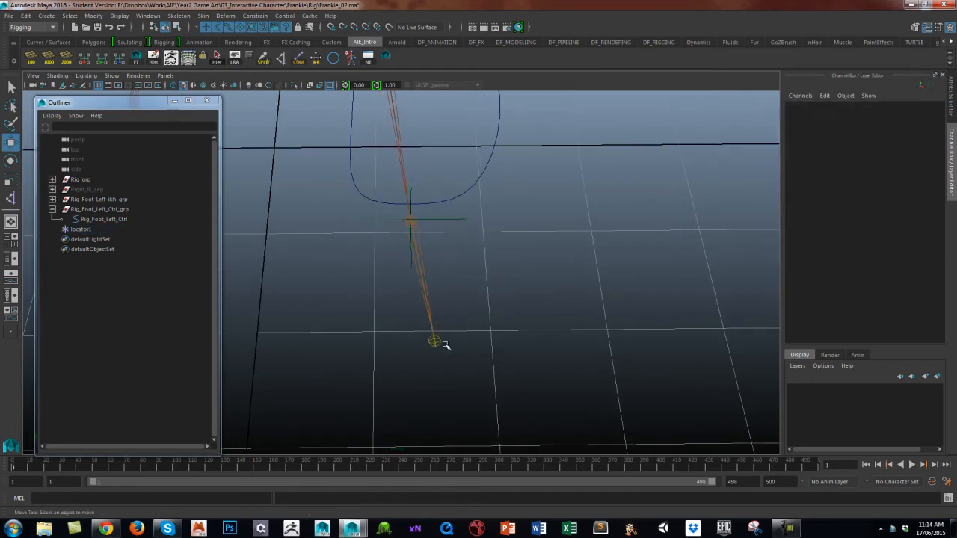
pyautogui.click(433, 341)
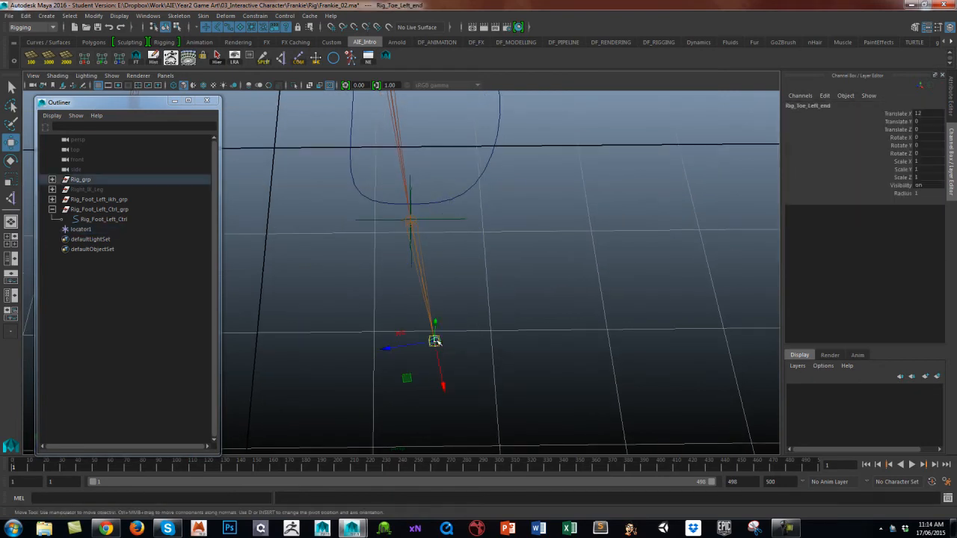
pyautogui.moveTo(451, 219)
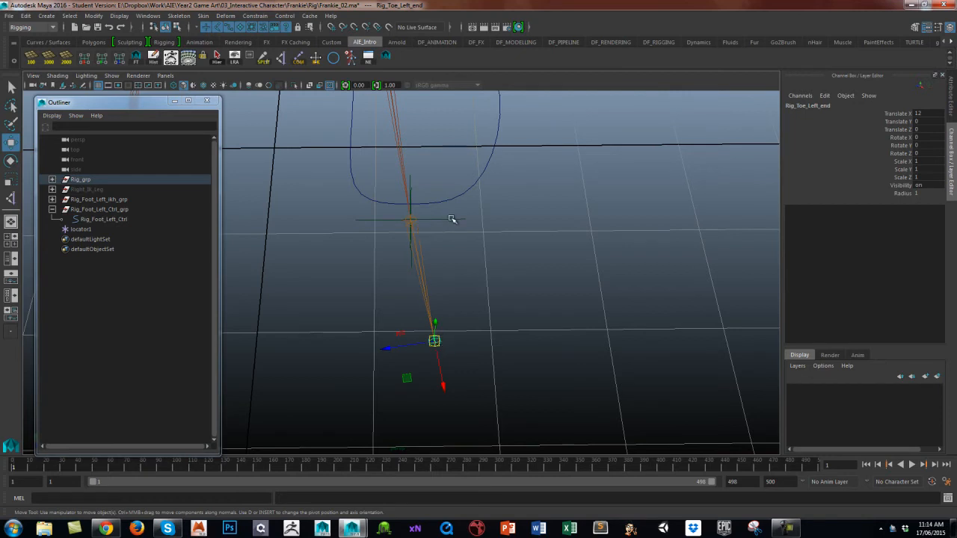
pyautogui.click(81, 229)
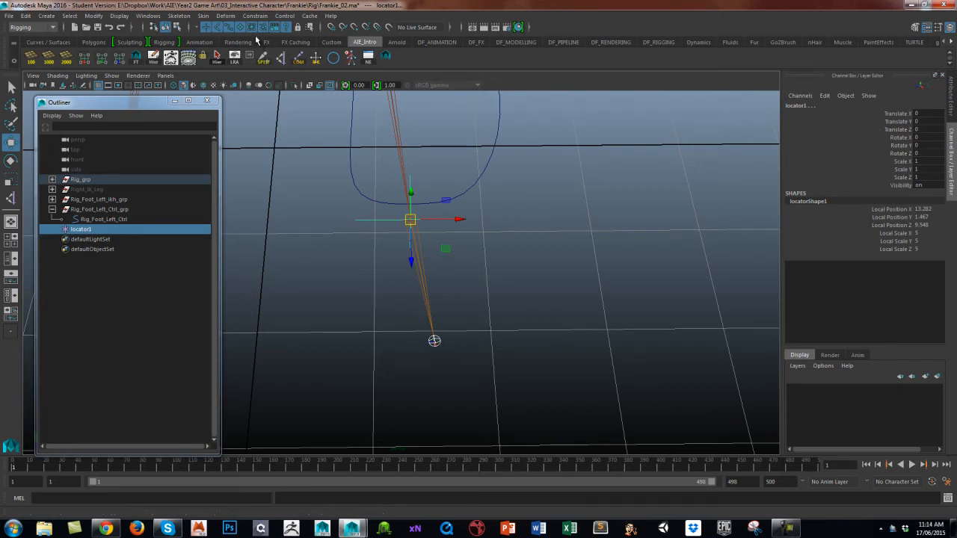
pyautogui.moveTo(253, 16)
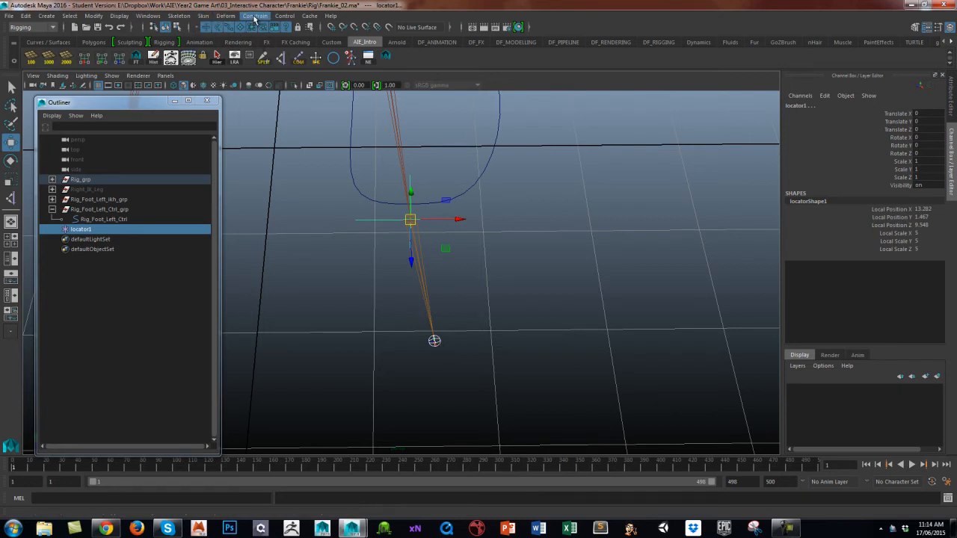
# Step: Apply an aim constraint with a Z (0,0,1) aim vector so locator1 points at the toe end joint
pyautogui.click(254, 17)
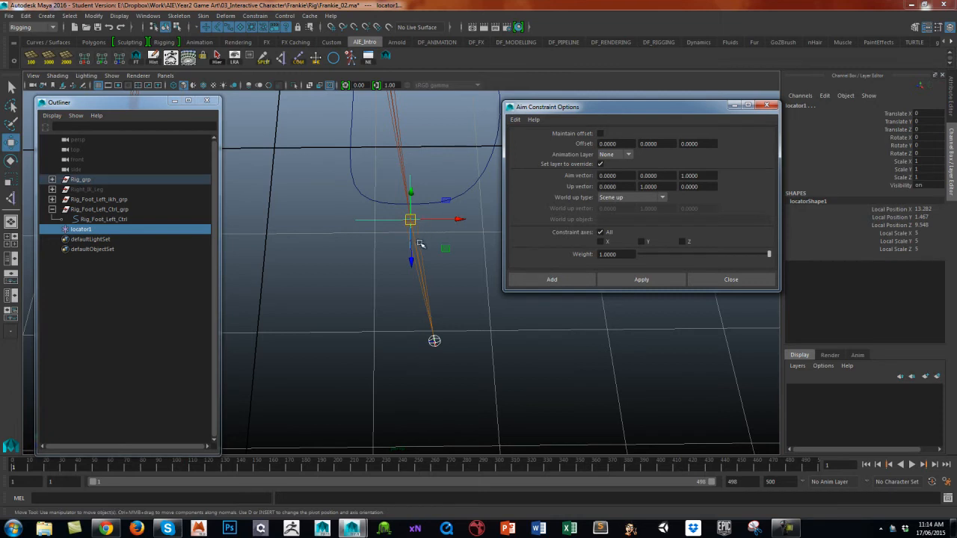
pyautogui.moveTo(409, 258)
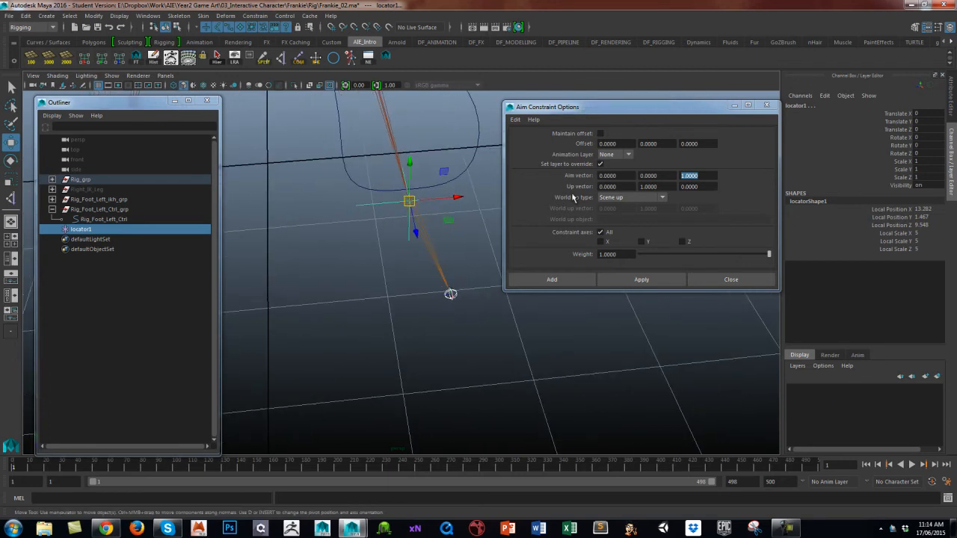
pyautogui.moveTo(625, 204)
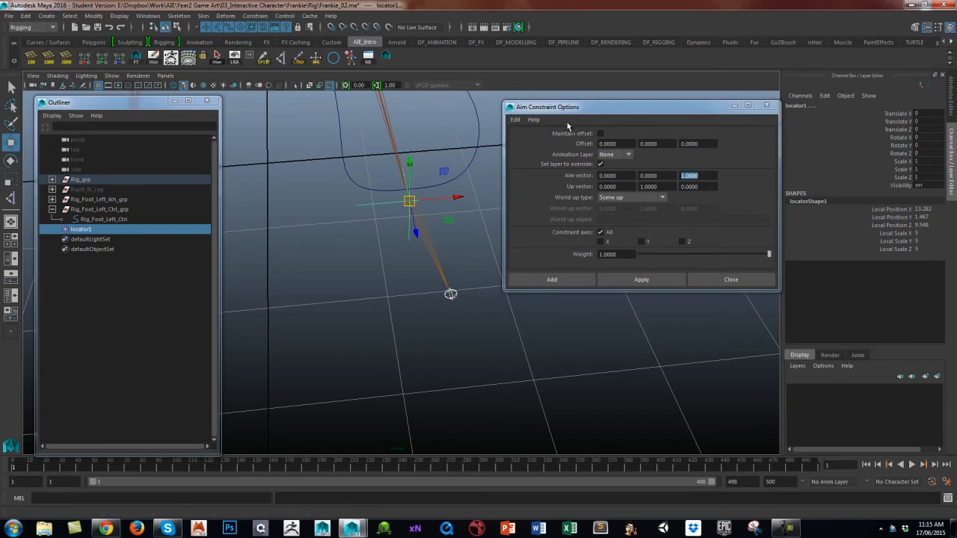
pyautogui.click(641, 280)
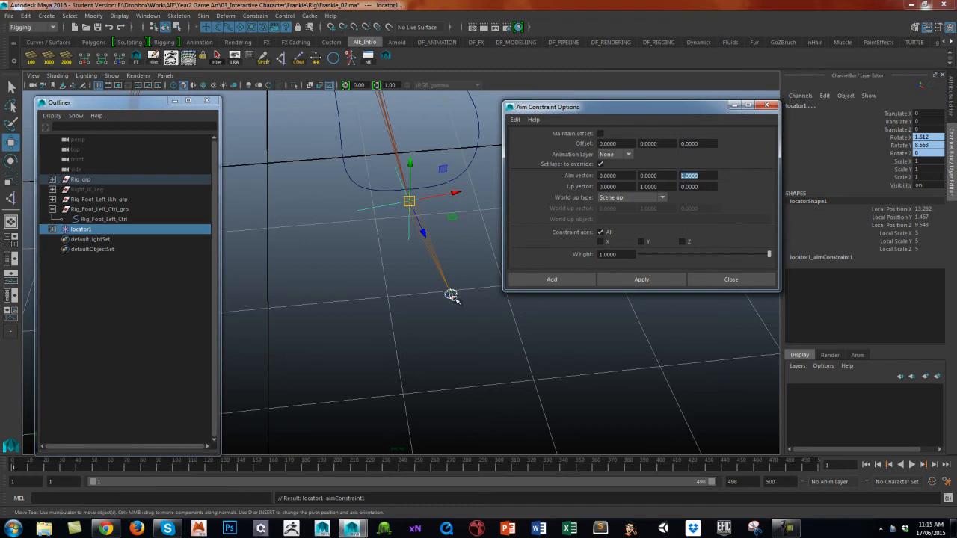
pyautogui.click(730, 279)
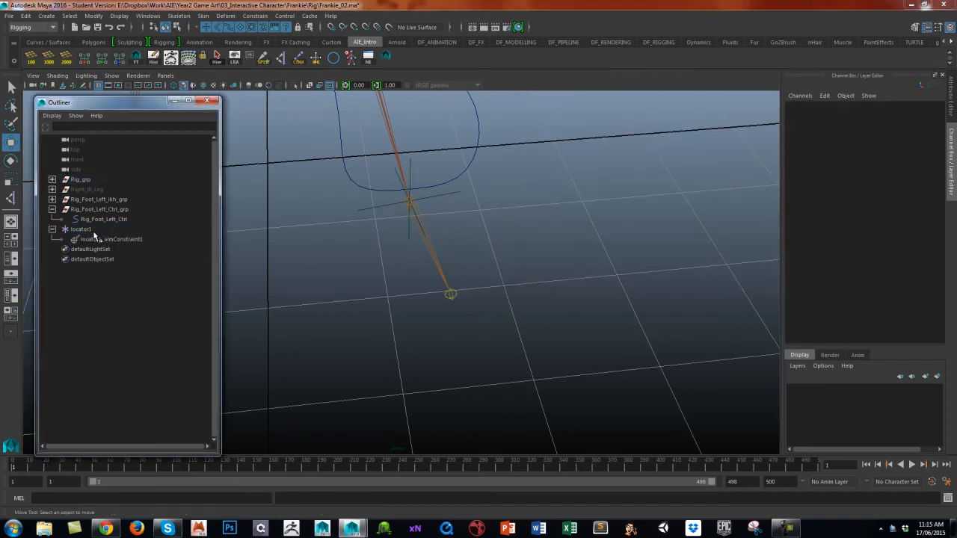
# Step: Delete locator1_aimConstraint1, keeping the locator's aimed rotation, and hide locator1
pyautogui.click(80, 229)
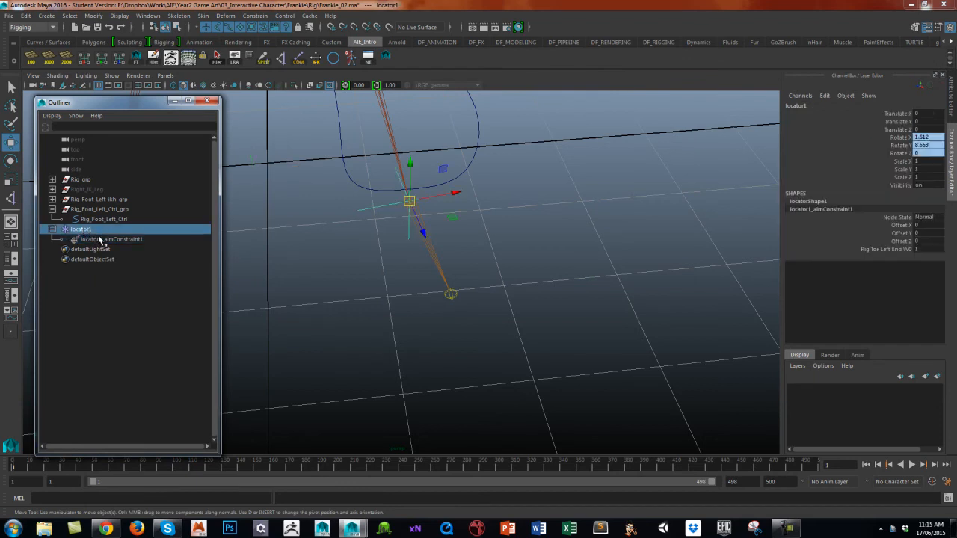
pyautogui.click(111, 239)
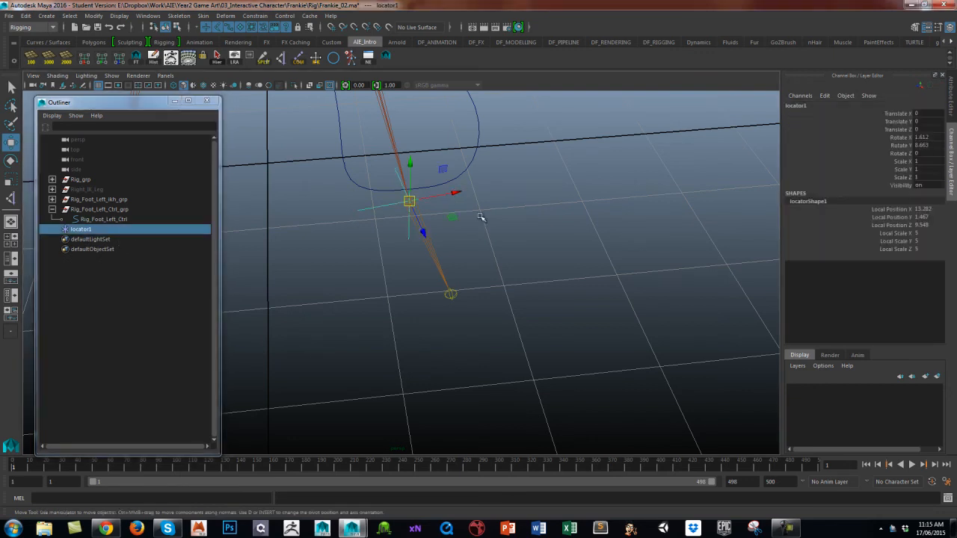
pyautogui.click(923, 145)
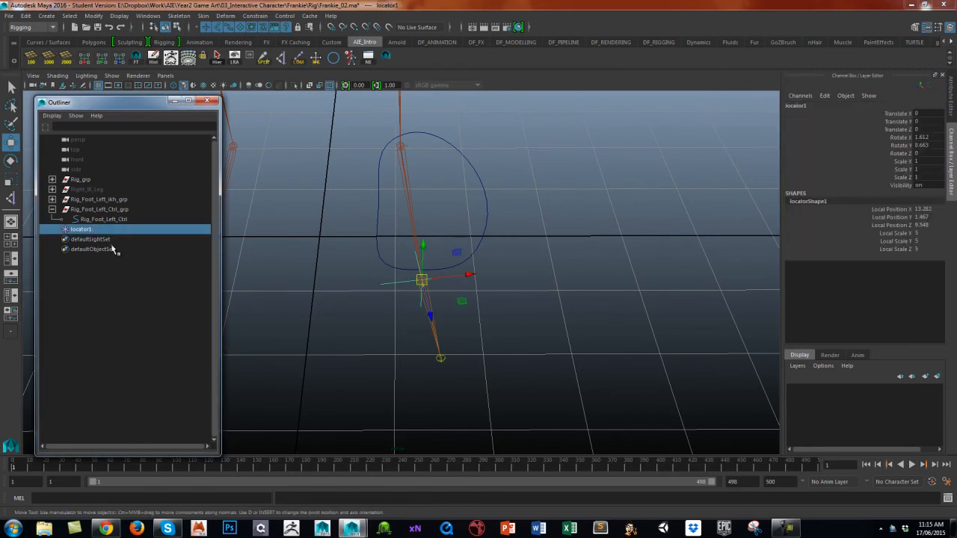
pyautogui.press('ctrl+h')
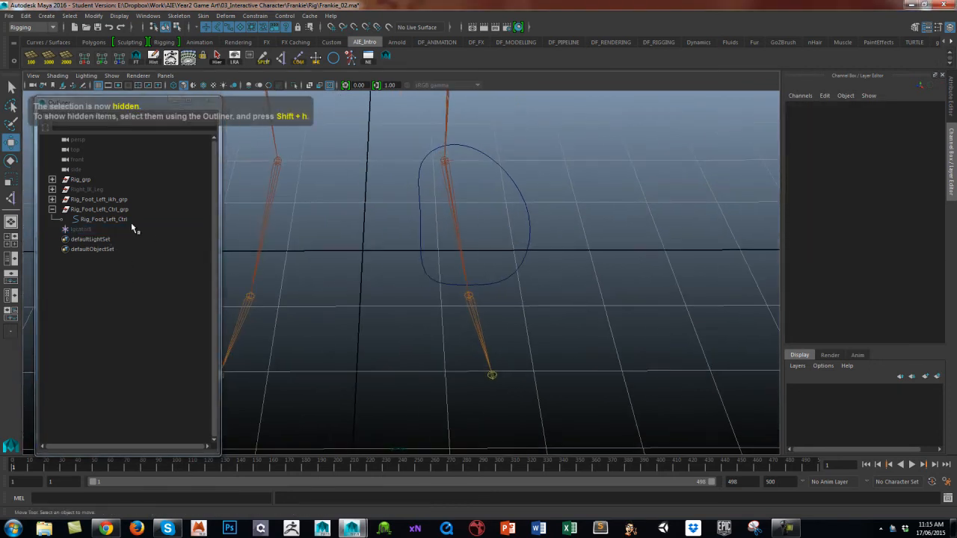
# Step: Select Rig_Foot_Left_Ctrl in the Outliner ready for parenting the IK handle group
pyautogui.click(102, 220)
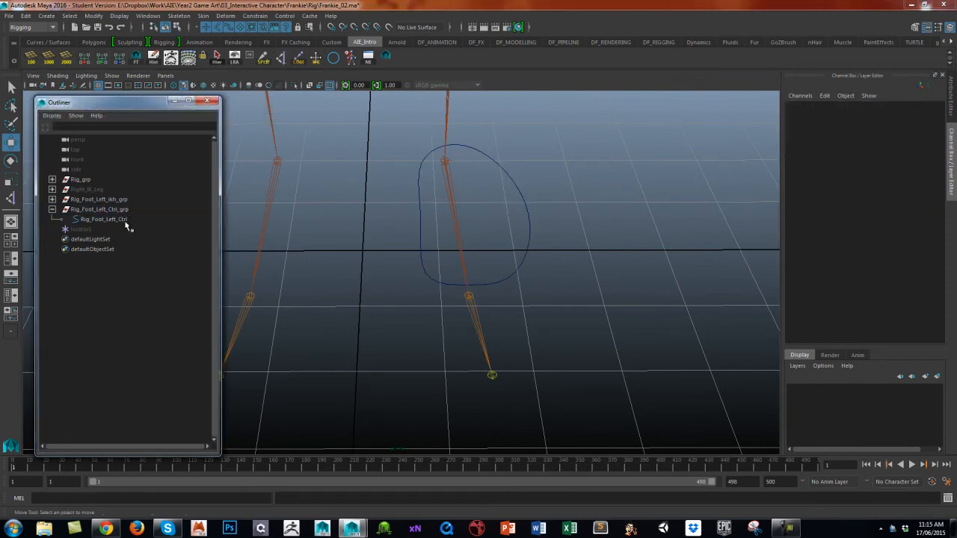
pyautogui.click(99, 210)
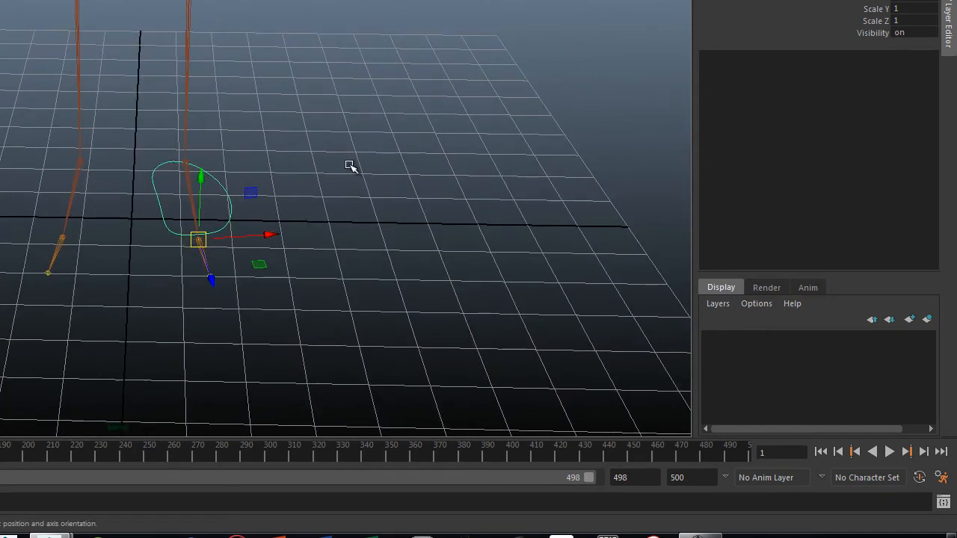
pyautogui.click(213, 195)
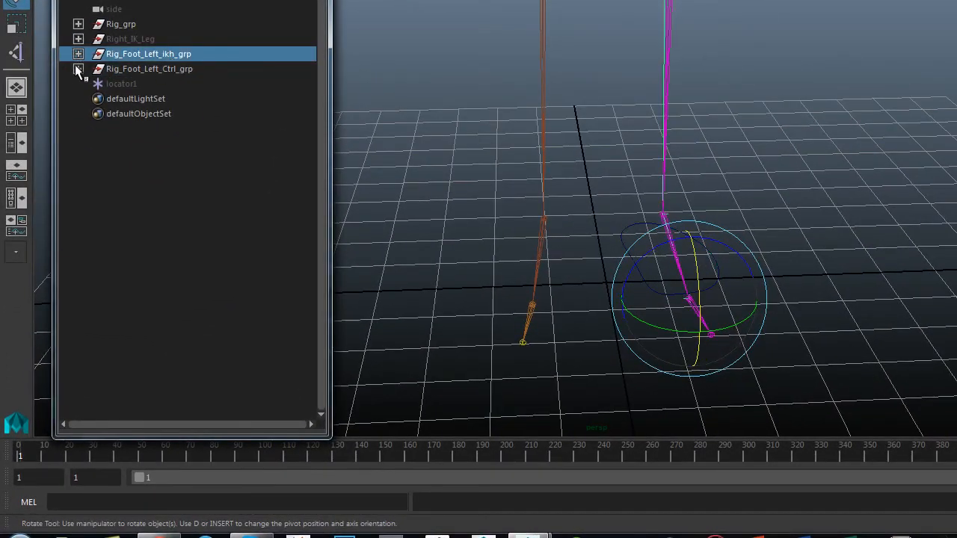
# Step: Place Rig_Foot_Left_ikh_grp under Rig_Foot_Left_Ctrl in the Outliner
pyautogui.click(78, 53)
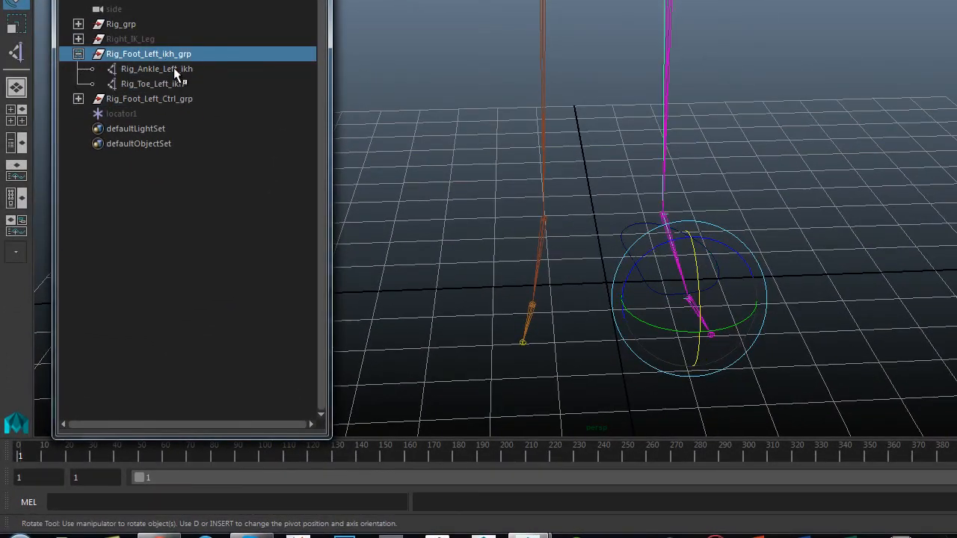
pyautogui.click(78, 53)
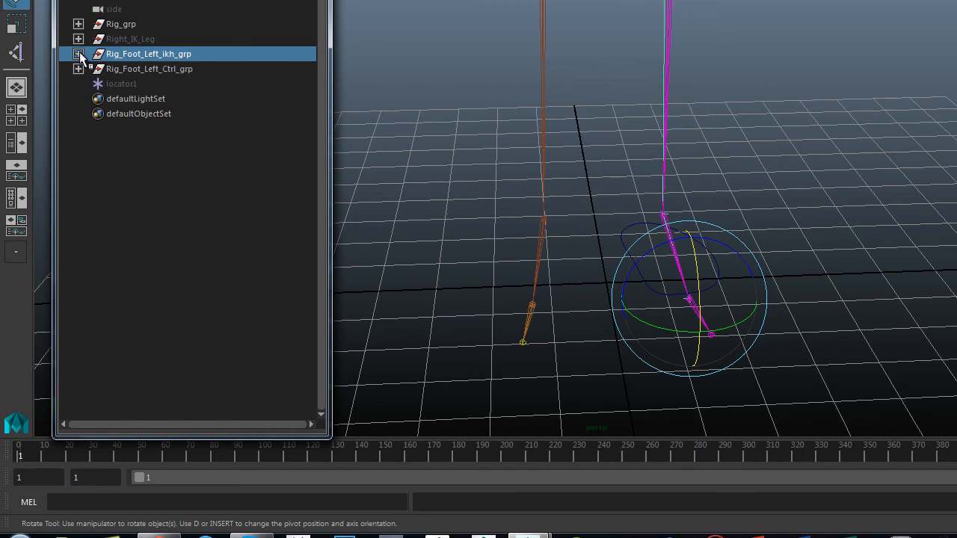
pyautogui.click(78, 69)
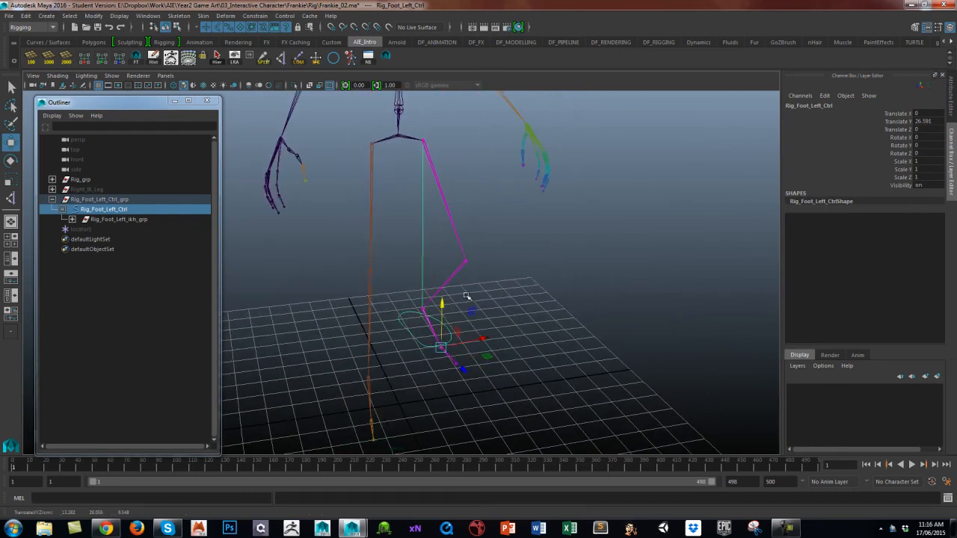
# Step: Rotate the foot control to lift and tilt the left foot, settling on a single-axis tilt
pyautogui.moveTo(468, 296); pyautogui.dragTo(445, 341)
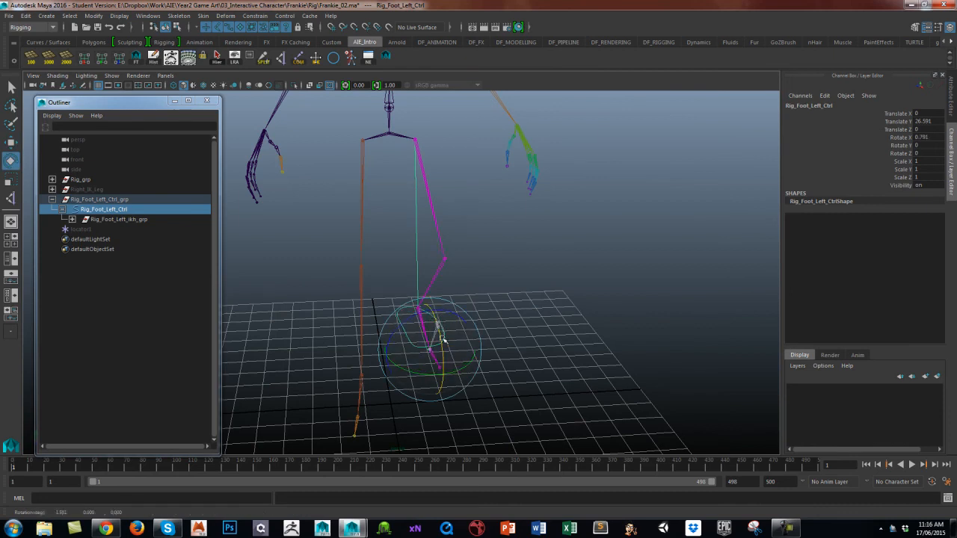
pyautogui.moveTo(445, 340); pyautogui.dragTo(445, 333)
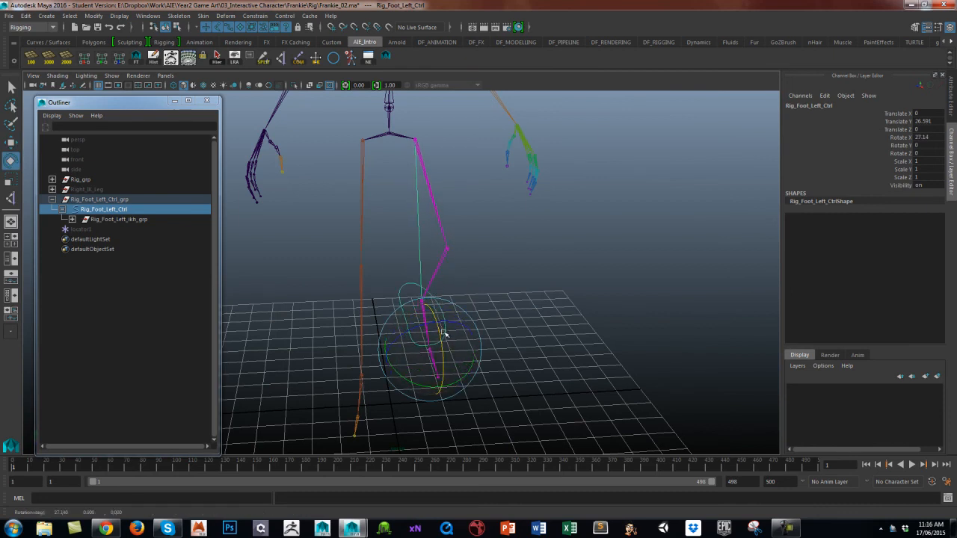
pyautogui.moveTo(445, 334); pyautogui.dragTo(398, 362)
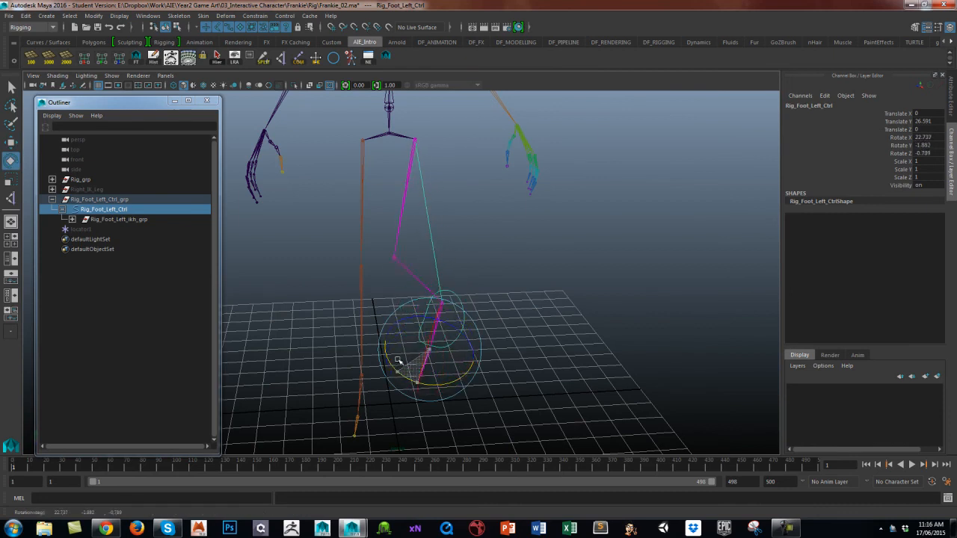
pyautogui.moveTo(396, 361); pyautogui.dragTo(444, 348)
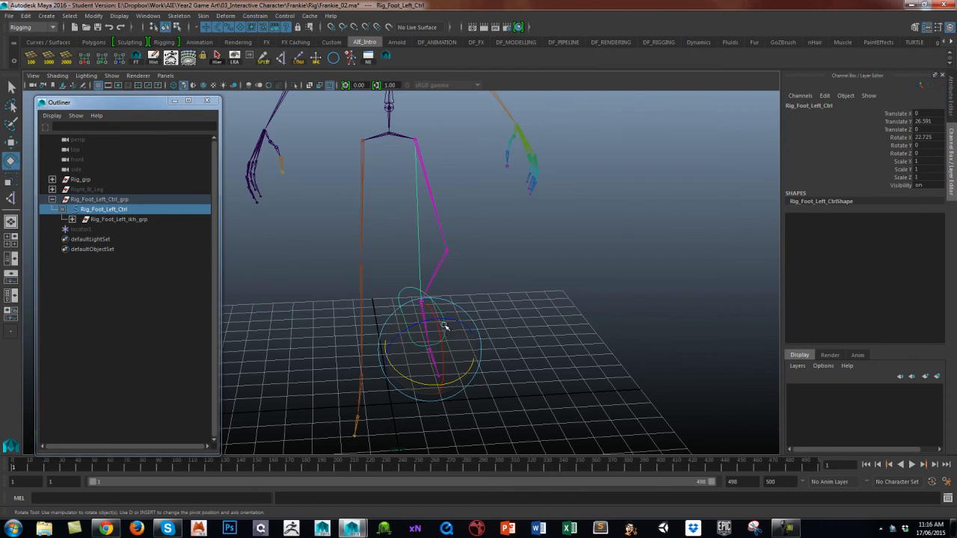
pyautogui.moveTo(420, 340)
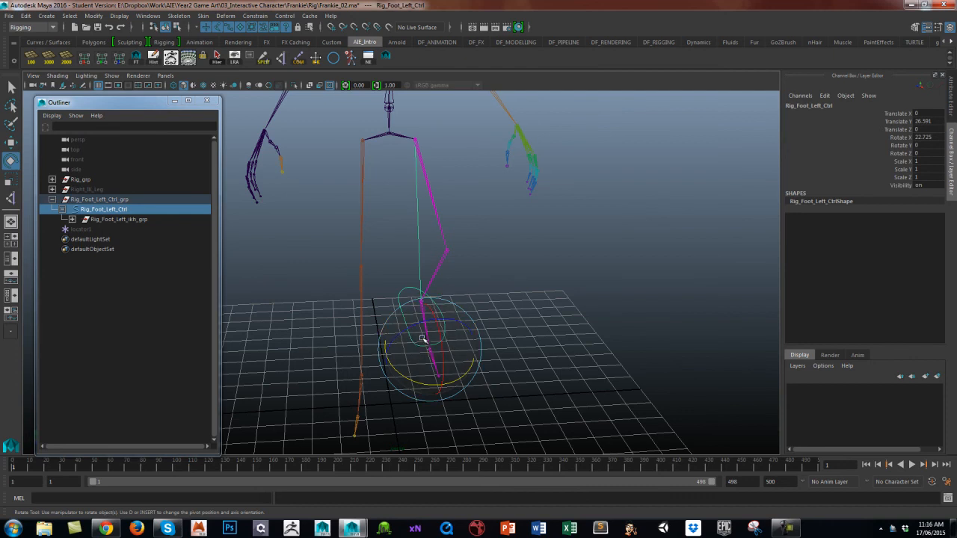